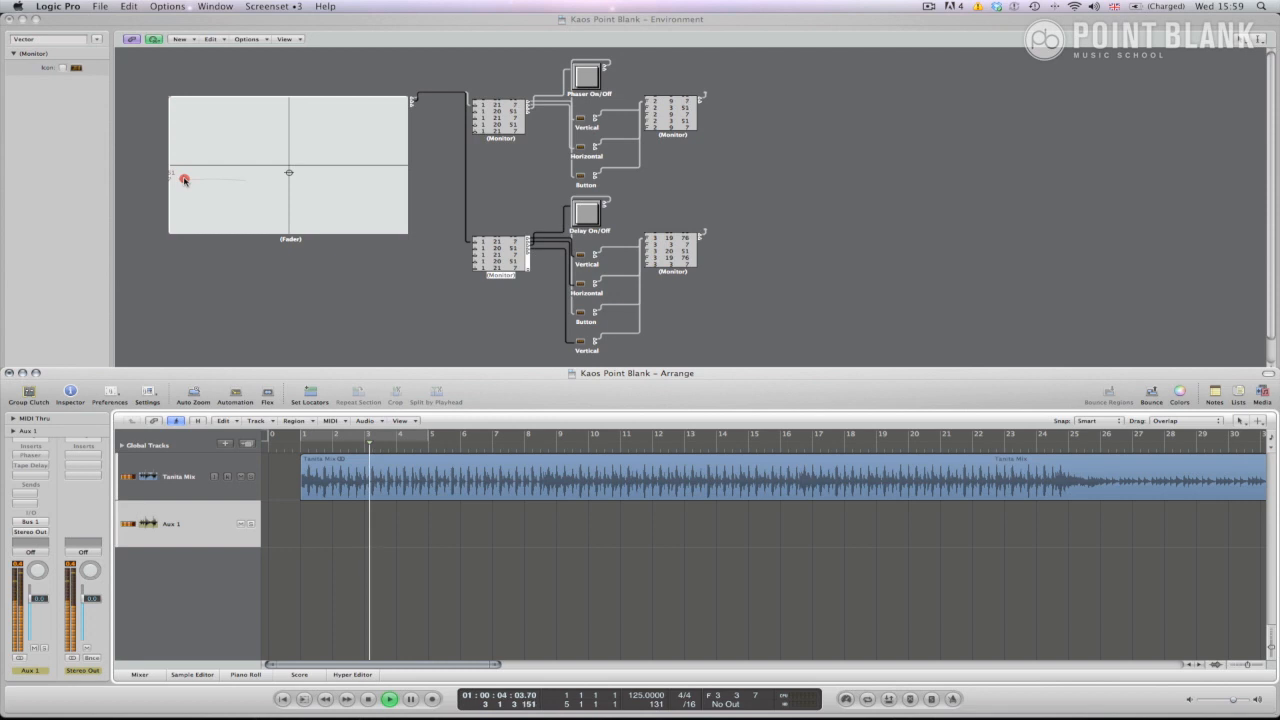
# - Turn on the Phaser and Tape Delay buttons and sweep the vector point across the XY pad
pyautogui.click(585, 213)
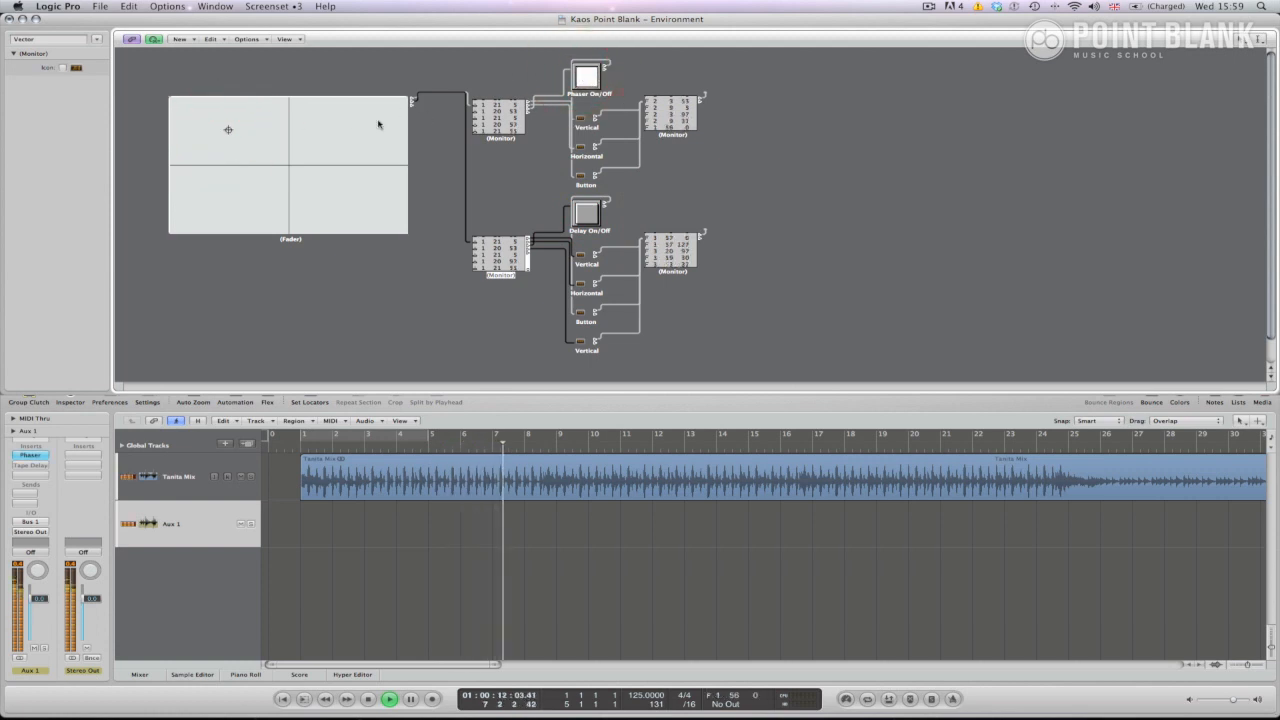
pyautogui.click(227, 167)
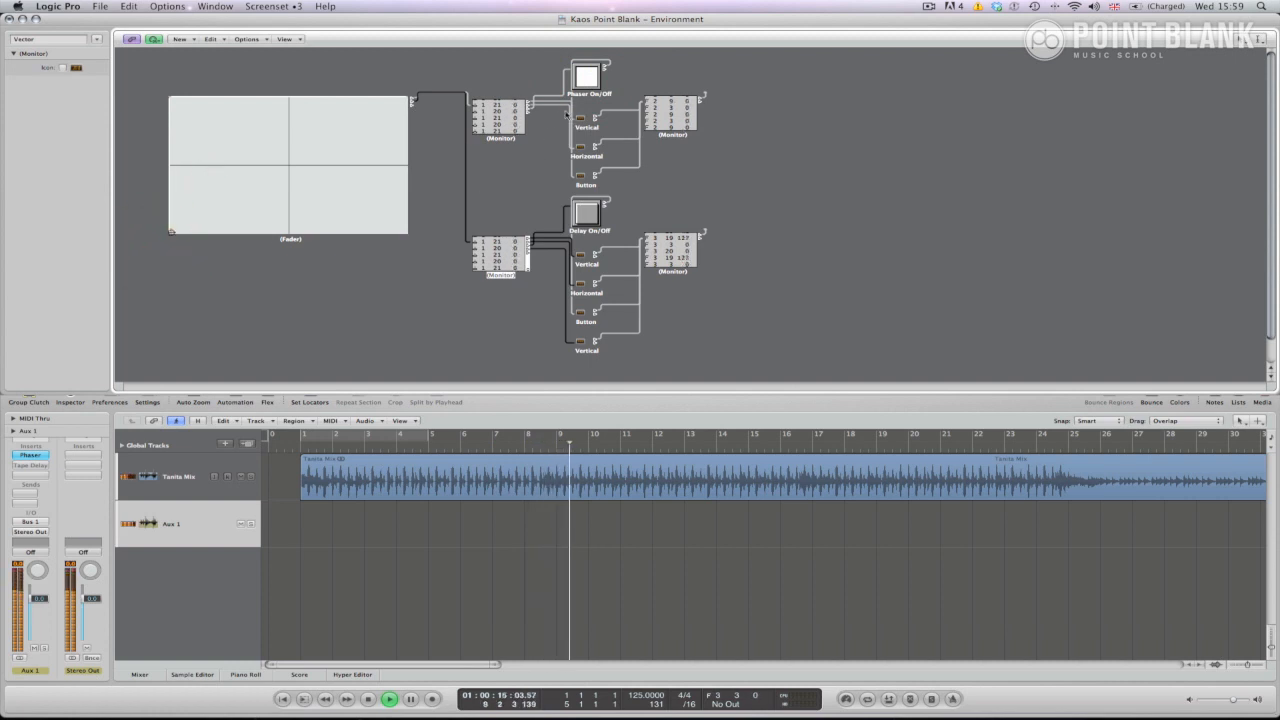
pyautogui.click(586, 214)
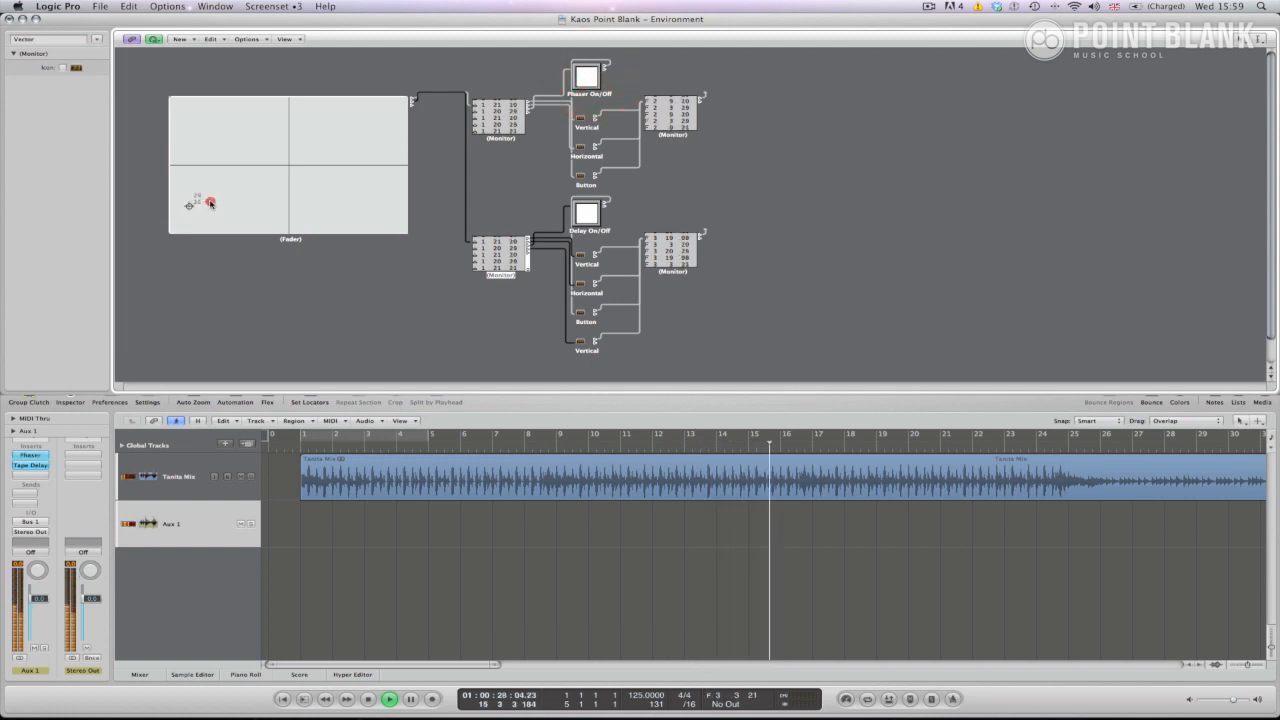
pyautogui.moveTo(210, 203); pyautogui.dragTo(265, 178)
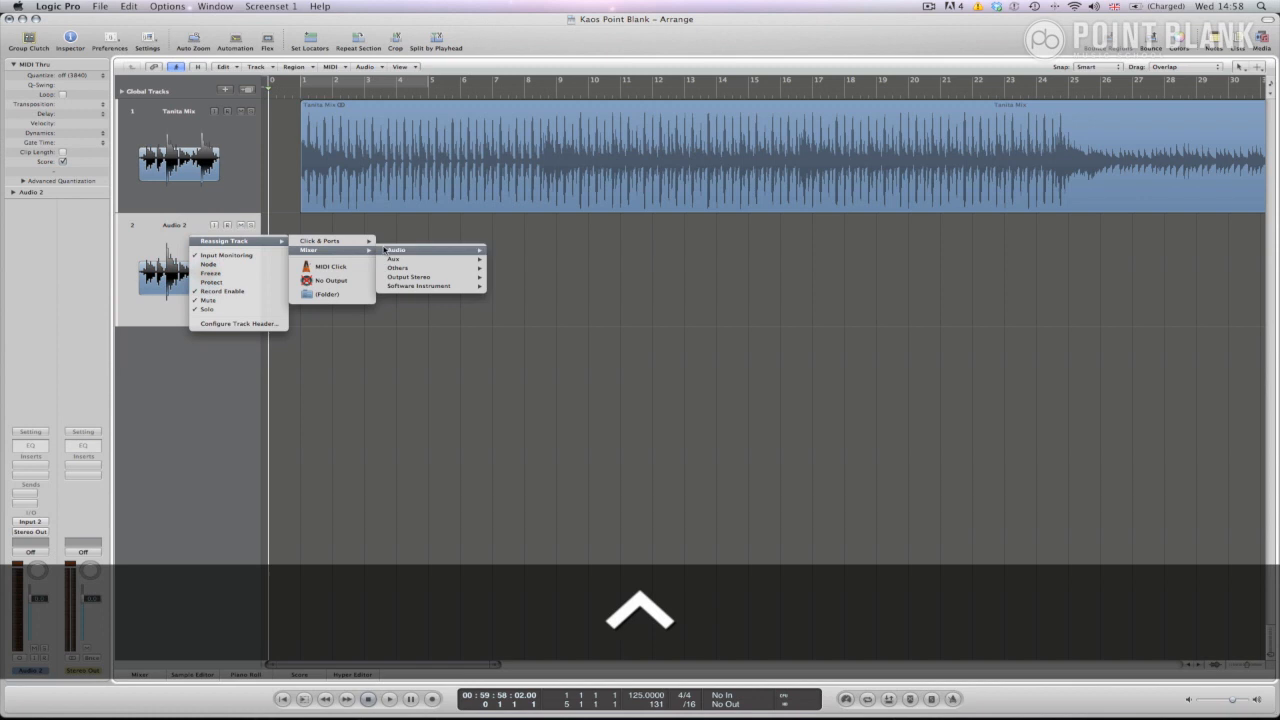
# - Reassign the second track to an Aux channel and name the new layer Vector
pyautogui.click(395, 259)
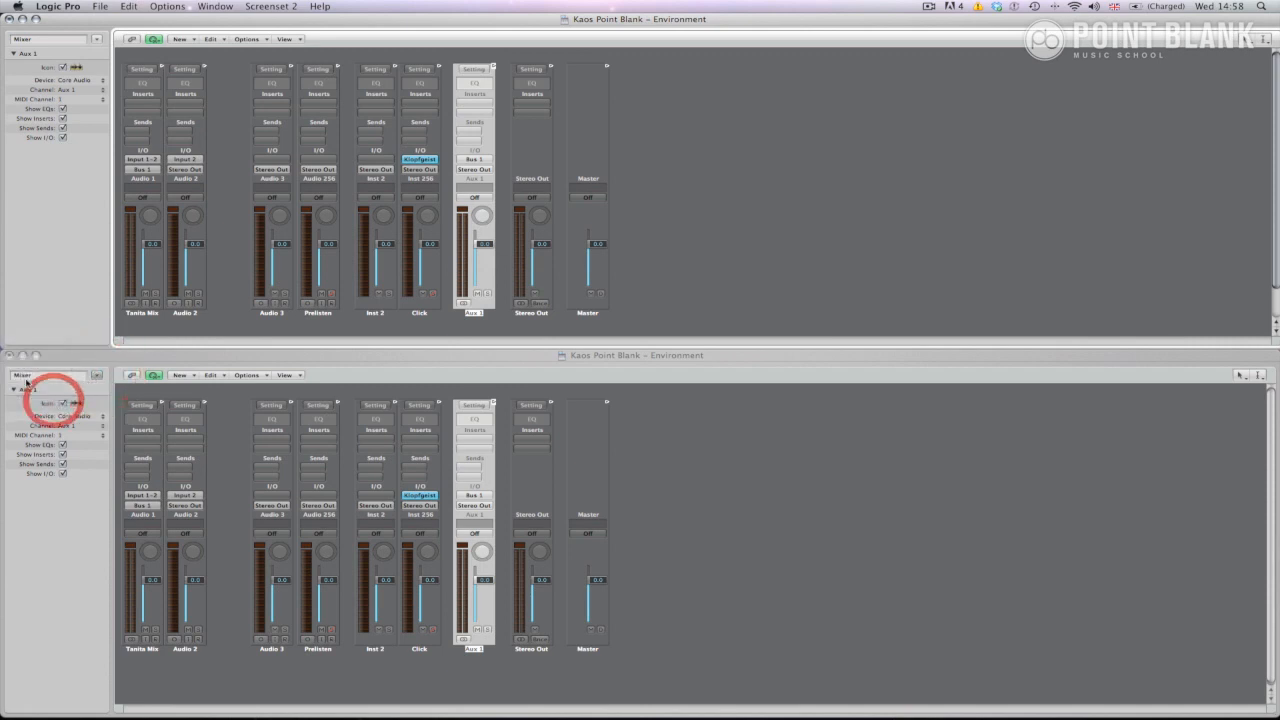
pyautogui.press('shift+v')
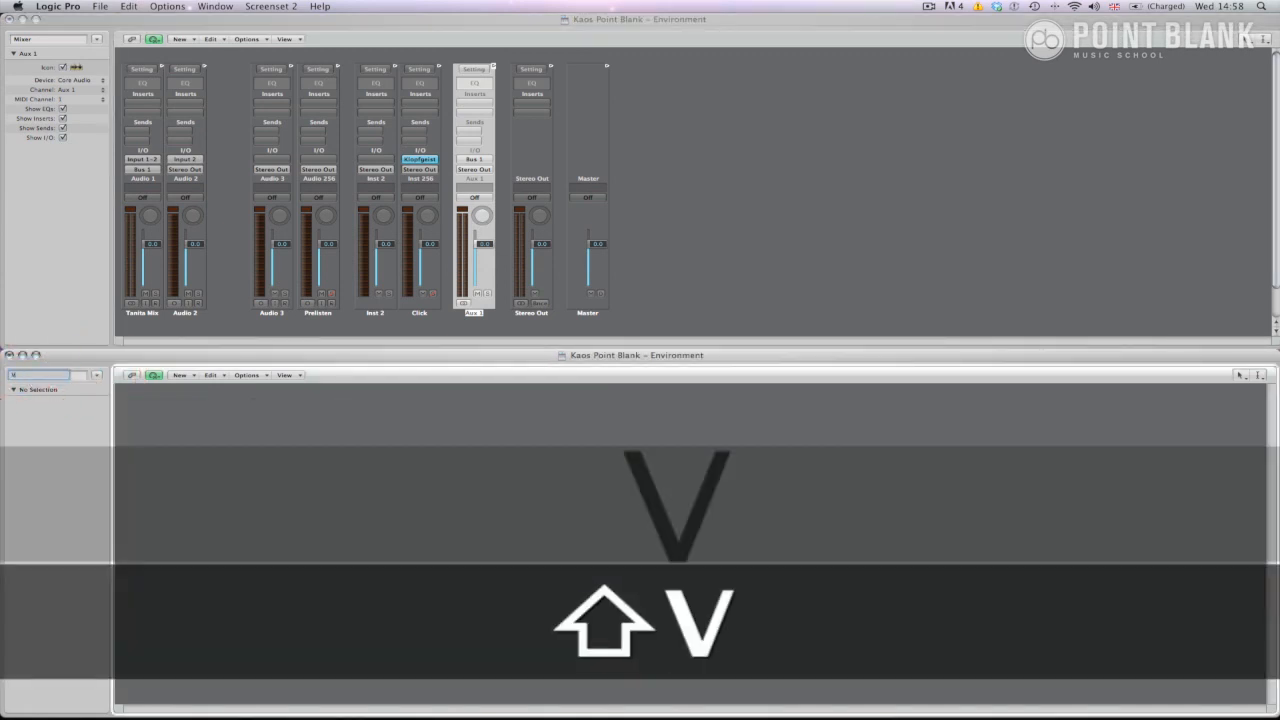
pyautogui.write('Vvector')
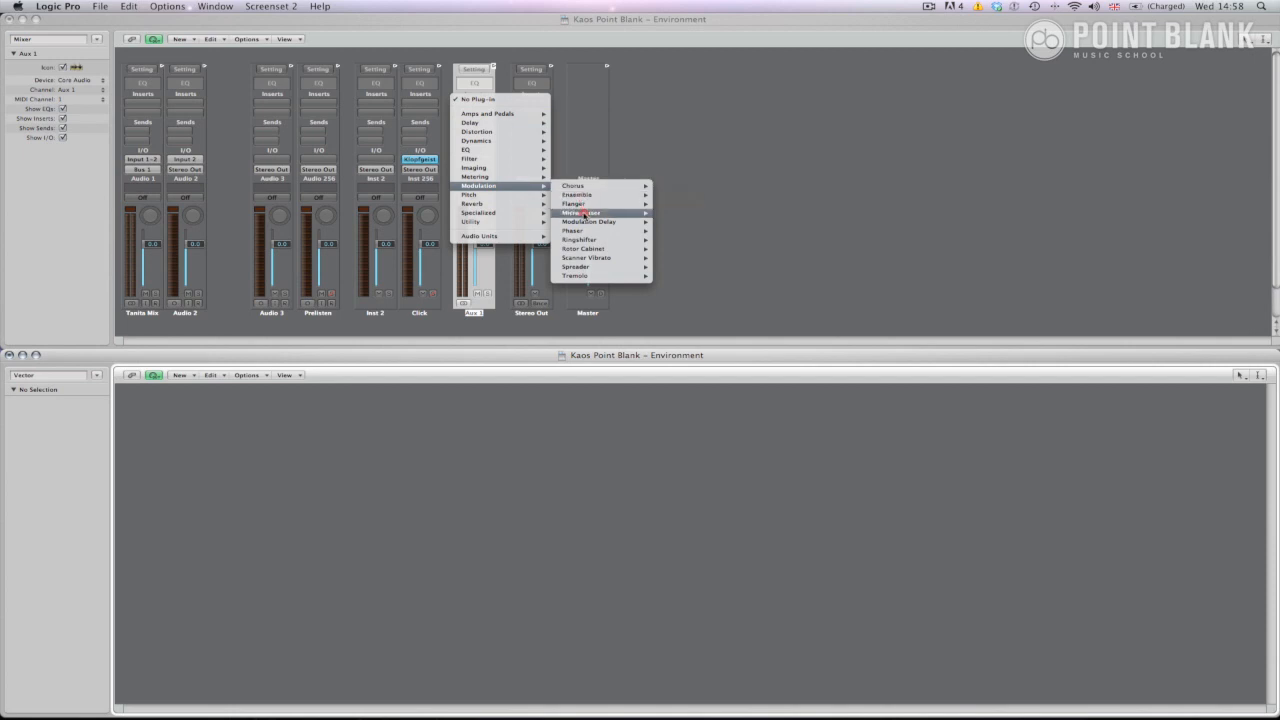
pyautogui.moveTo(572, 231)
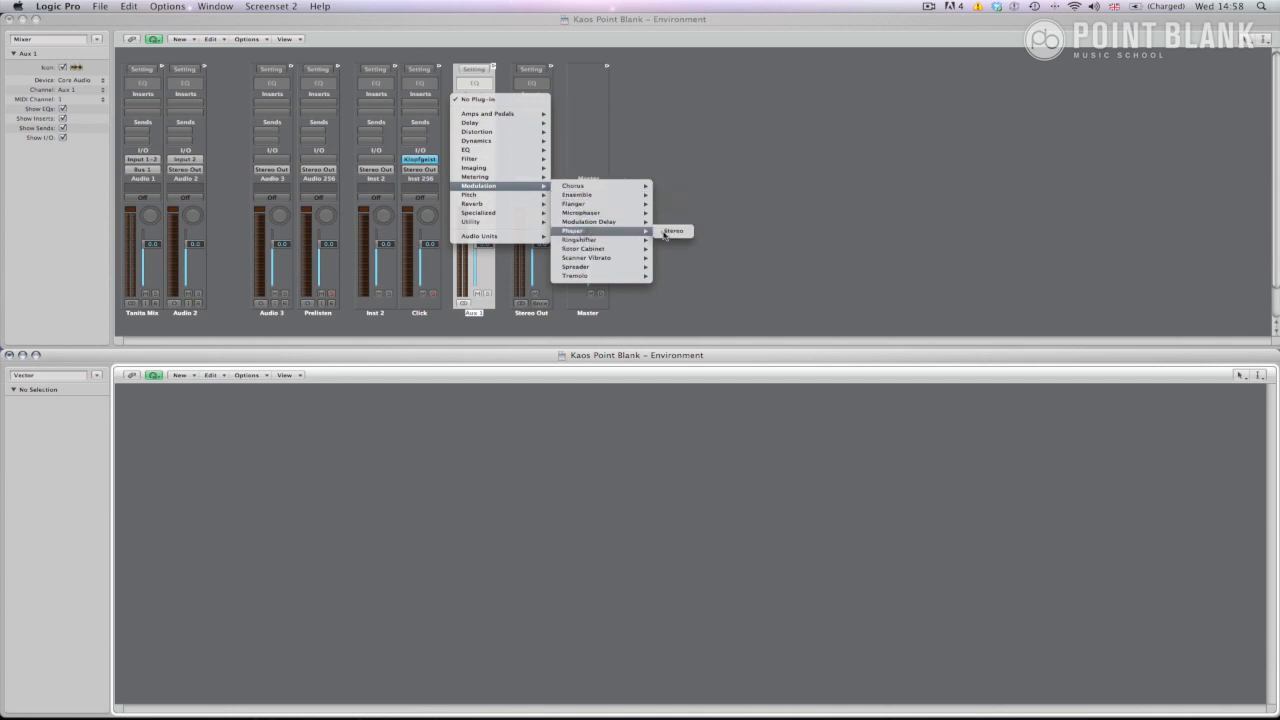
# - Insert a stereo Phaser in Aux 1's first slot and a Tape Delay after it
pyautogui.click(672, 231)
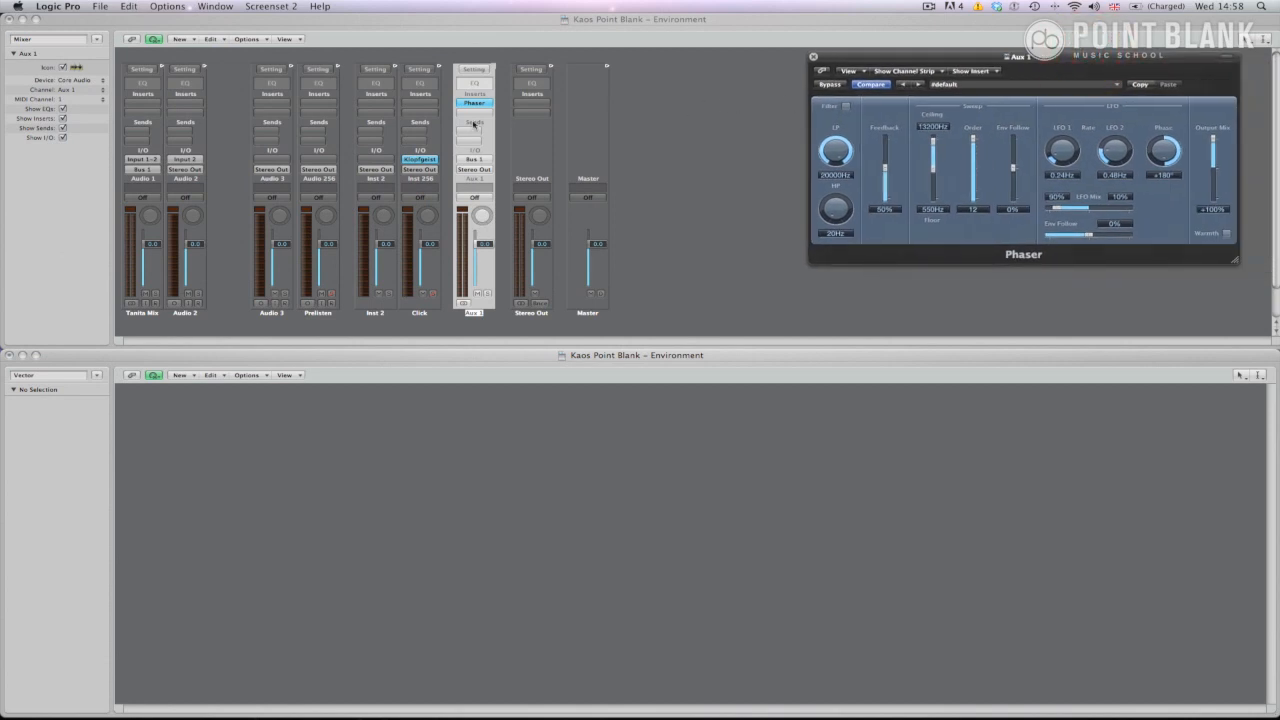
pyautogui.click(474, 94)
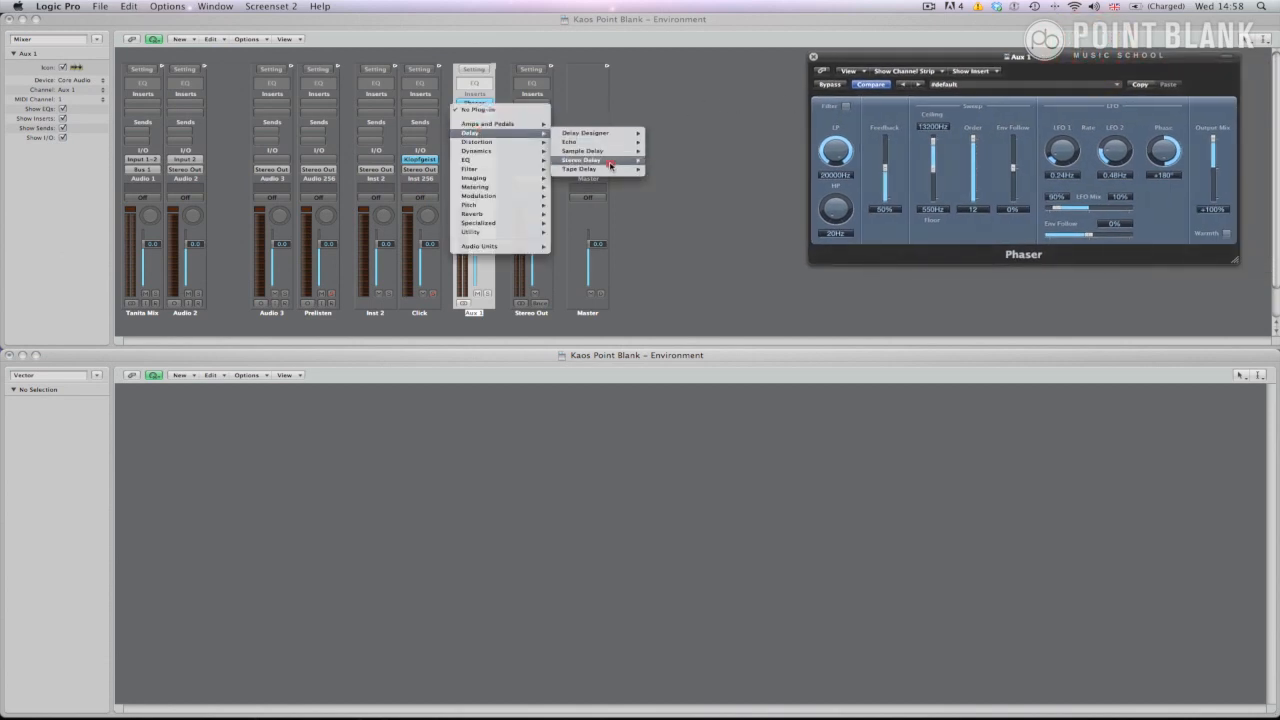
pyautogui.click(580, 168)
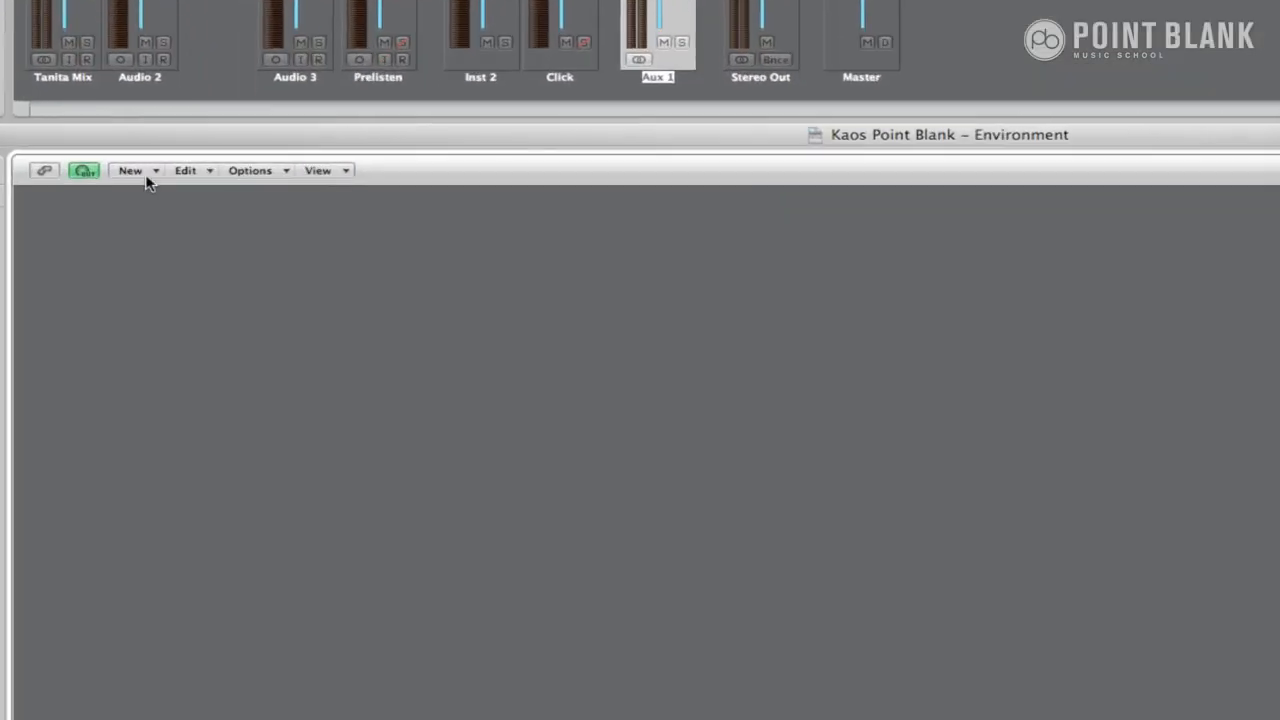
# - Create a vector fader on the Vector layer and enlarge it
pyautogui.click(130, 170)
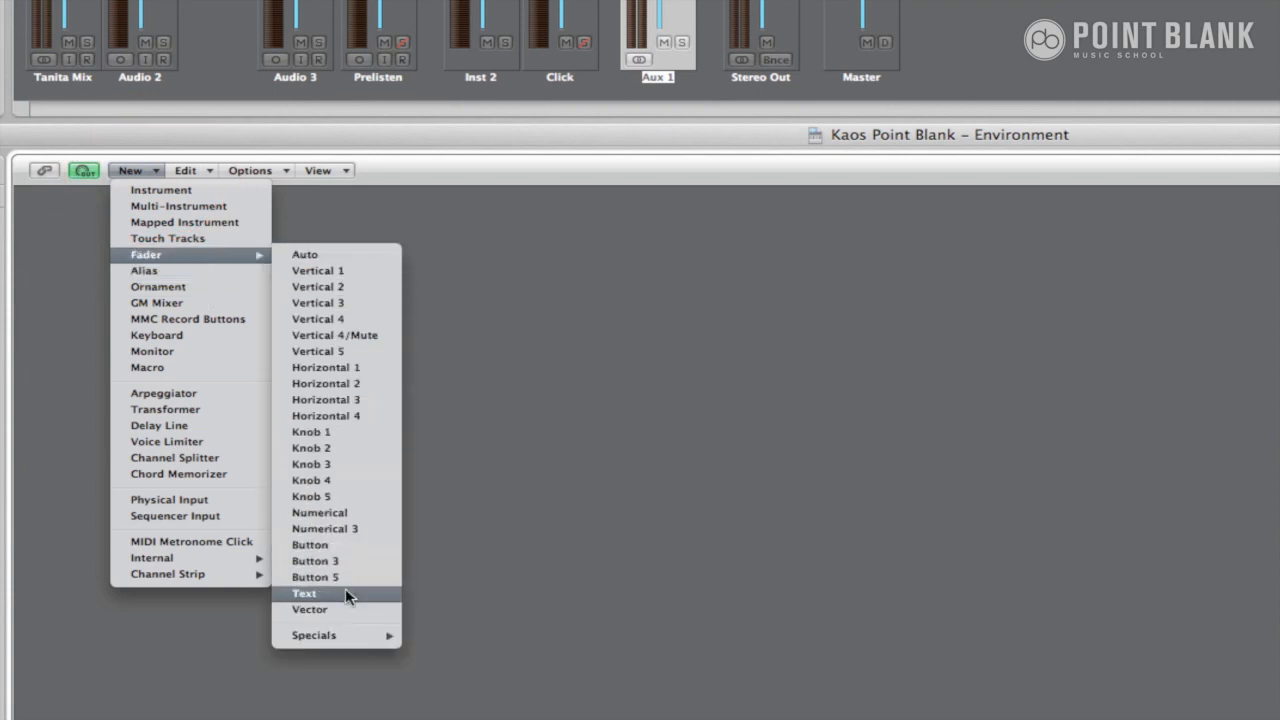
pyautogui.click(309, 609)
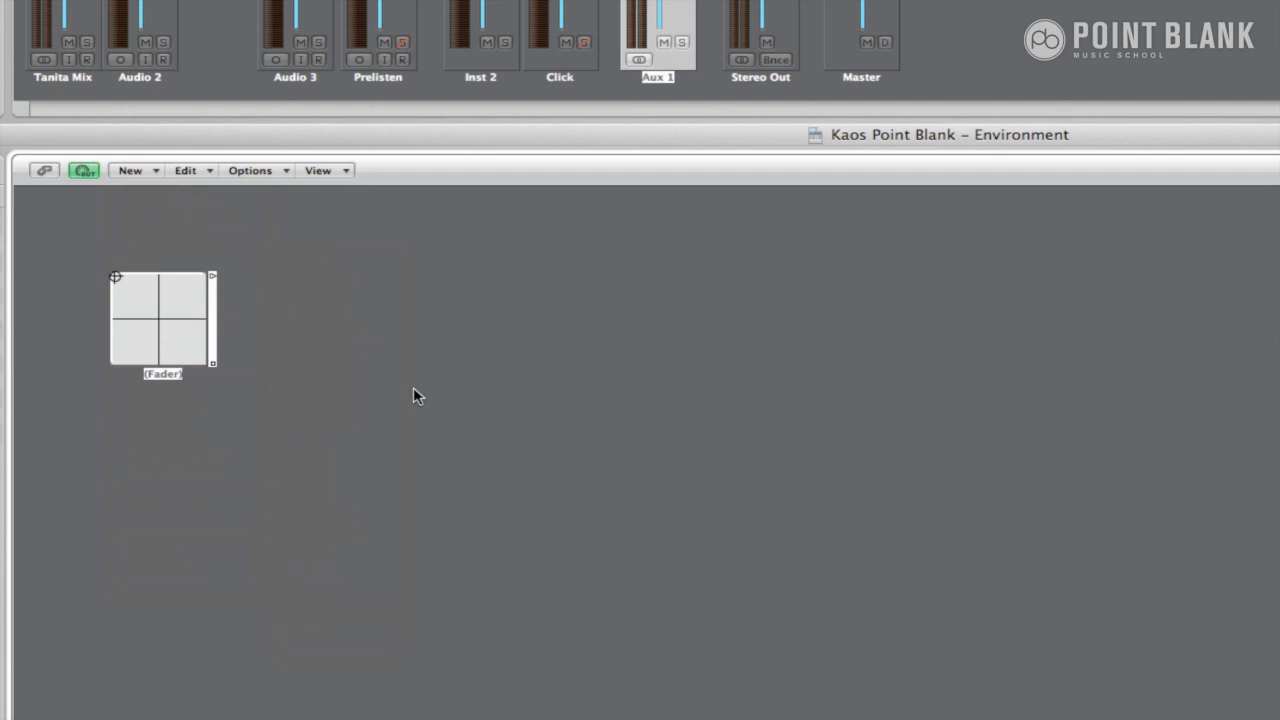
pyautogui.moveTo(213, 363); pyautogui.dragTo(432, 495)
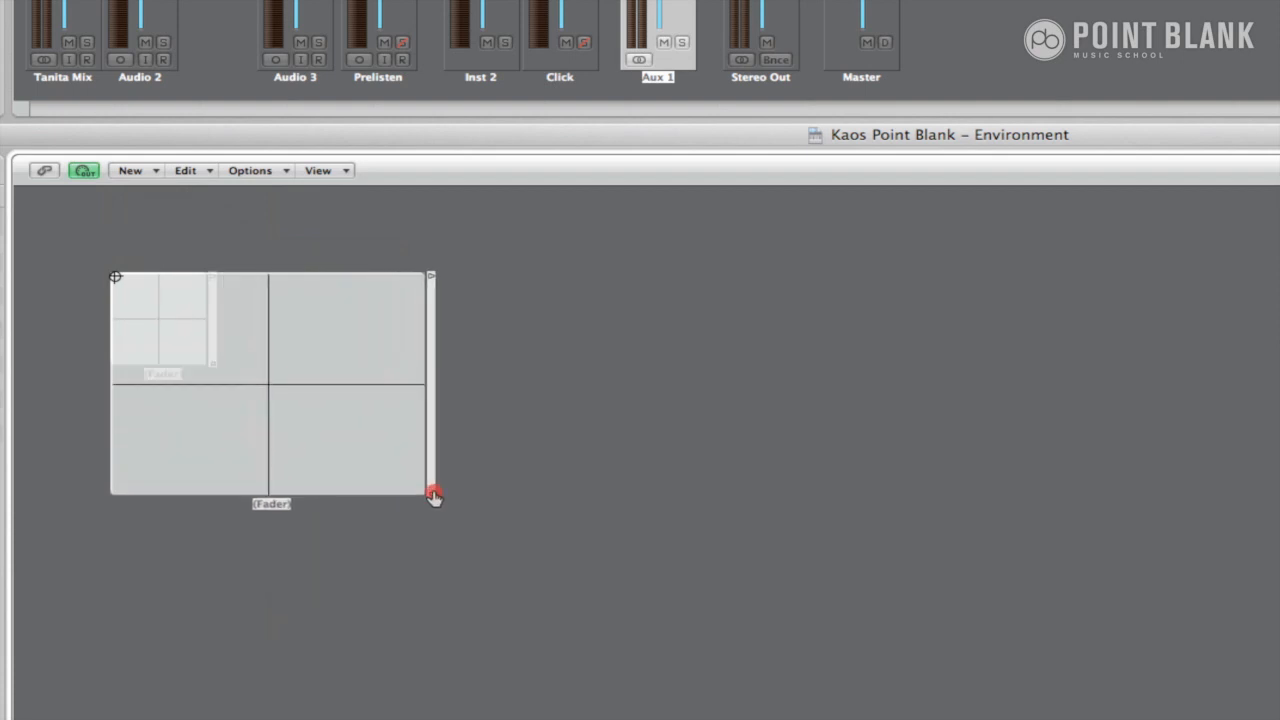
pyautogui.moveTo(433, 497); pyautogui.dragTo(548, 518)
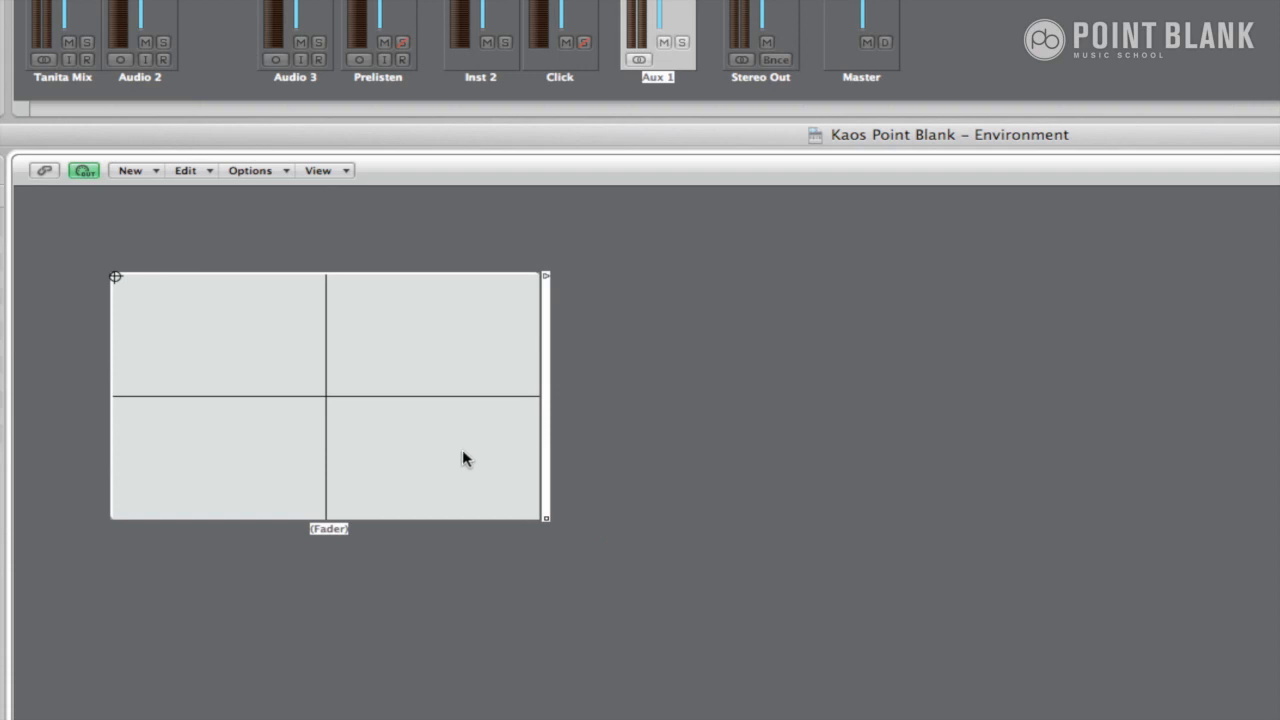
pyautogui.moveTo(128, 168)
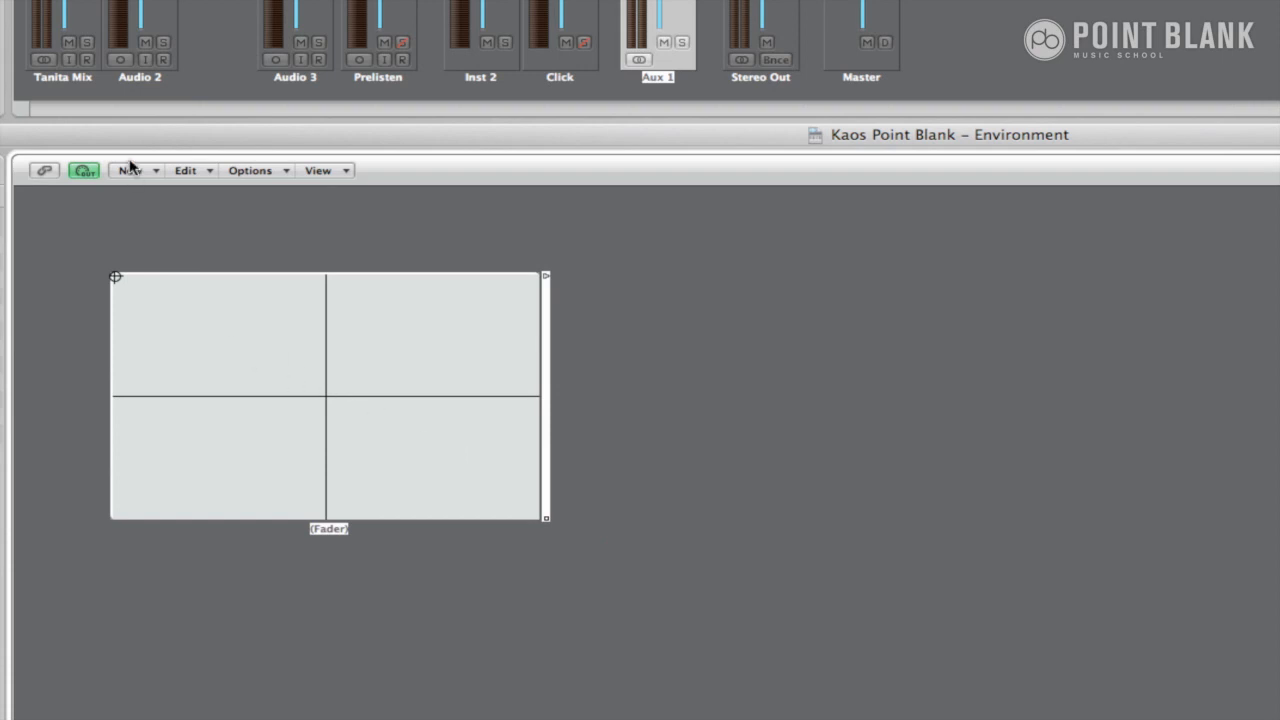
# - Add a Monitor object and place it to the right of the vector fader
pyautogui.click(130, 170)
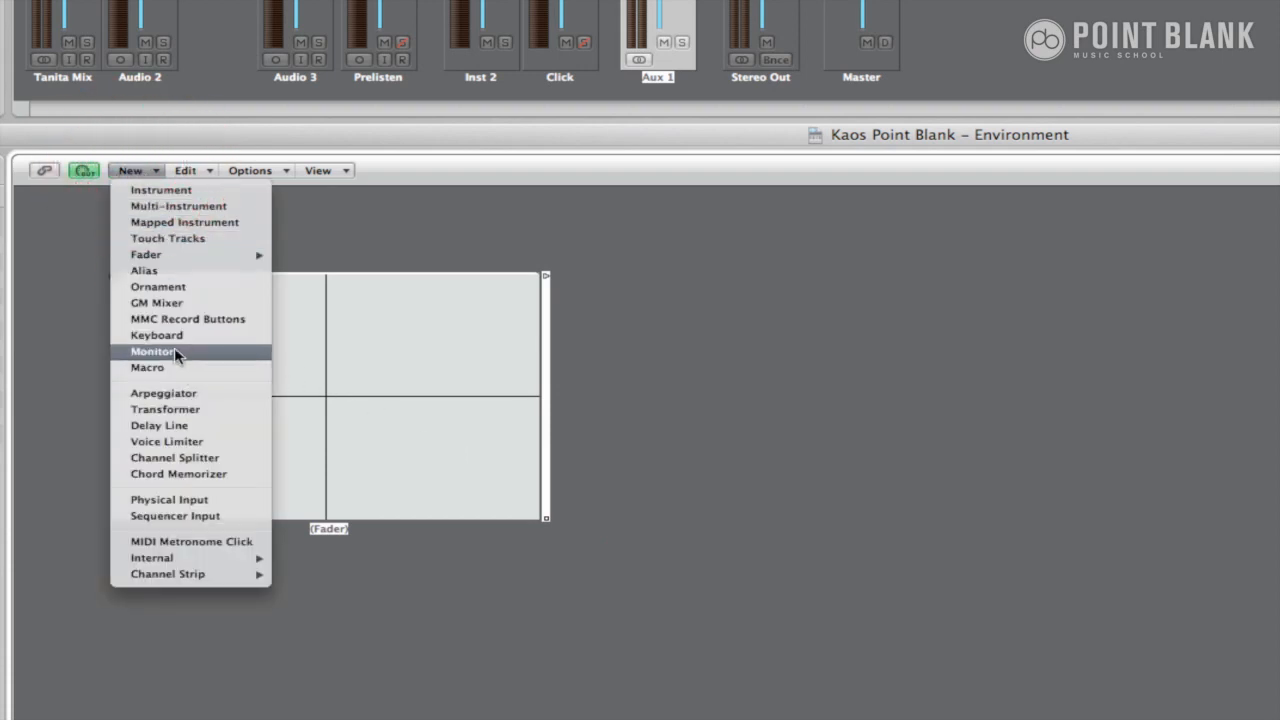
pyautogui.click(152, 351)
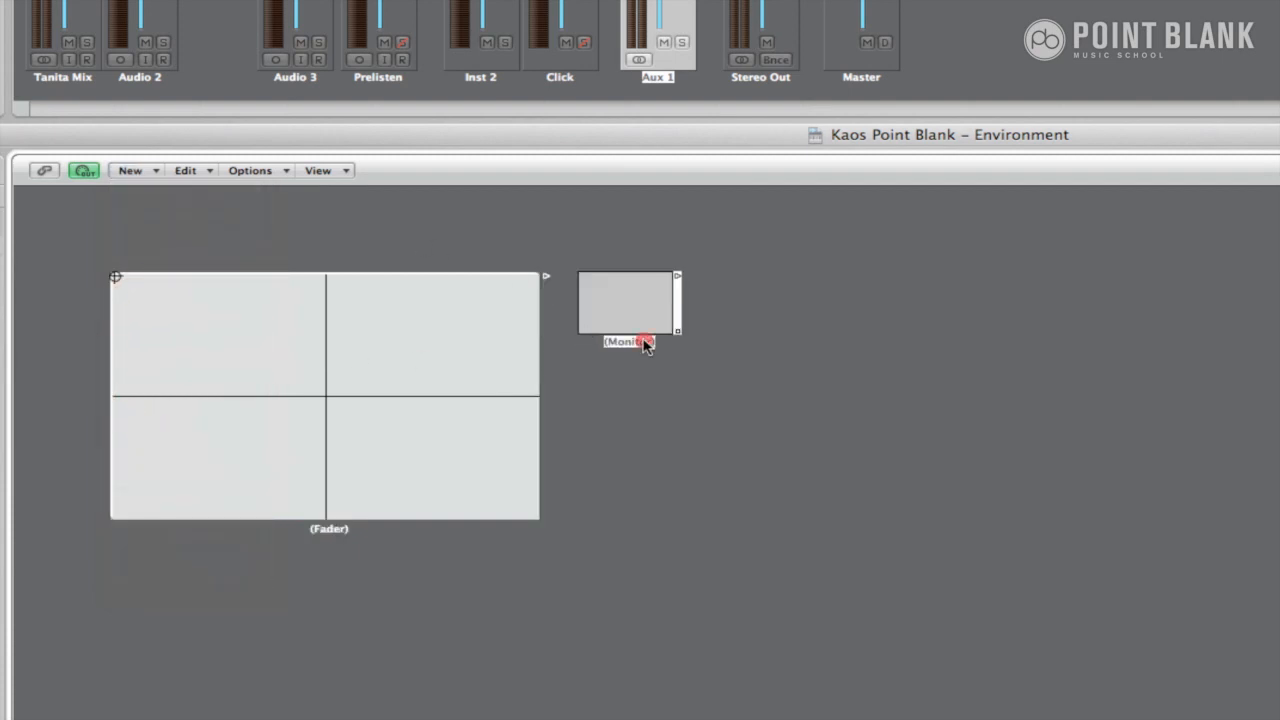
pyautogui.moveTo(625, 300); pyautogui.dragTo(705, 310)
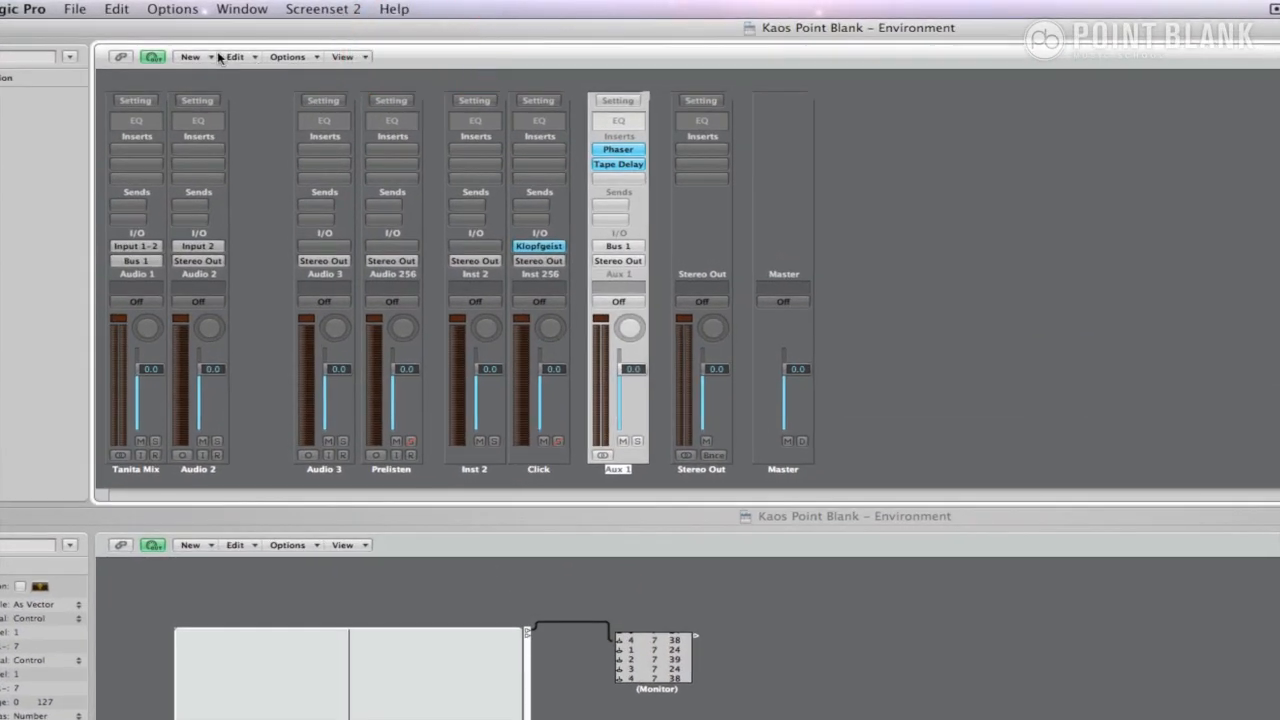
# - Create a Monitor on the mixer layer and move the Phaser Feedback to reveal its messages
pyautogui.click(190, 56)
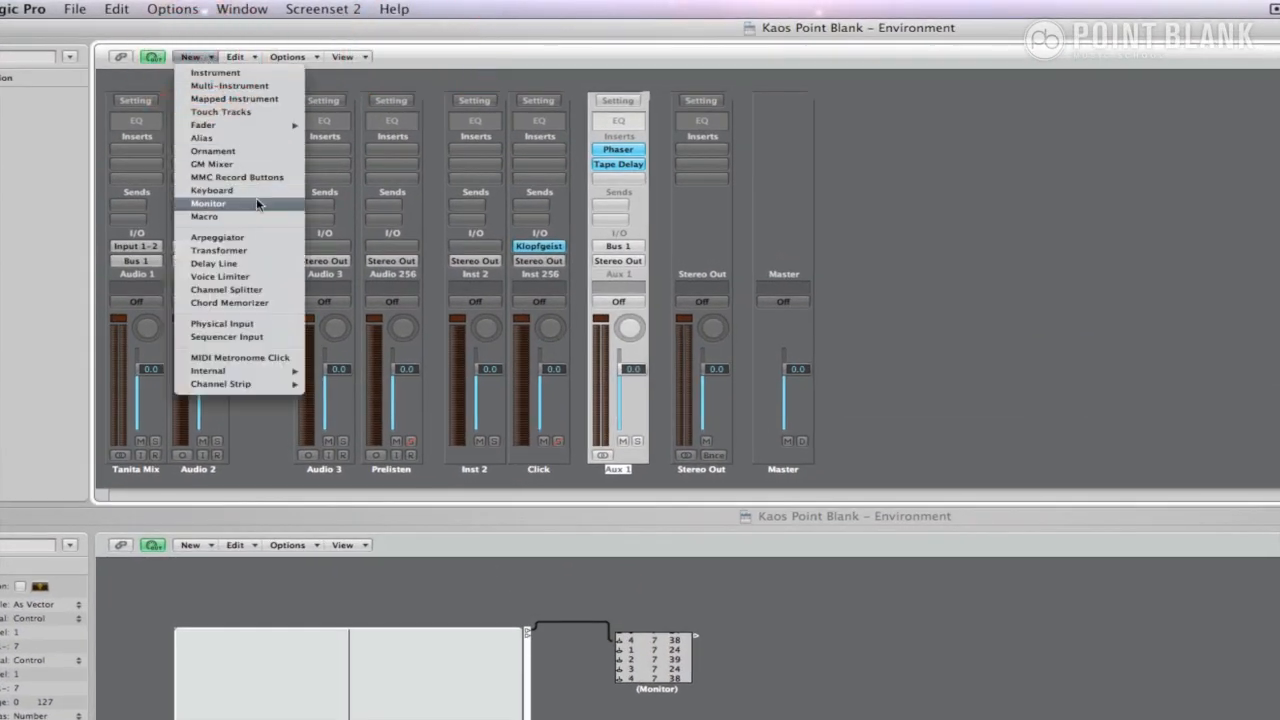
pyautogui.click(207, 203)
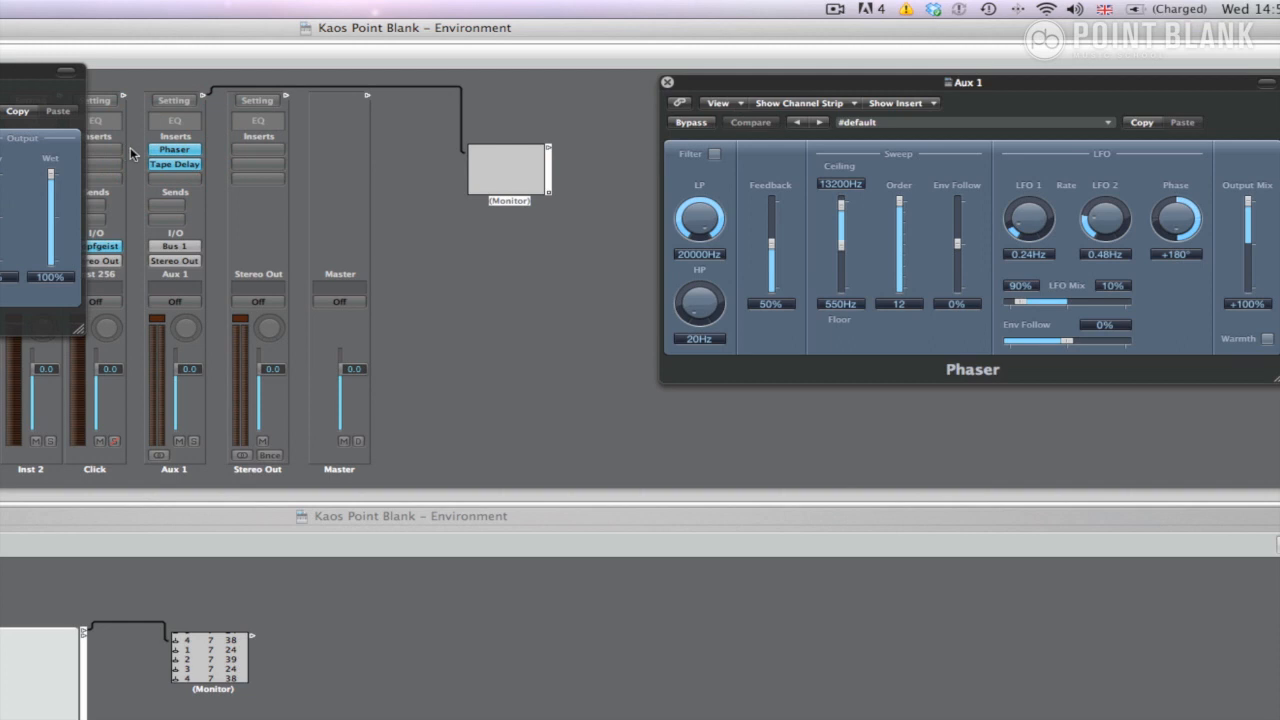
pyautogui.moveTo(775, 245)
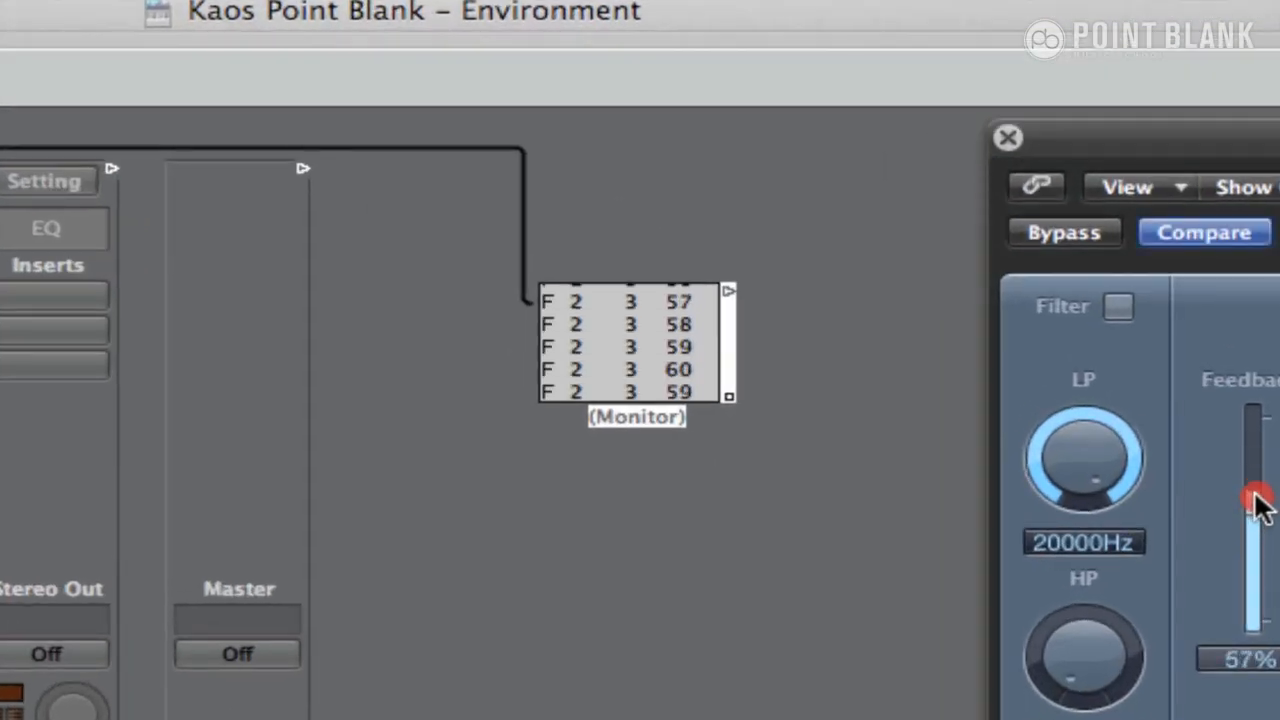
pyautogui.click(1007, 137)
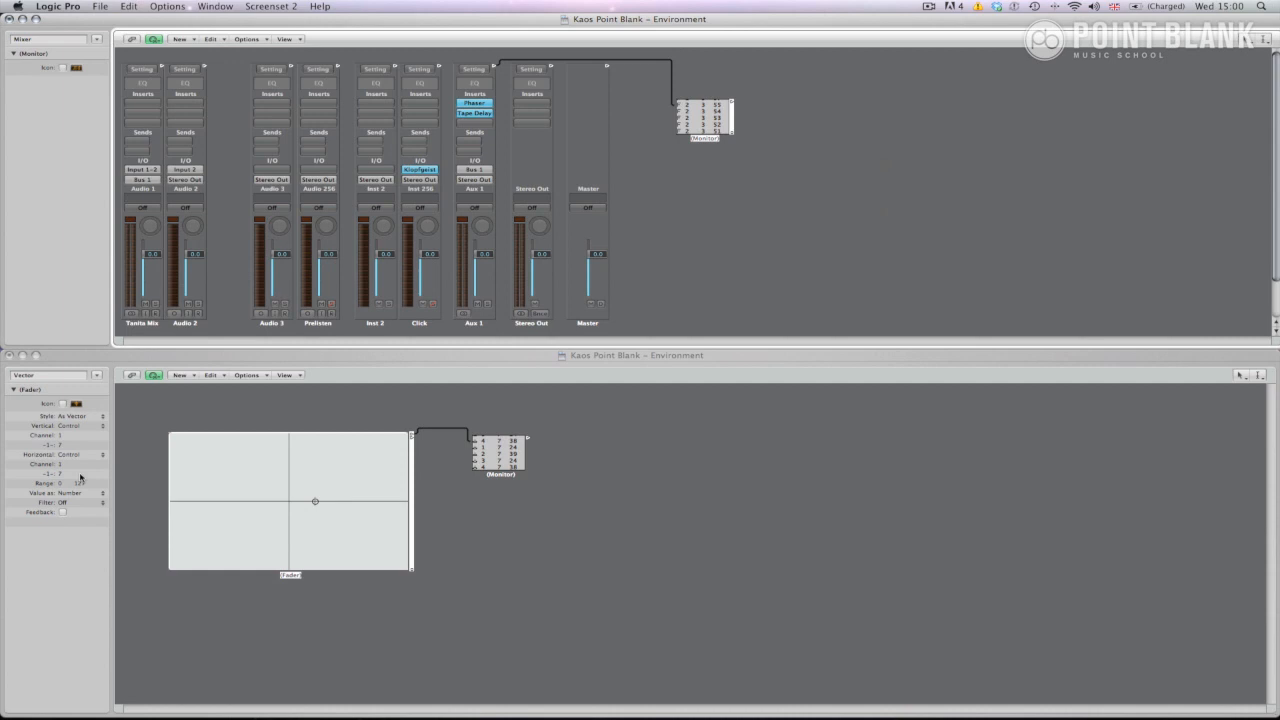
pyautogui.moveTo(886, 167)
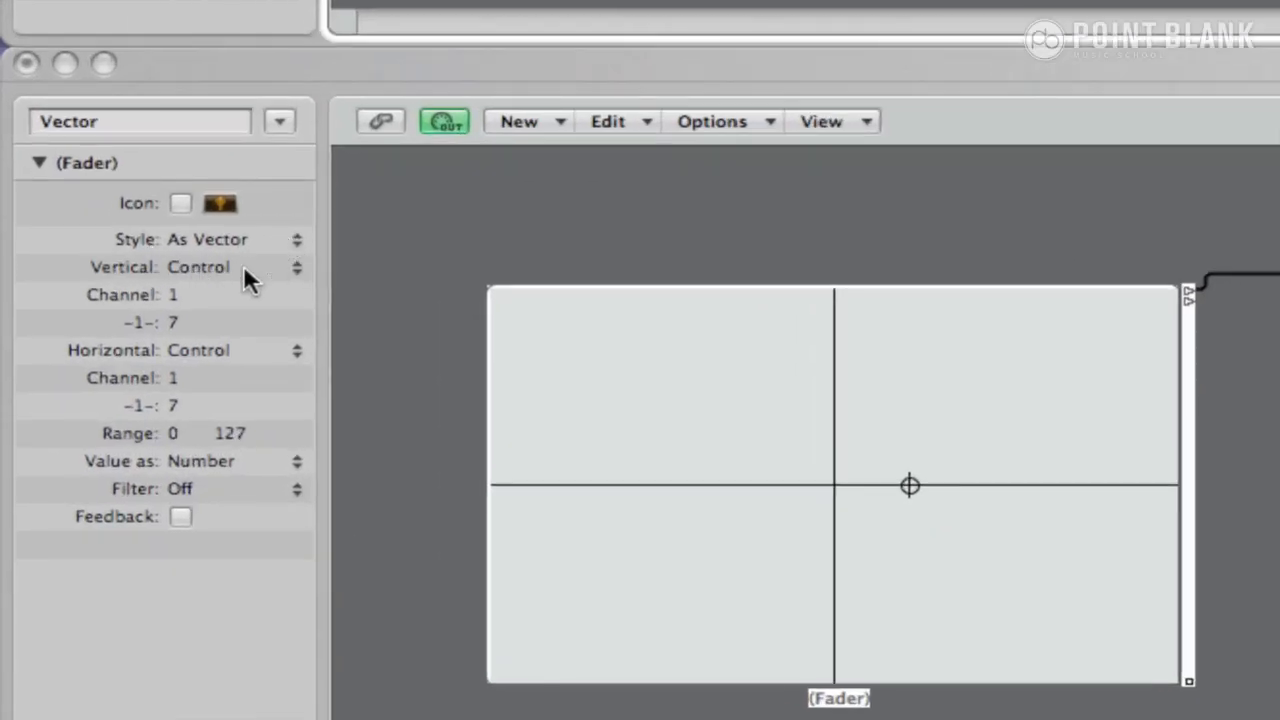
pyautogui.moveTo(256, 356)
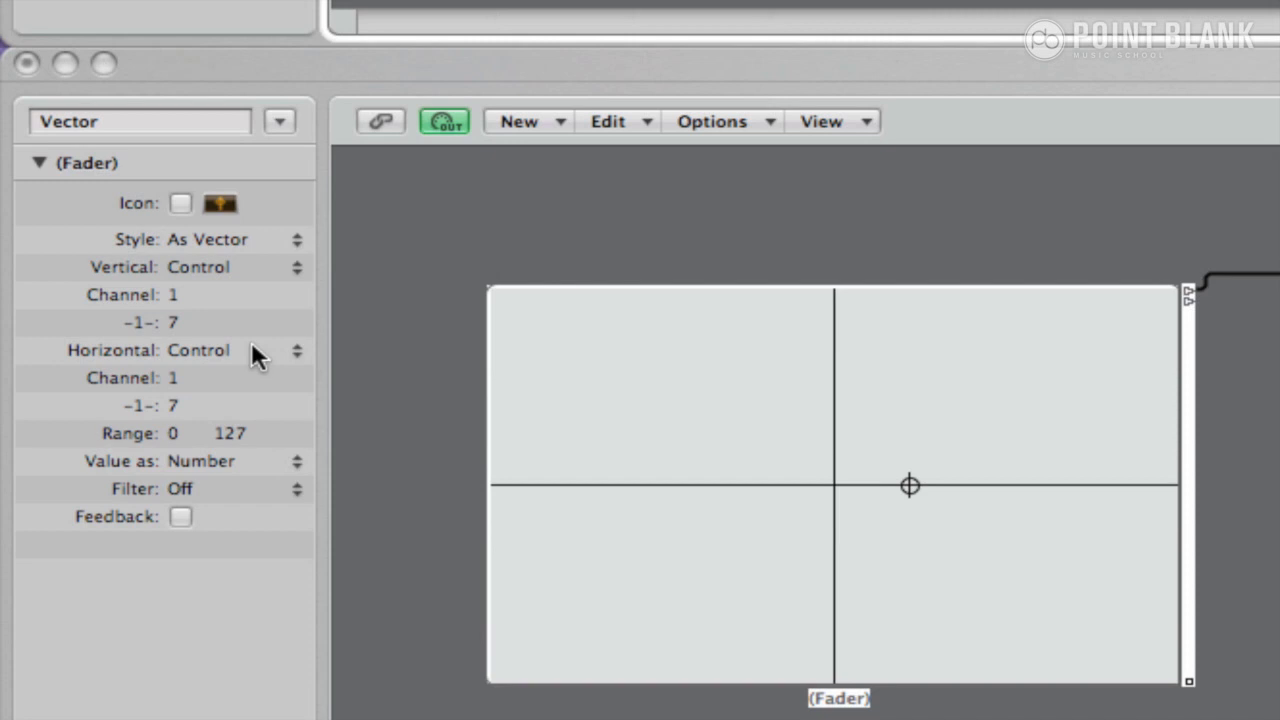
pyautogui.moveTo(232, 420)
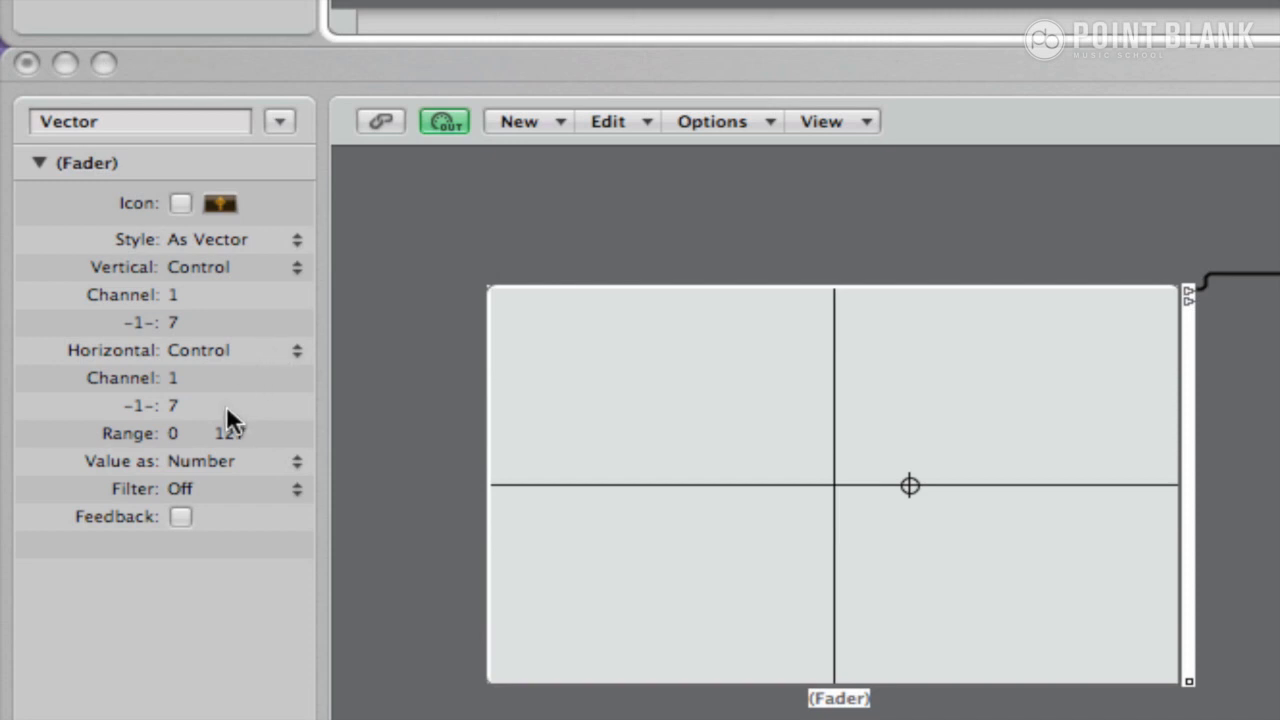
pyautogui.moveTo(233, 418)
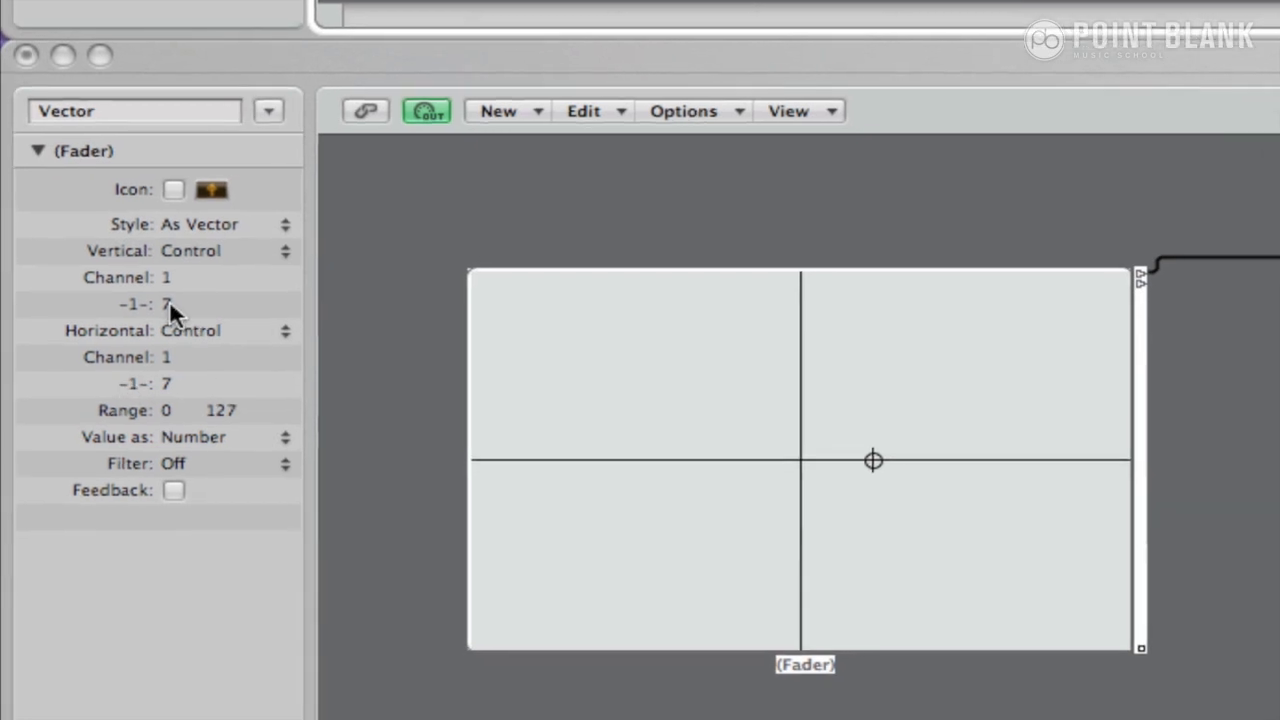
# - Assign controller 20 to the vertical axis and pick the horizontal axis controller (21)
pyautogui.click(167, 304)
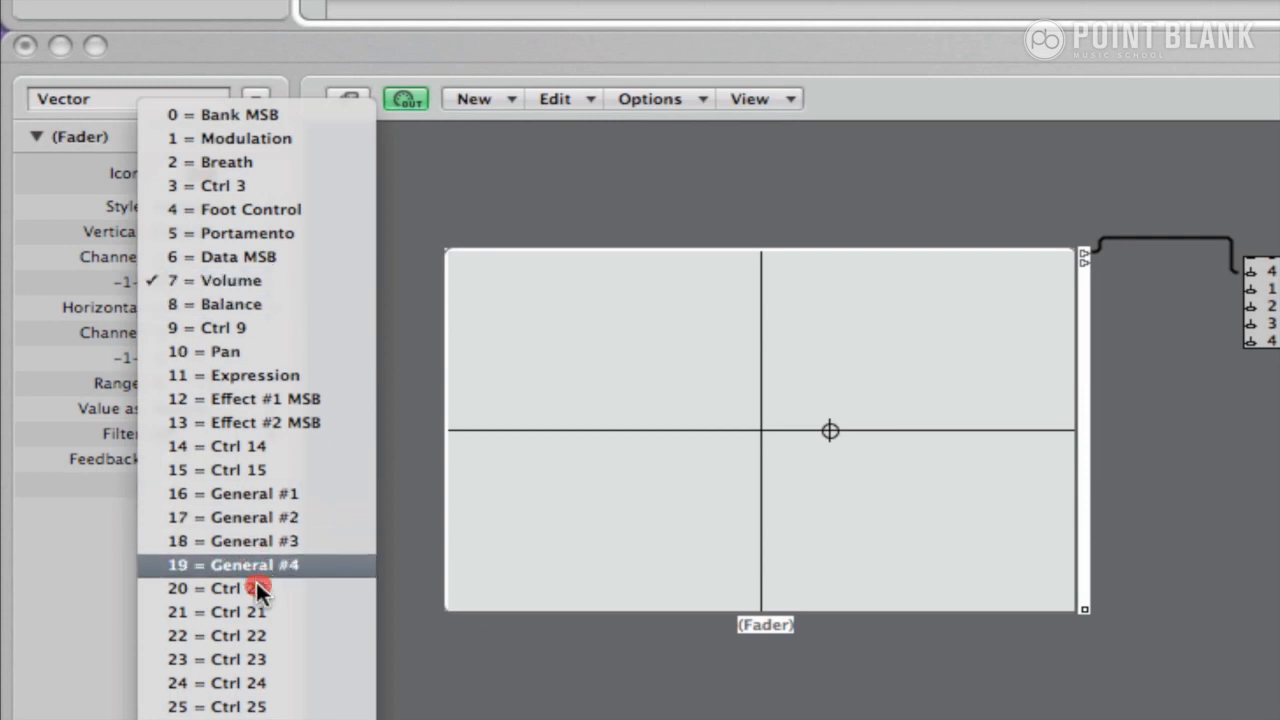
pyautogui.click(255, 587)
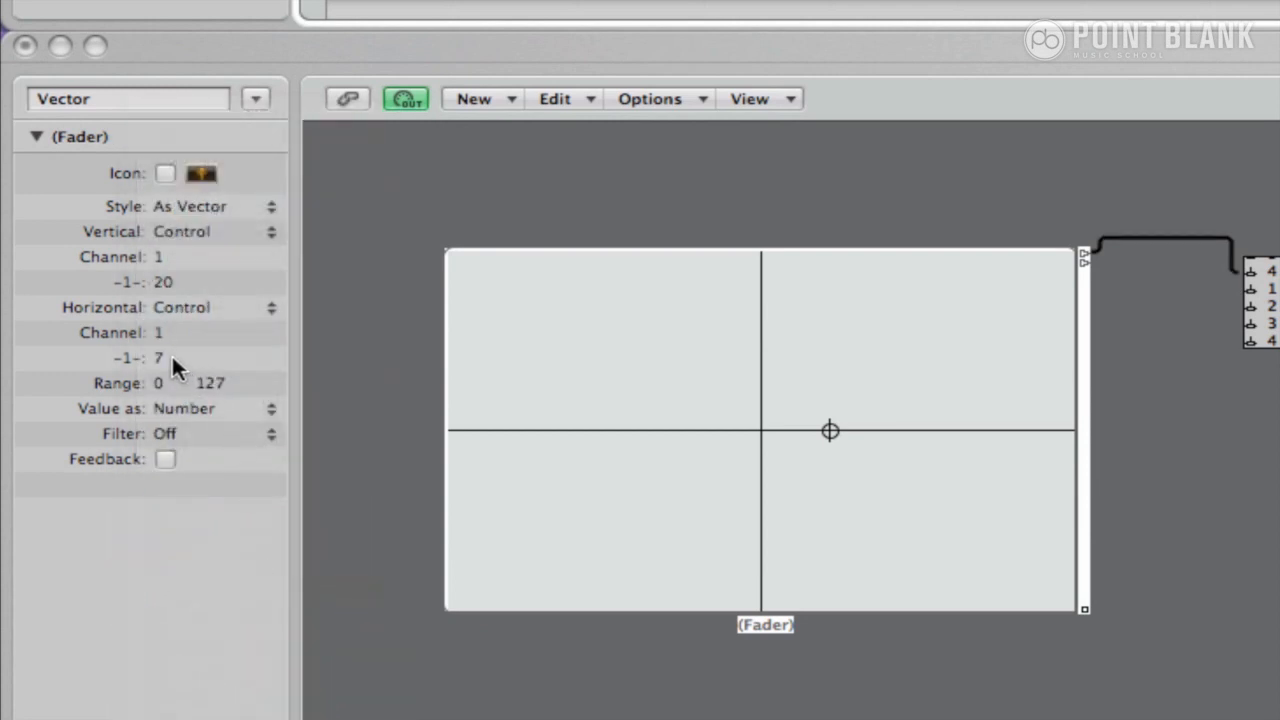
pyautogui.click(158, 357)
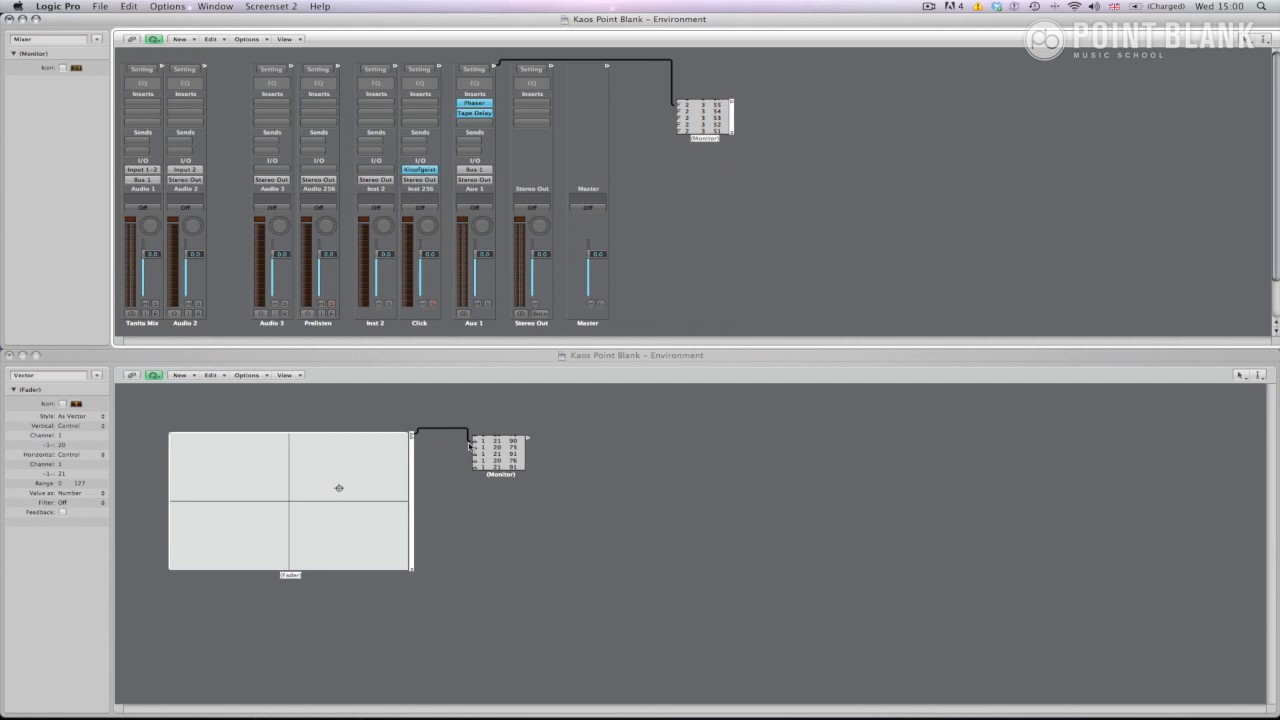
pyautogui.moveTo(367, 400)
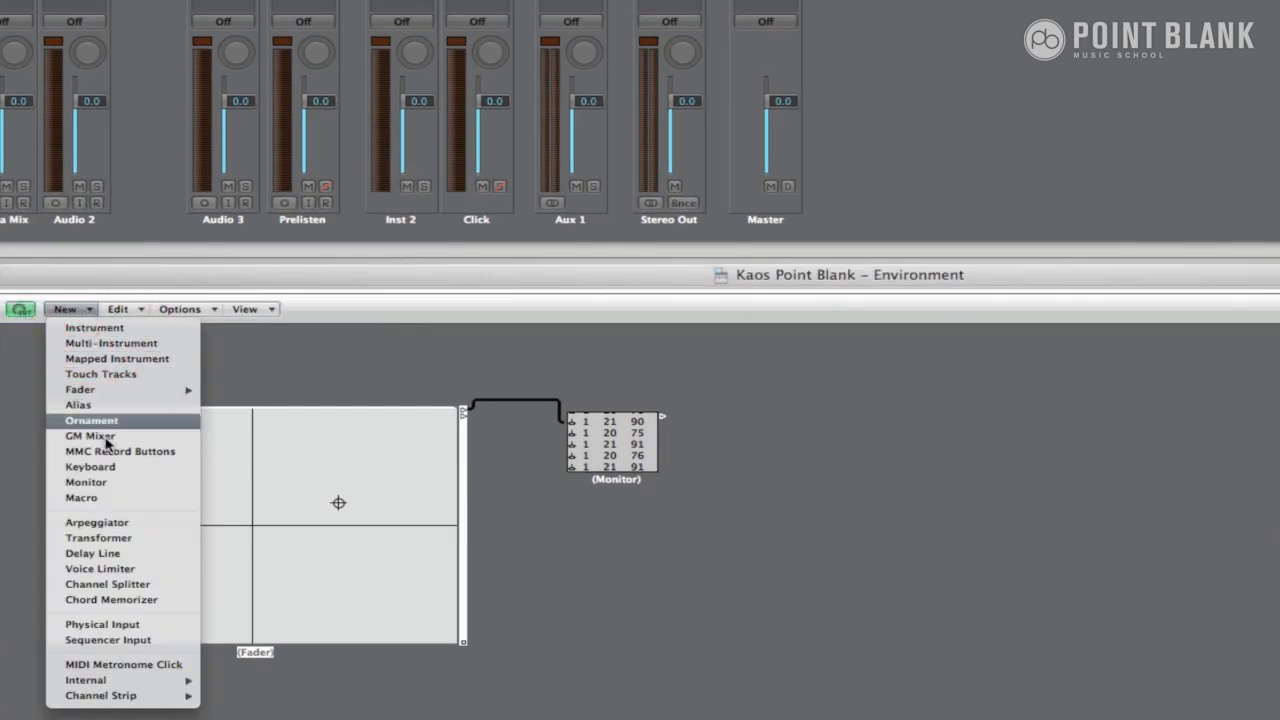
# - Place a Transformer and second Monitor right of the first Monitor, cabling Monitor to Transformer
pyautogui.click(98, 537)
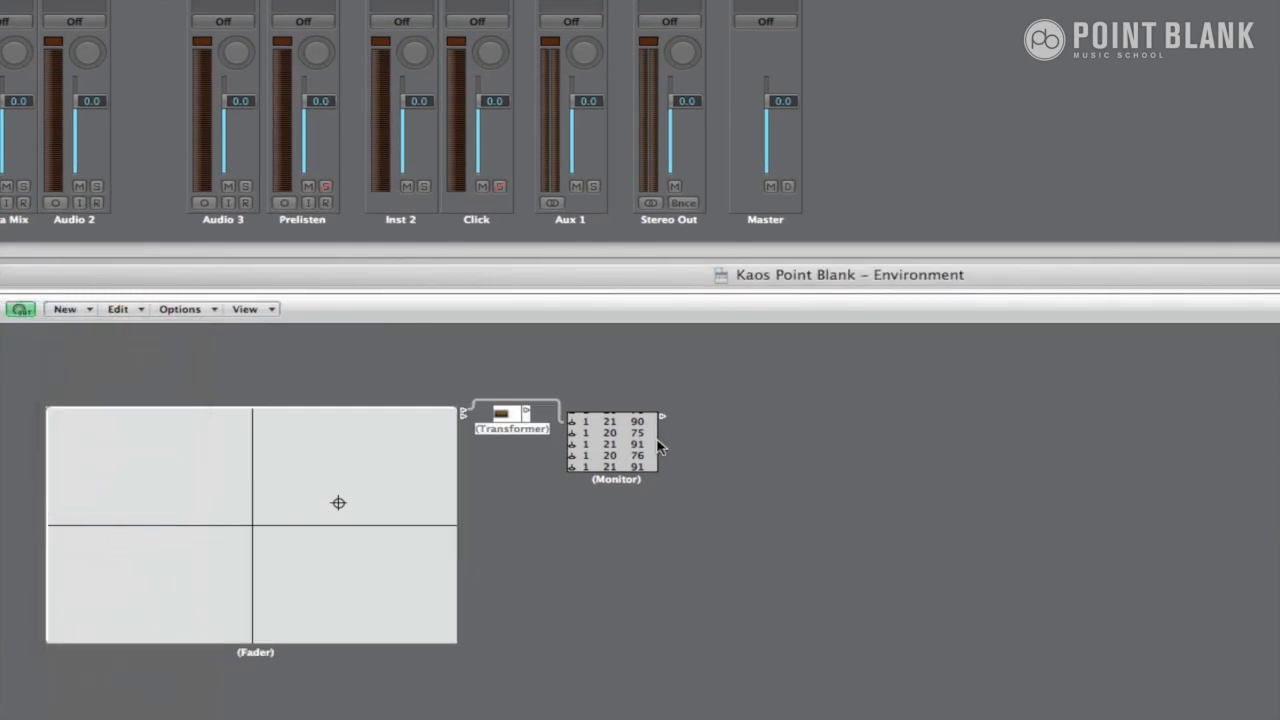
pyautogui.moveTo(513, 413); pyautogui.dragTo(850, 445)
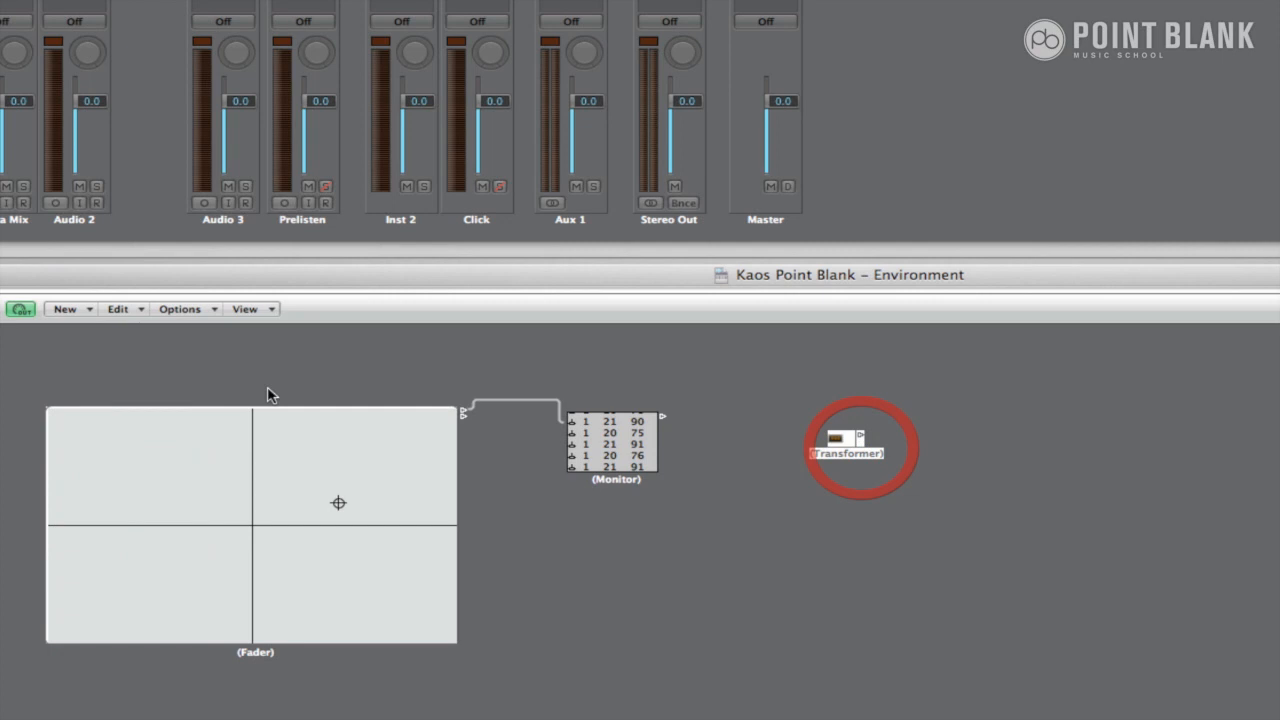
pyautogui.click(65, 308)
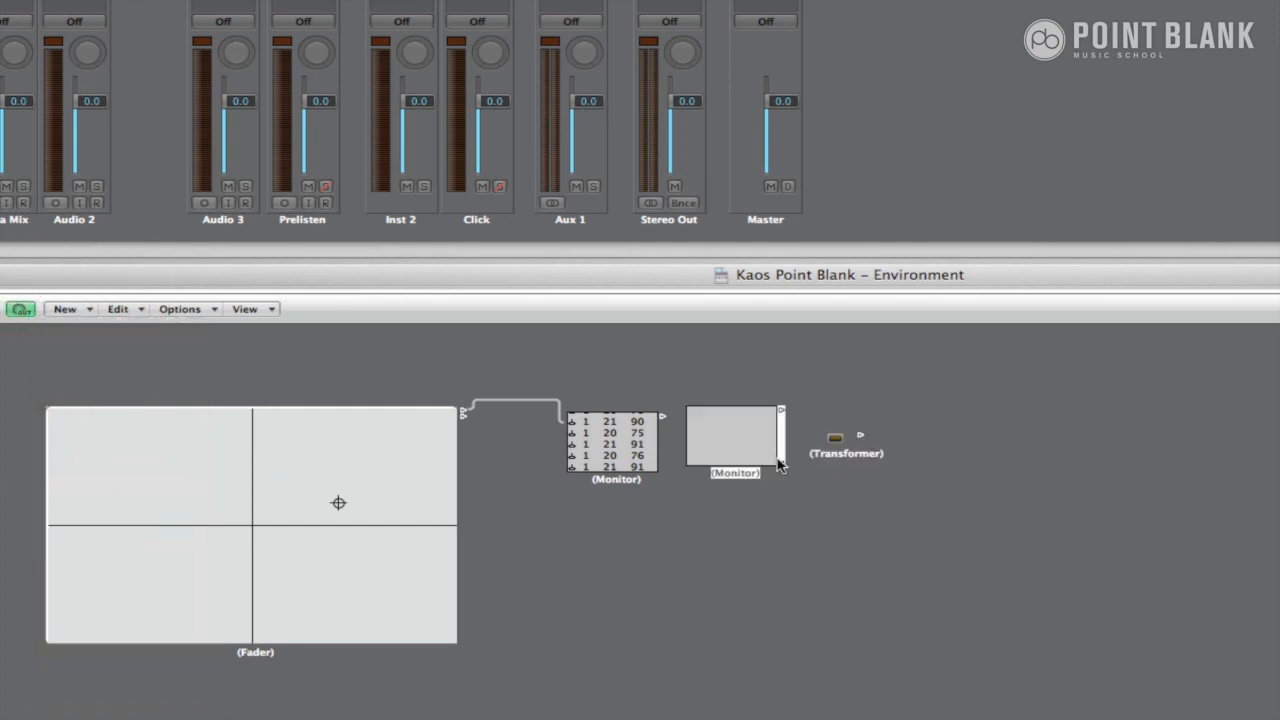
pyautogui.moveTo(735, 435); pyautogui.dragTo(910, 435)
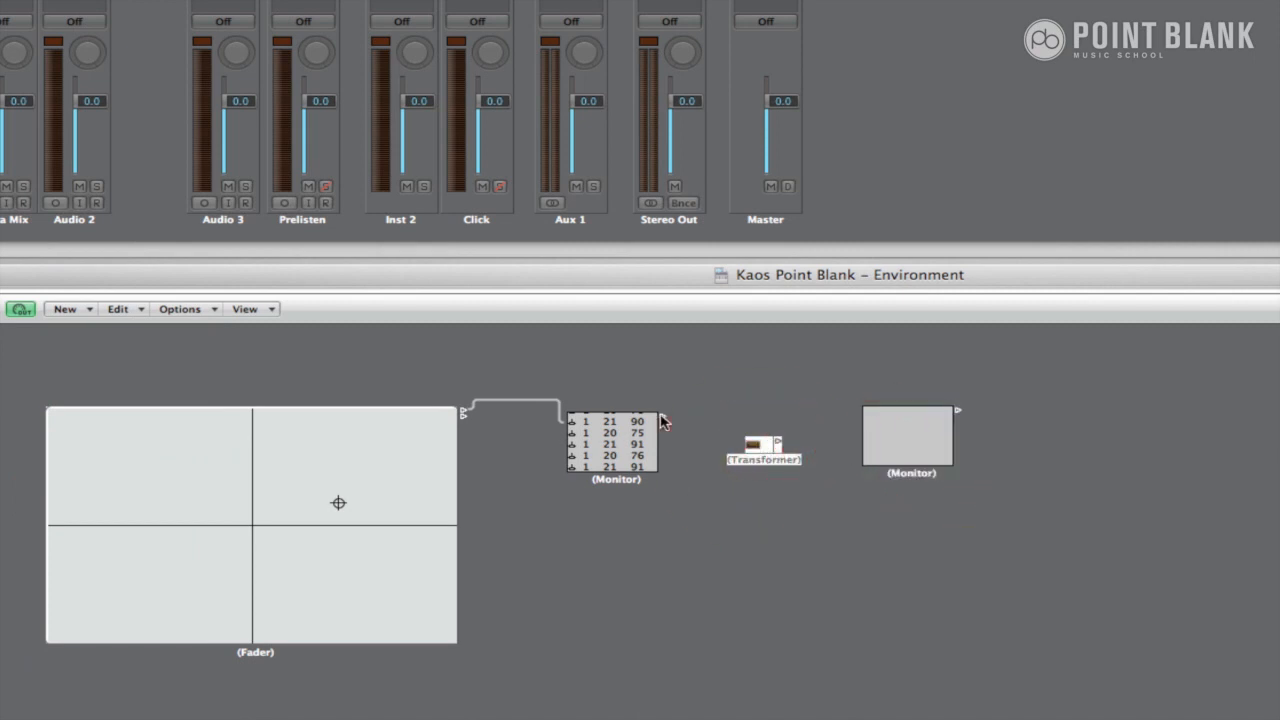
pyautogui.moveTo(665, 420); pyautogui.dragTo(755, 440)
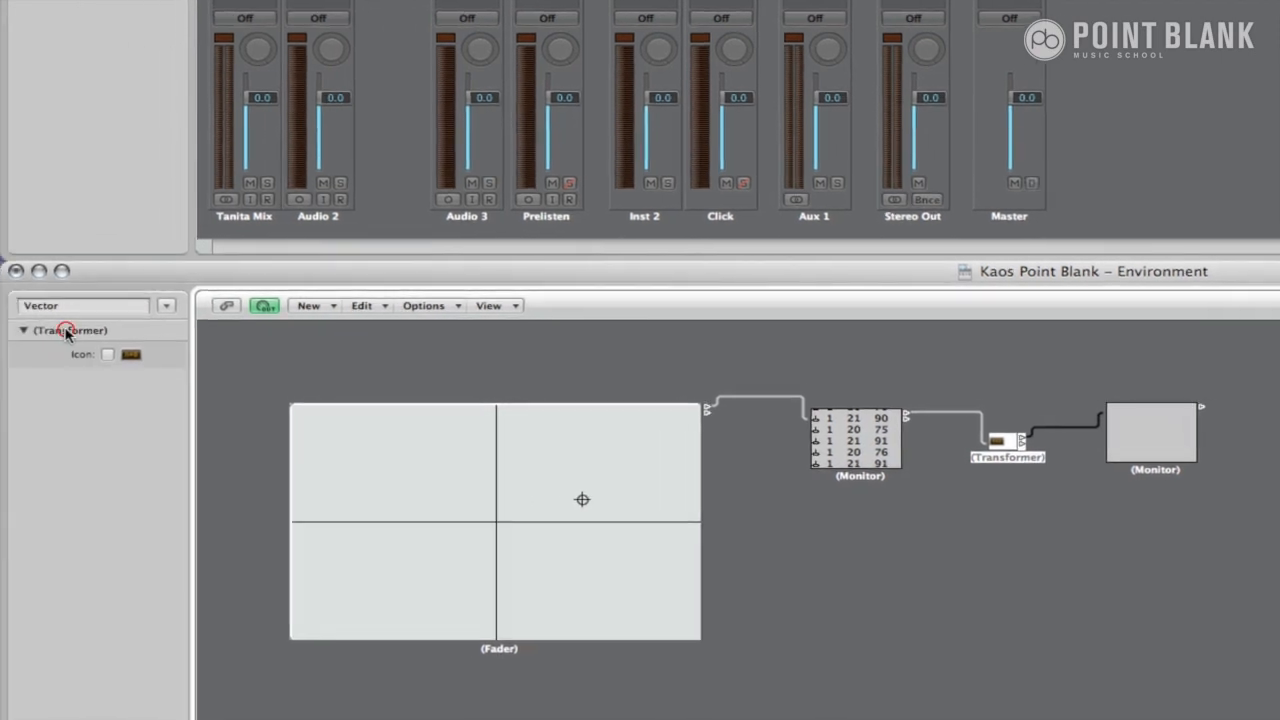
# - Name the transformer Vertical and bring up its settings window
pyautogui.write('Vver')
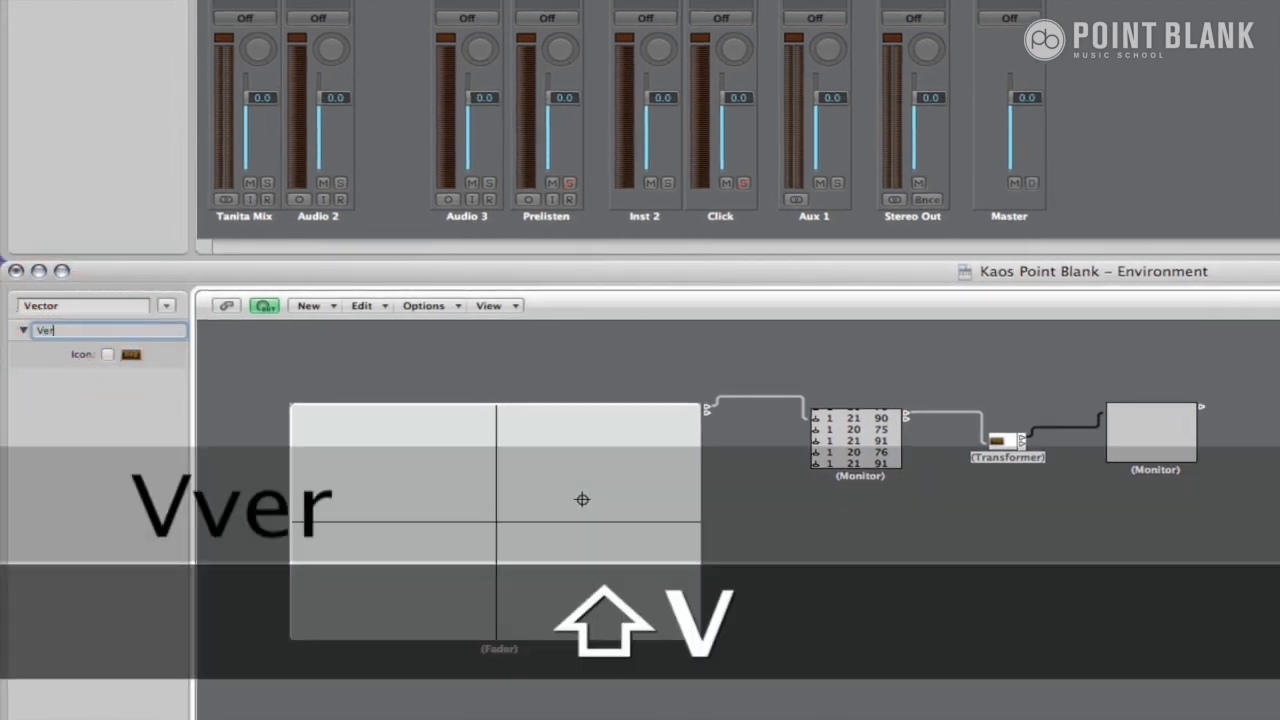
pyautogui.write('tical')
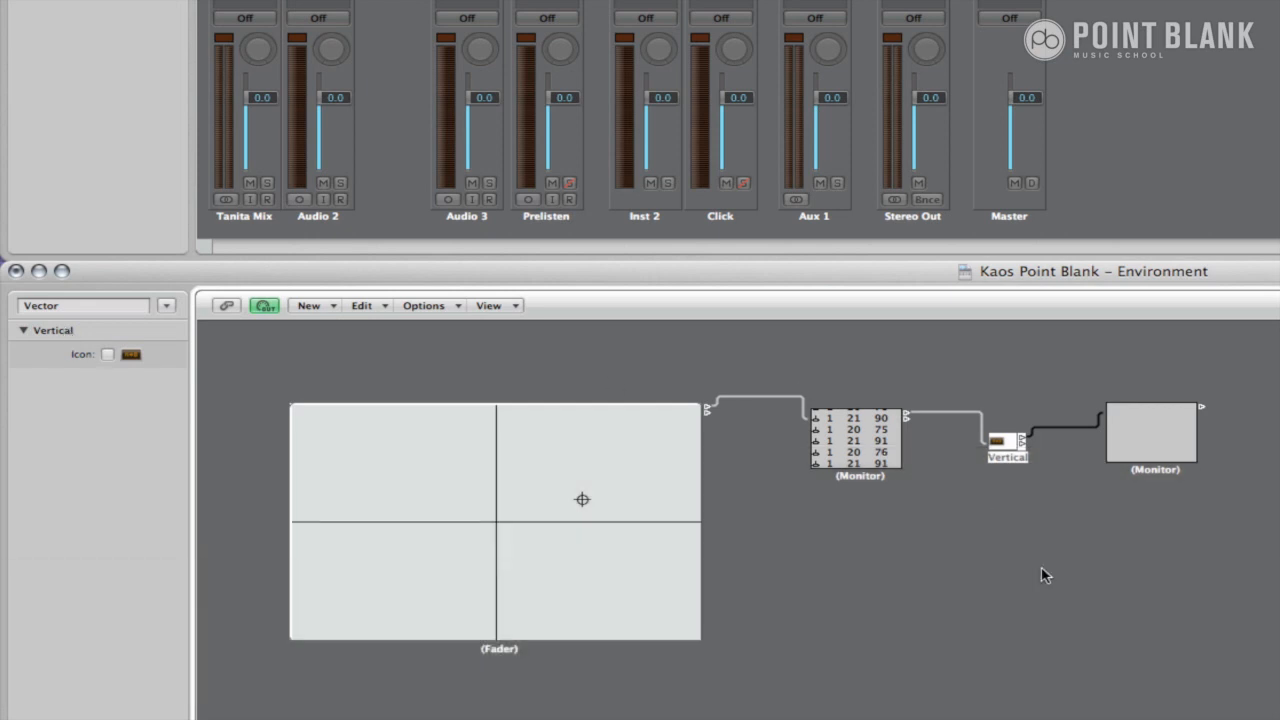
pyautogui.doubleClick(1007, 443)
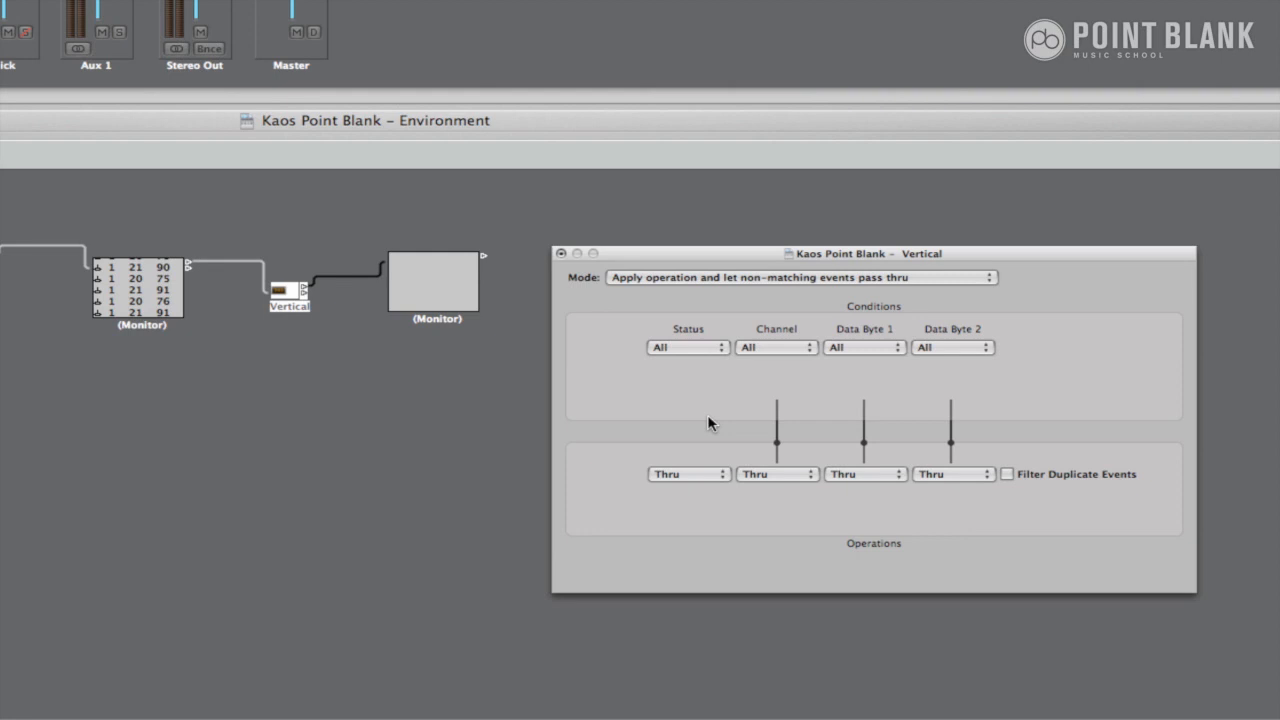
pyautogui.moveTo(688, 361)
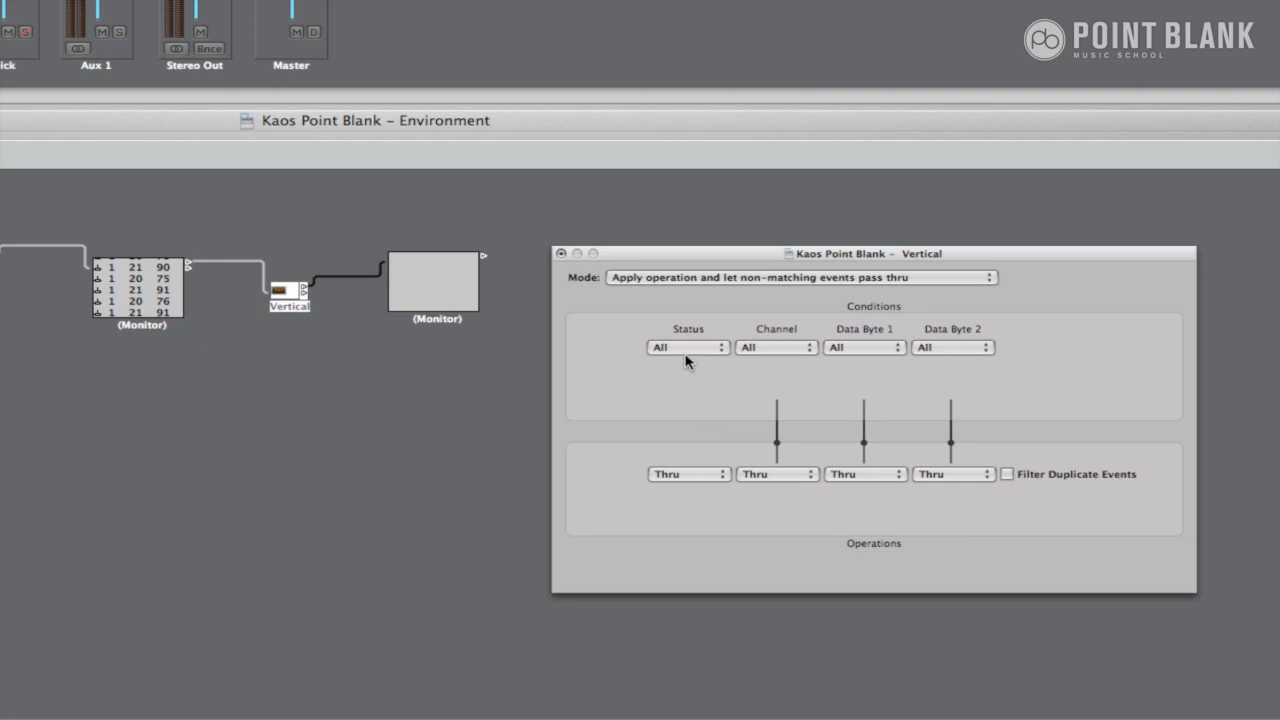
pyautogui.moveTo(323, 395)
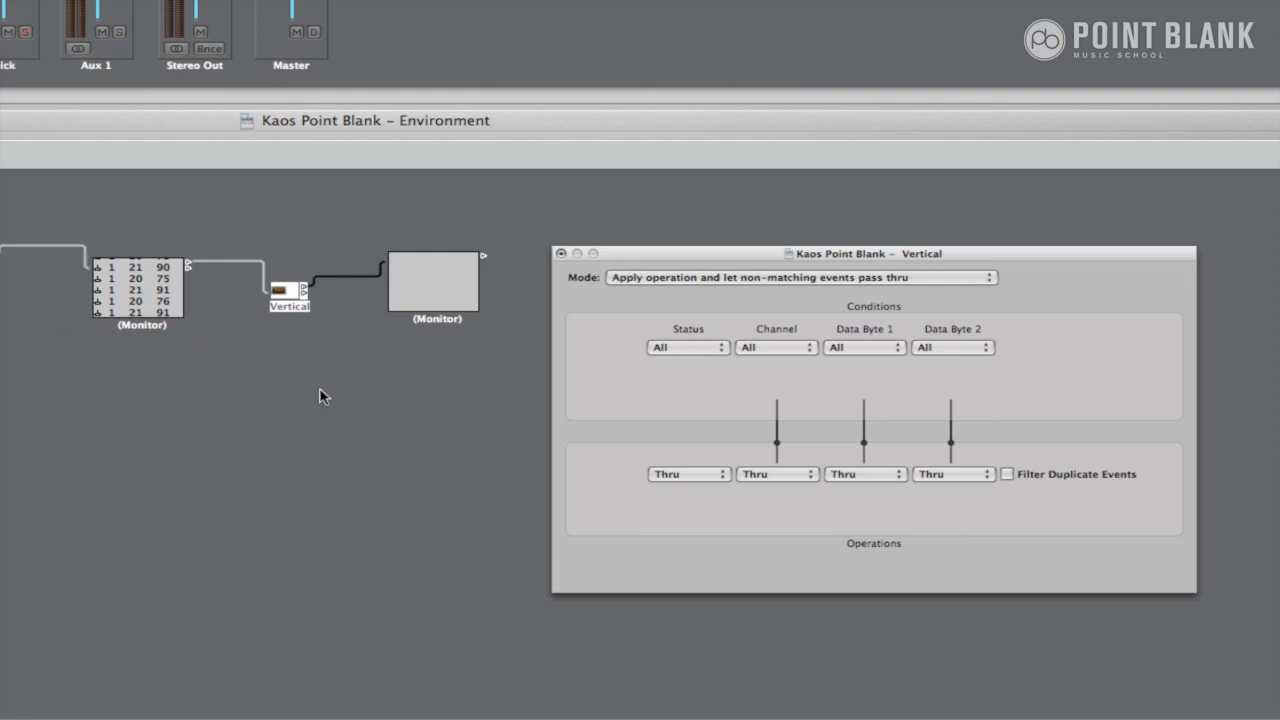
pyautogui.moveTo(108, 328)
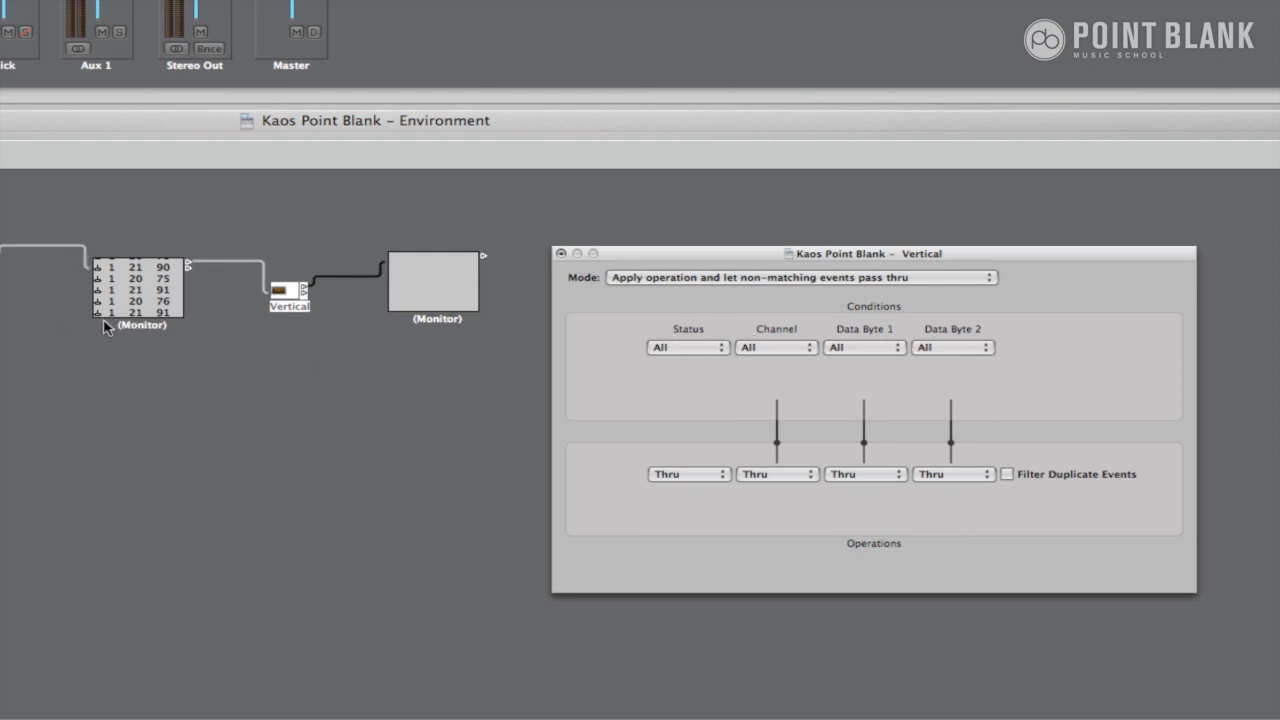
pyautogui.moveTo(850, 368)
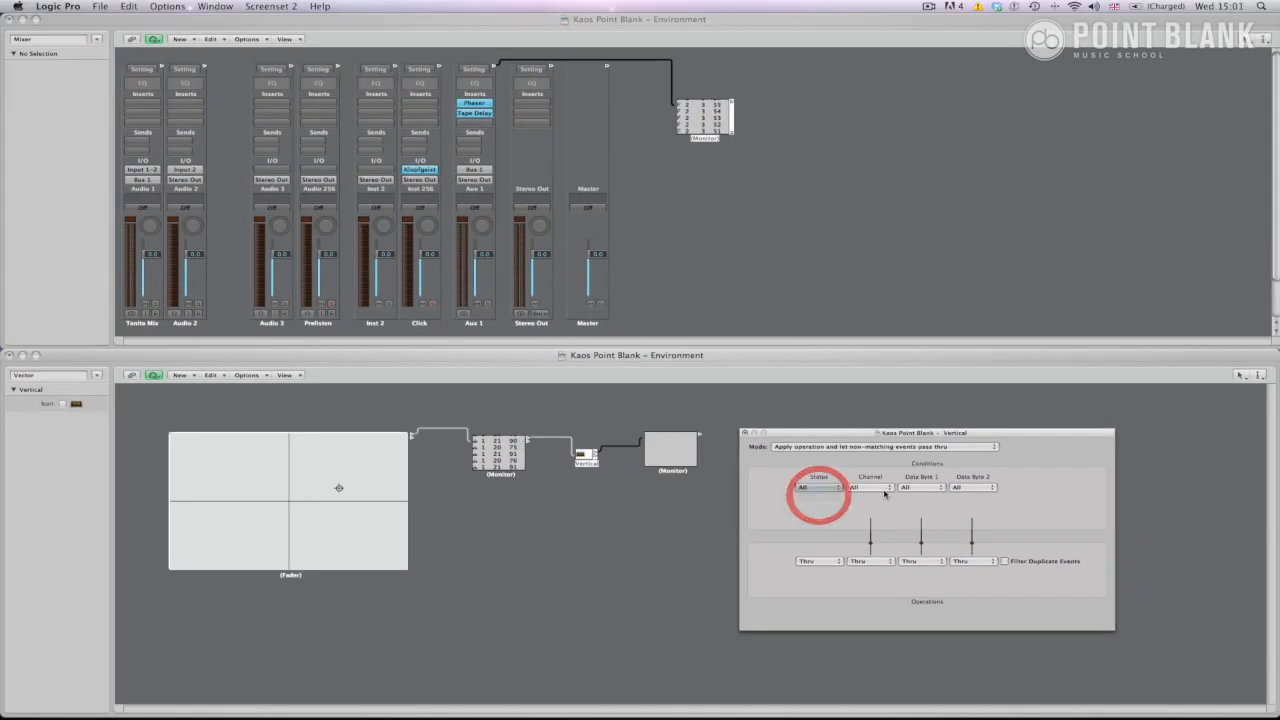
# - Set the Vertical transformer conditions to match controller 20 on channel 1
pyautogui.click(818, 487)
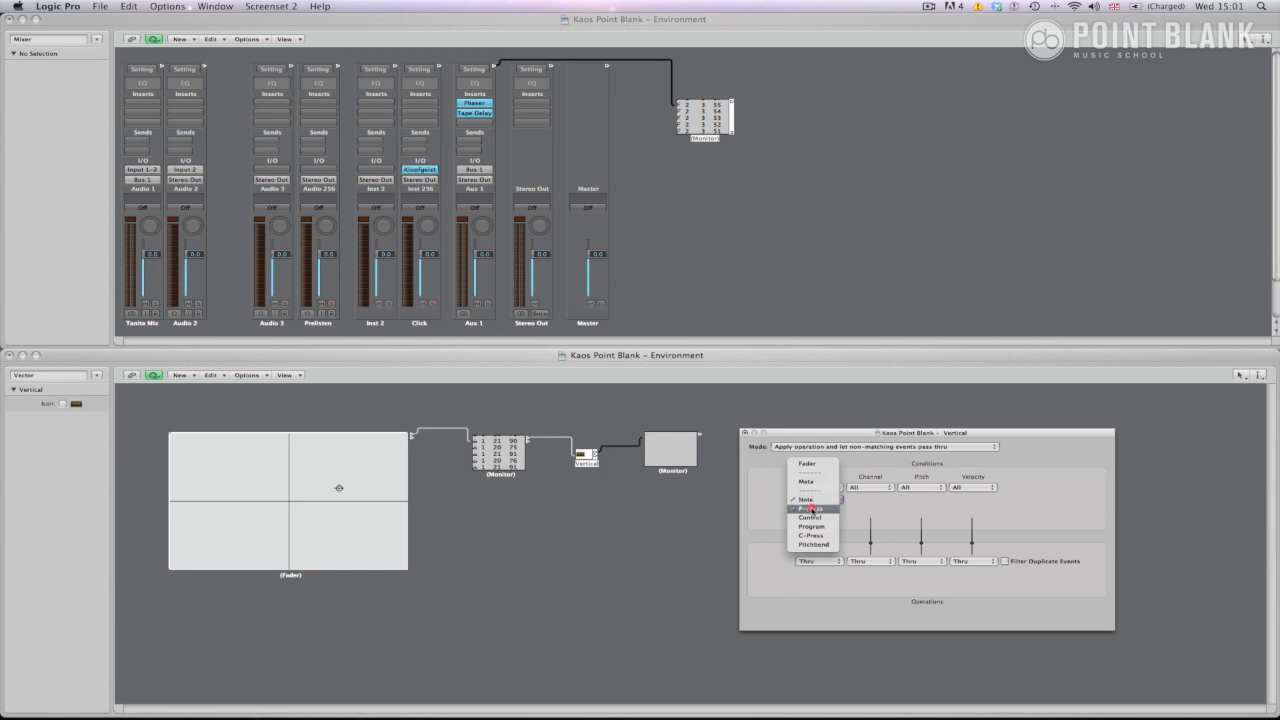
pyautogui.click(870, 487)
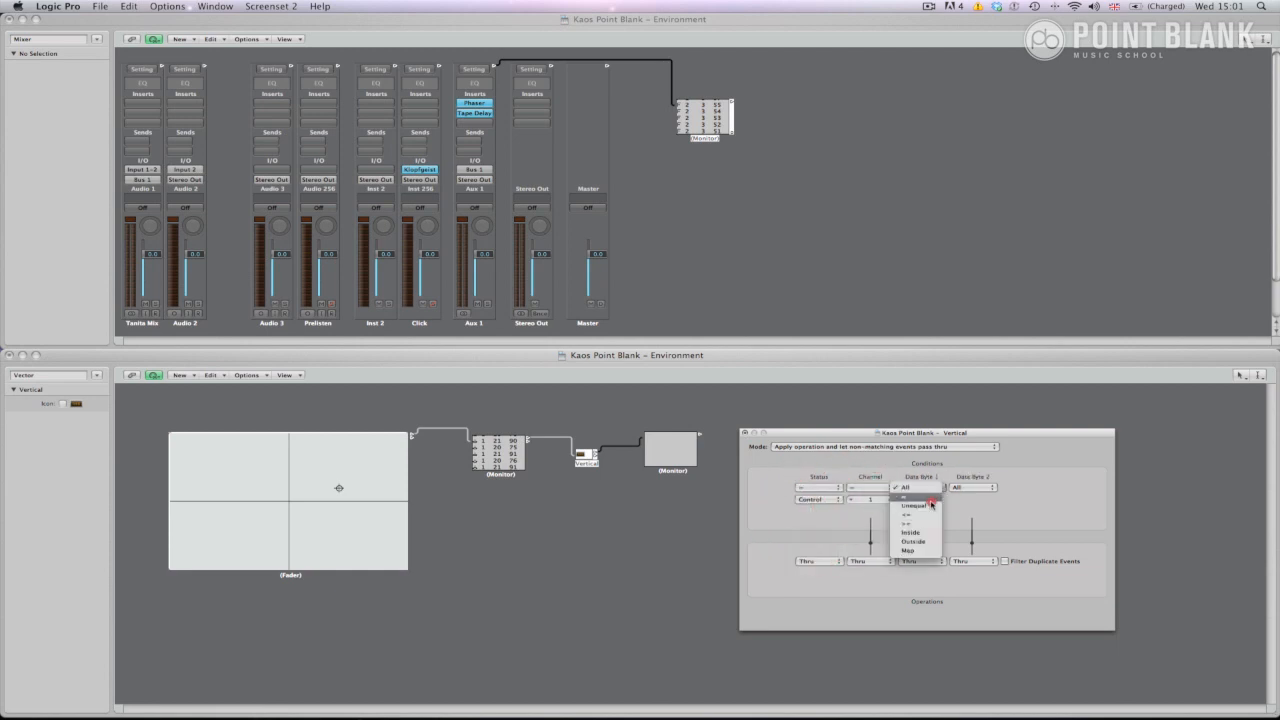
pyautogui.click(905, 497)
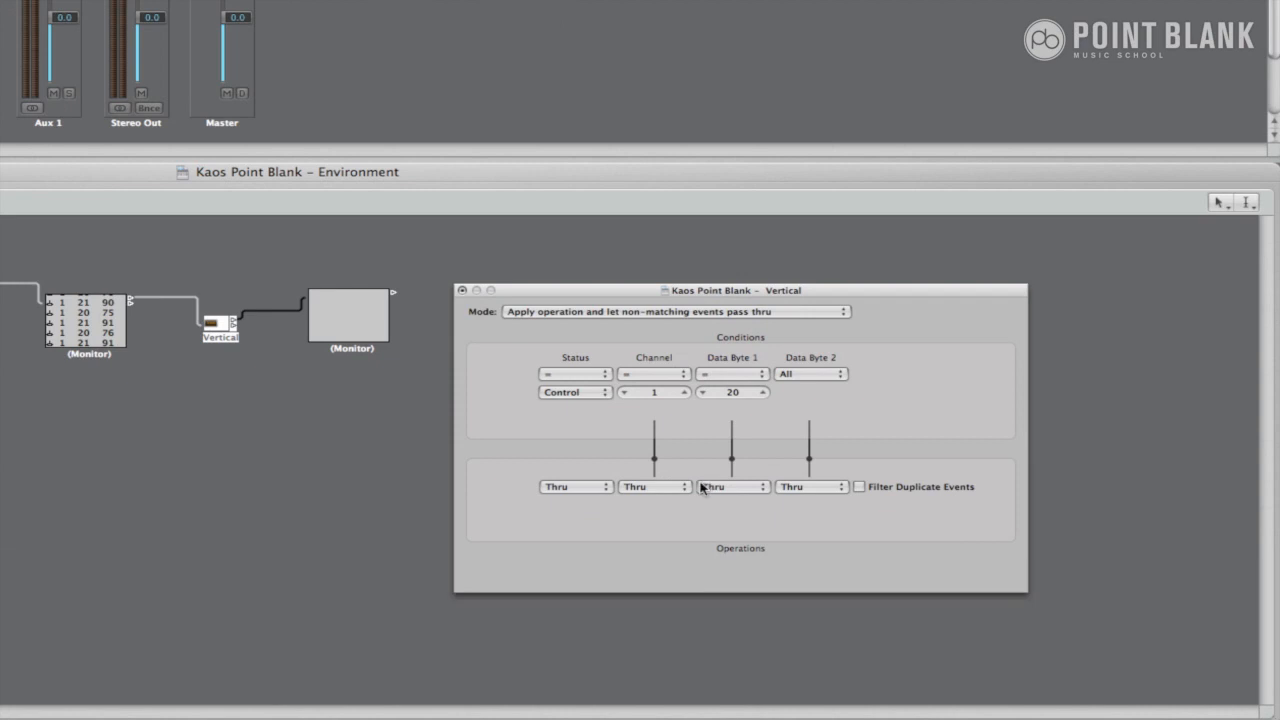
# - Set operations to Fix Fader, fixed channel 2 and fixed data byte 3
pyautogui.click(573, 487)
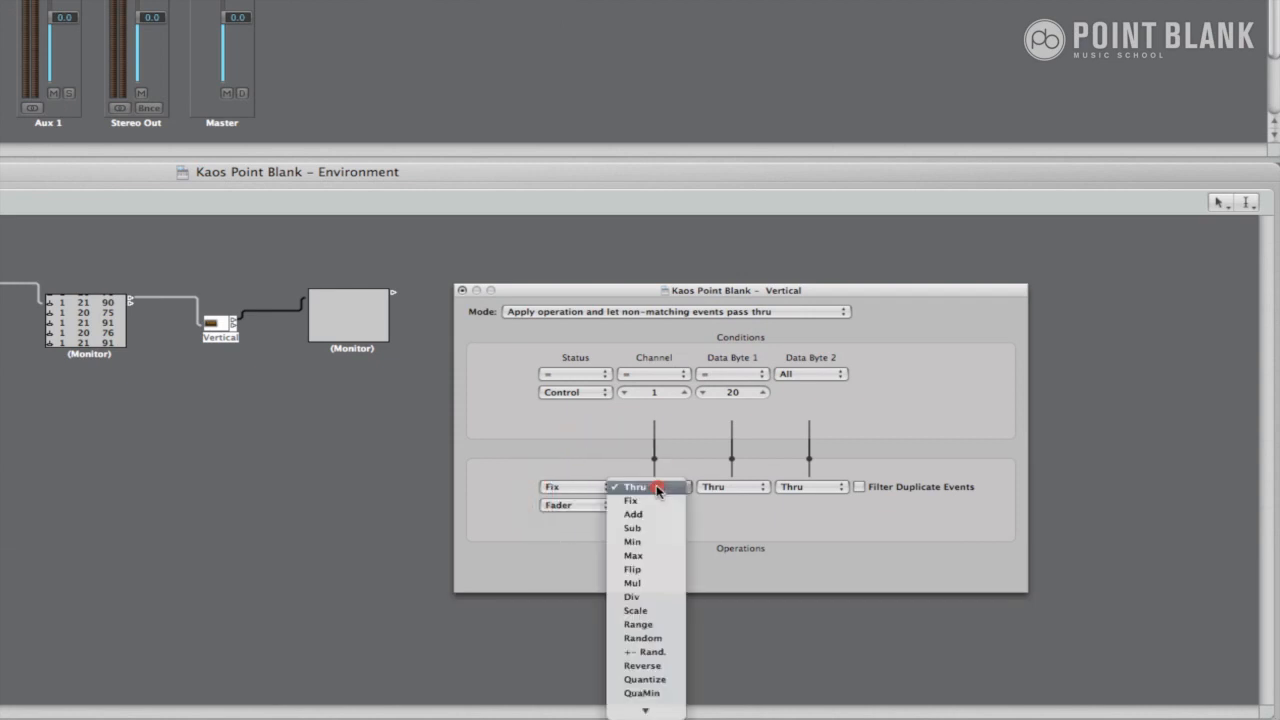
pyautogui.click(631, 500)
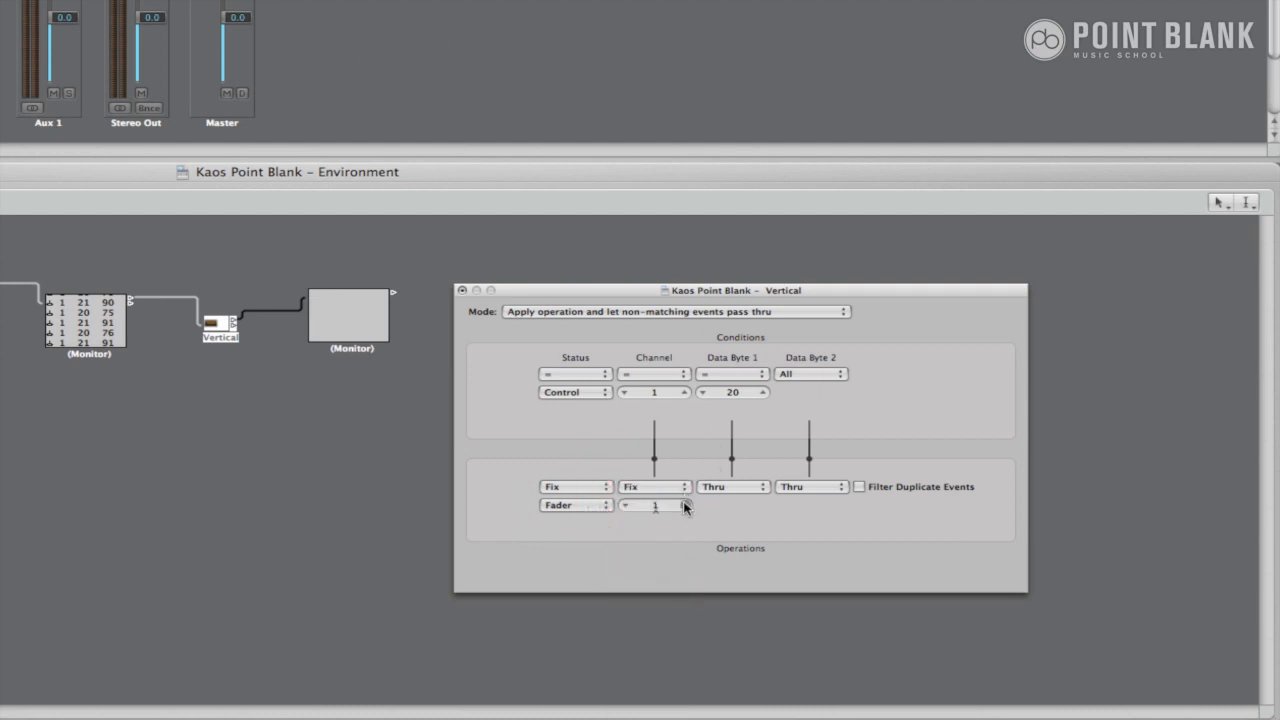
pyautogui.click(732, 486)
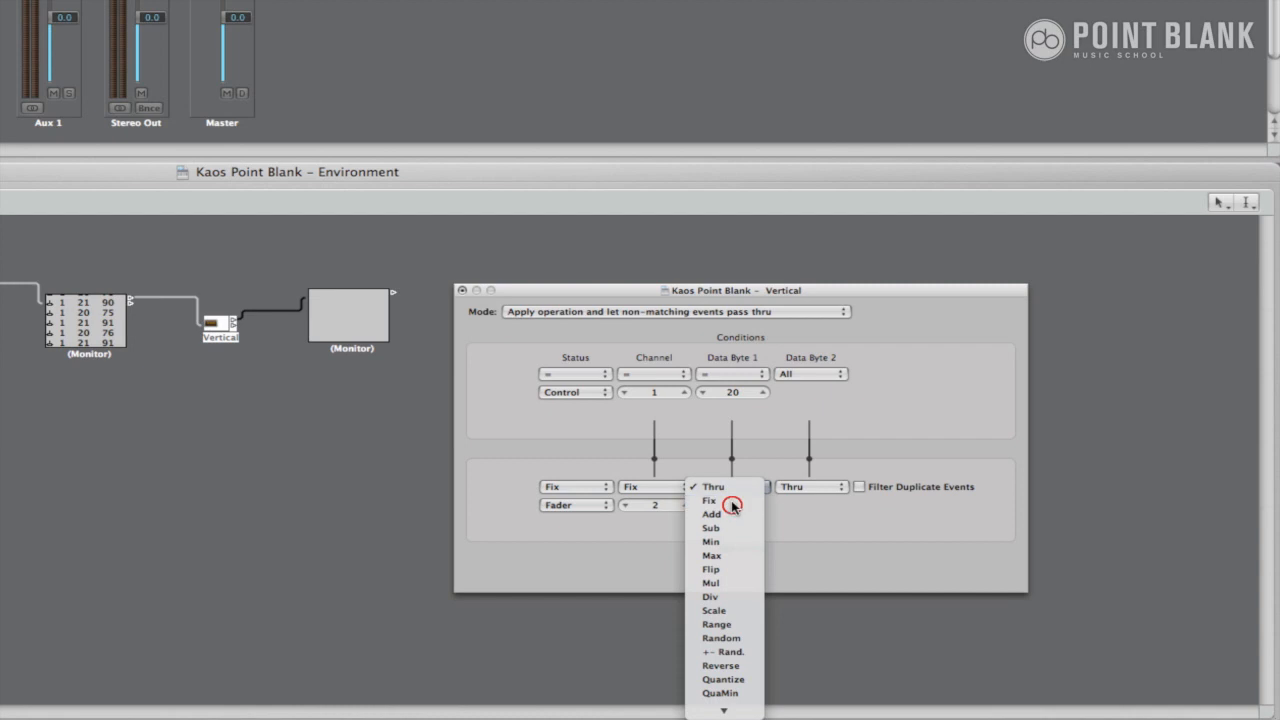
pyautogui.click(709, 500)
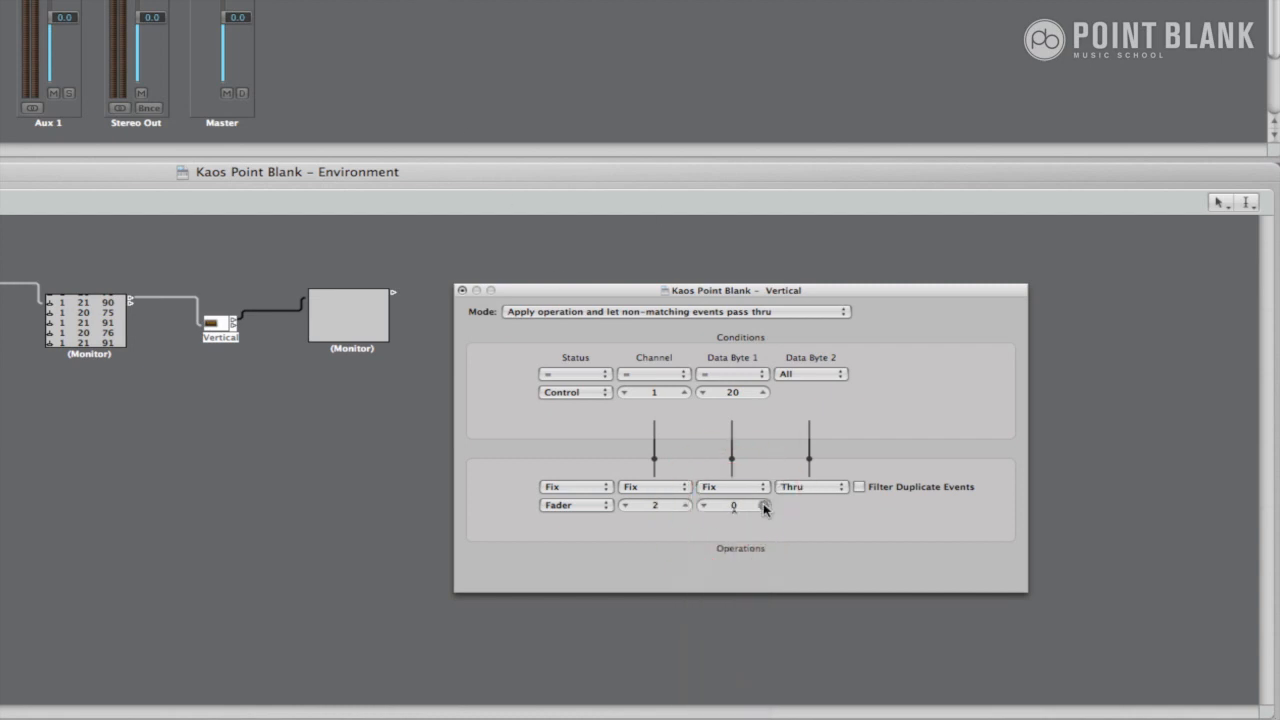
pyautogui.click(763, 502)
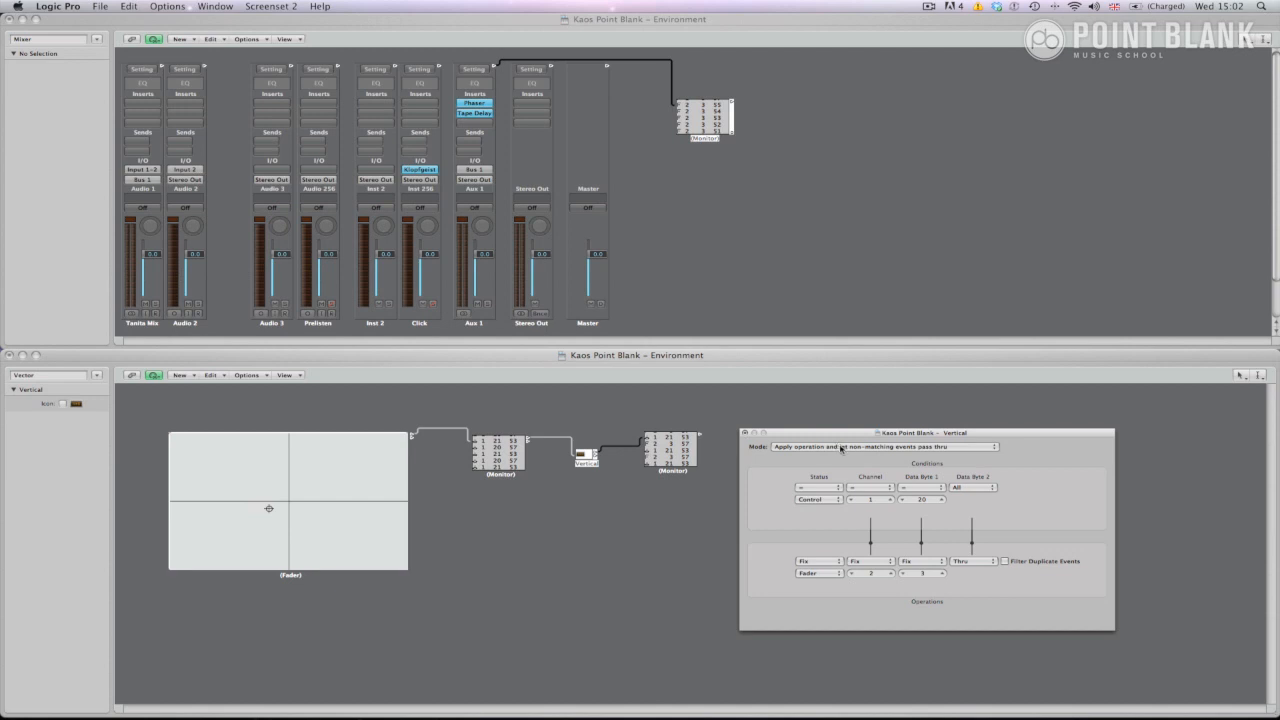
# - Set the Mode to 'Apply operation and filter non-matching events' and test the vector fader
pyautogui.click(883, 446)
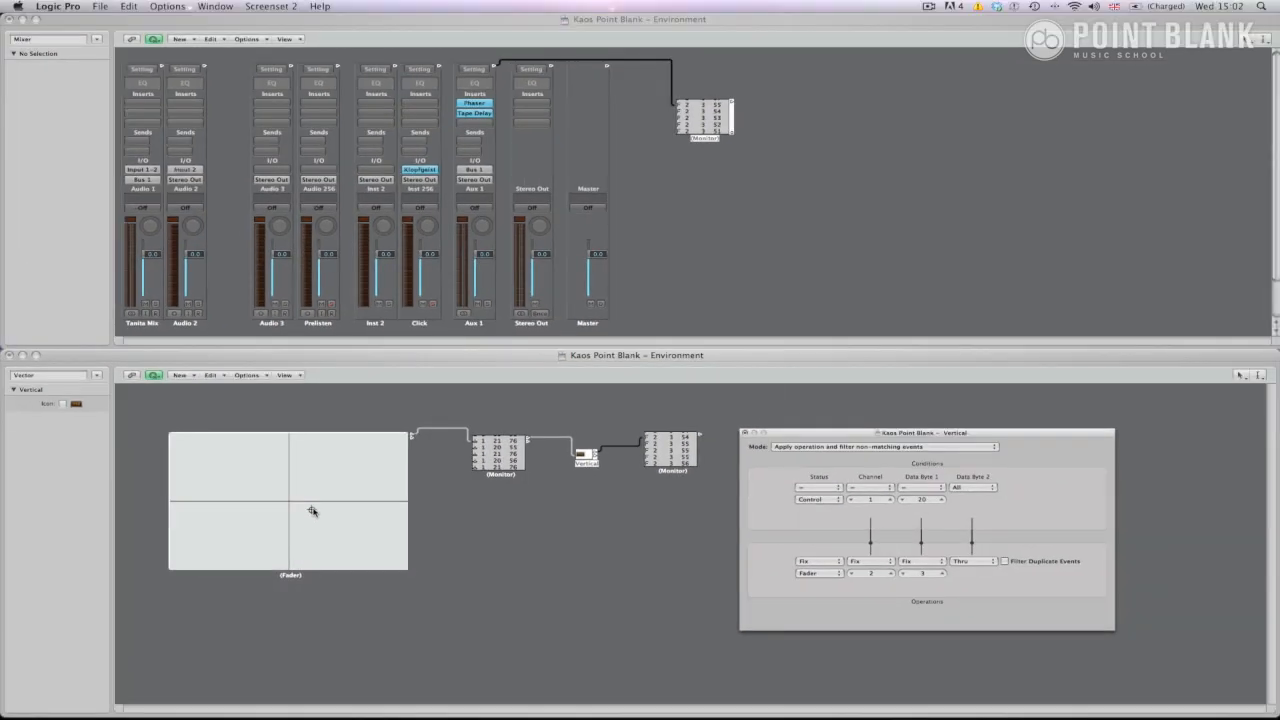
pyautogui.click(95, 39)
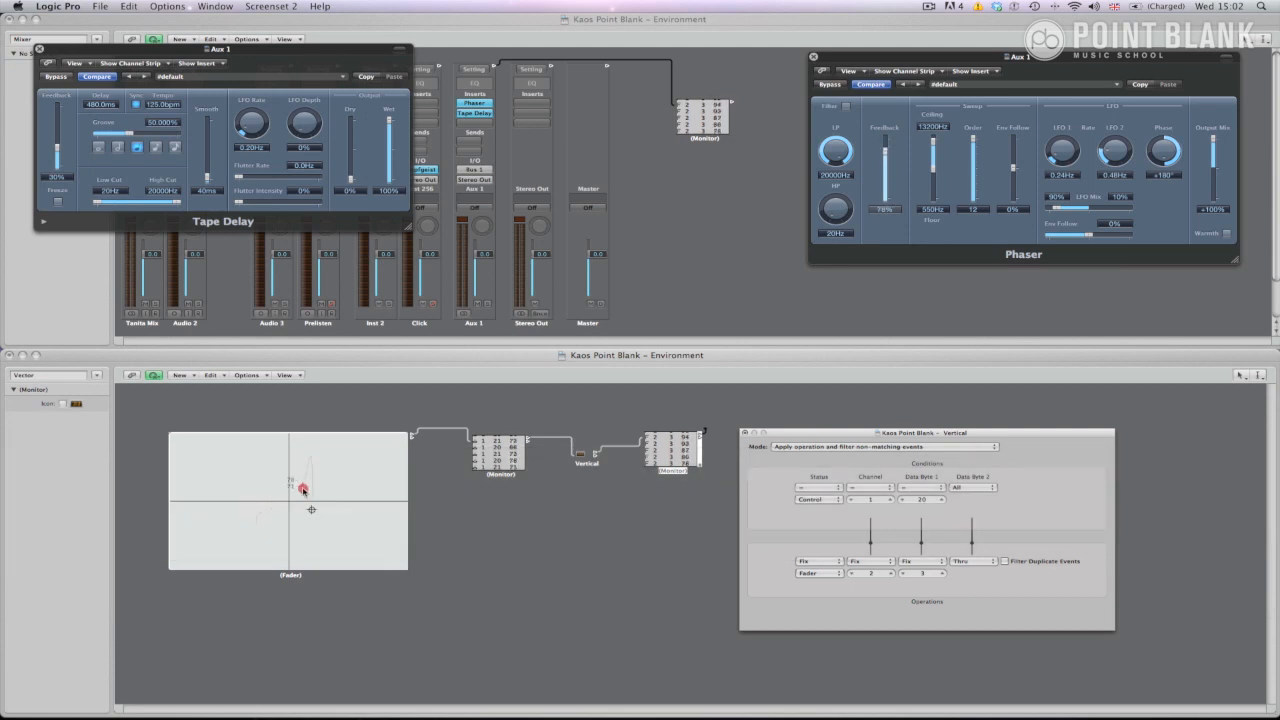
# - Drag the vector point to sweep the Phaser and Tape Delay and watch fader messages
pyautogui.moveTo(303, 490); pyautogui.dragTo(291, 503)
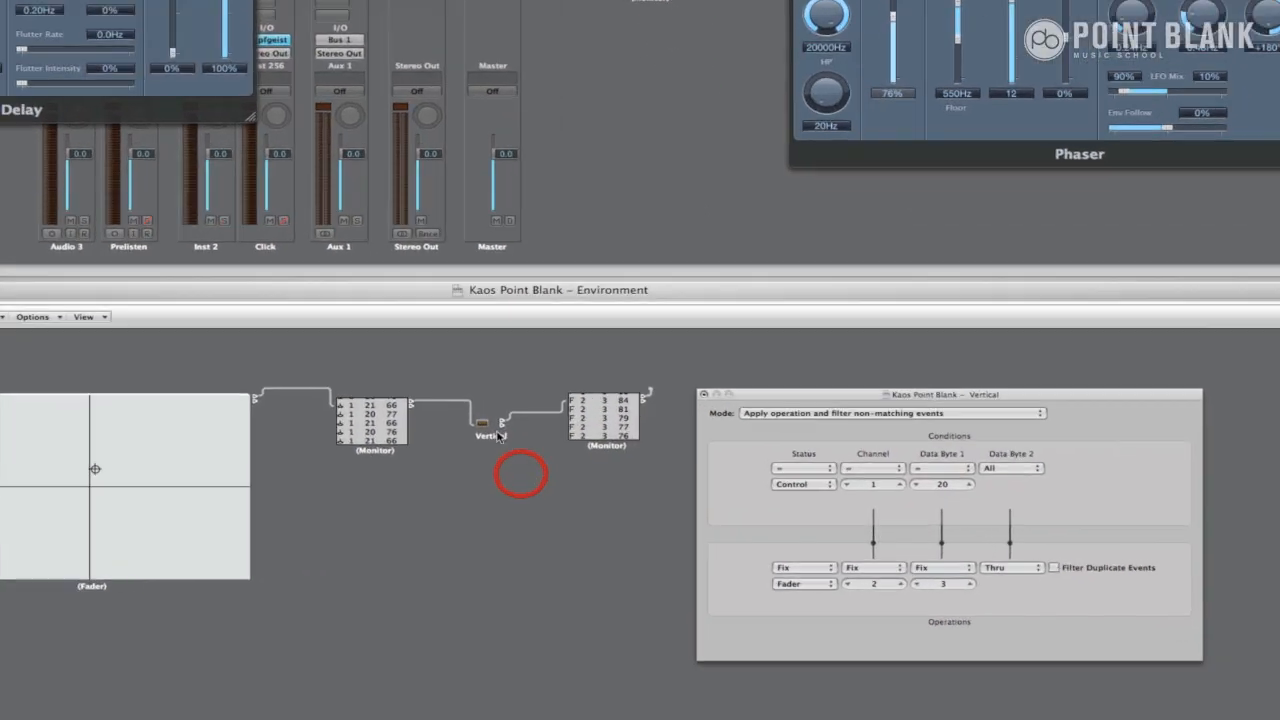
# - Duplicate the Vertical transformer as Horizontal and cable the first Monitor into it
pyautogui.press('cmd+c')
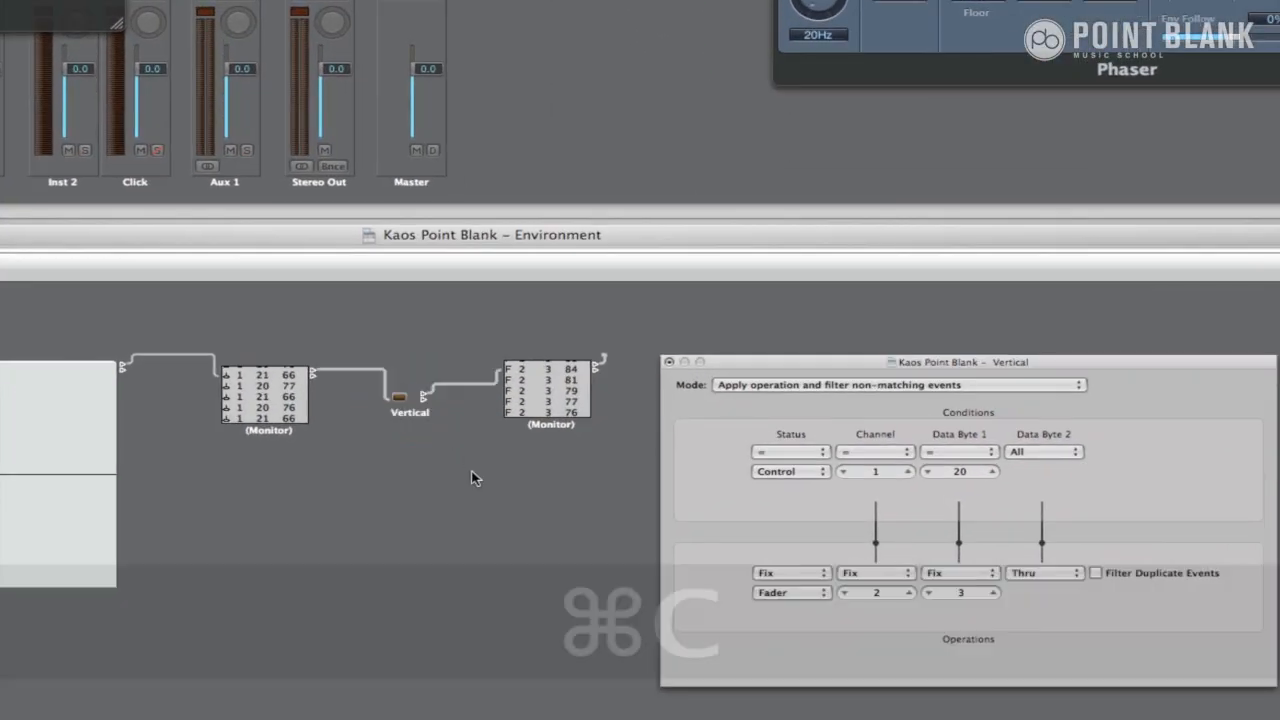
pyautogui.press('cmd+v')
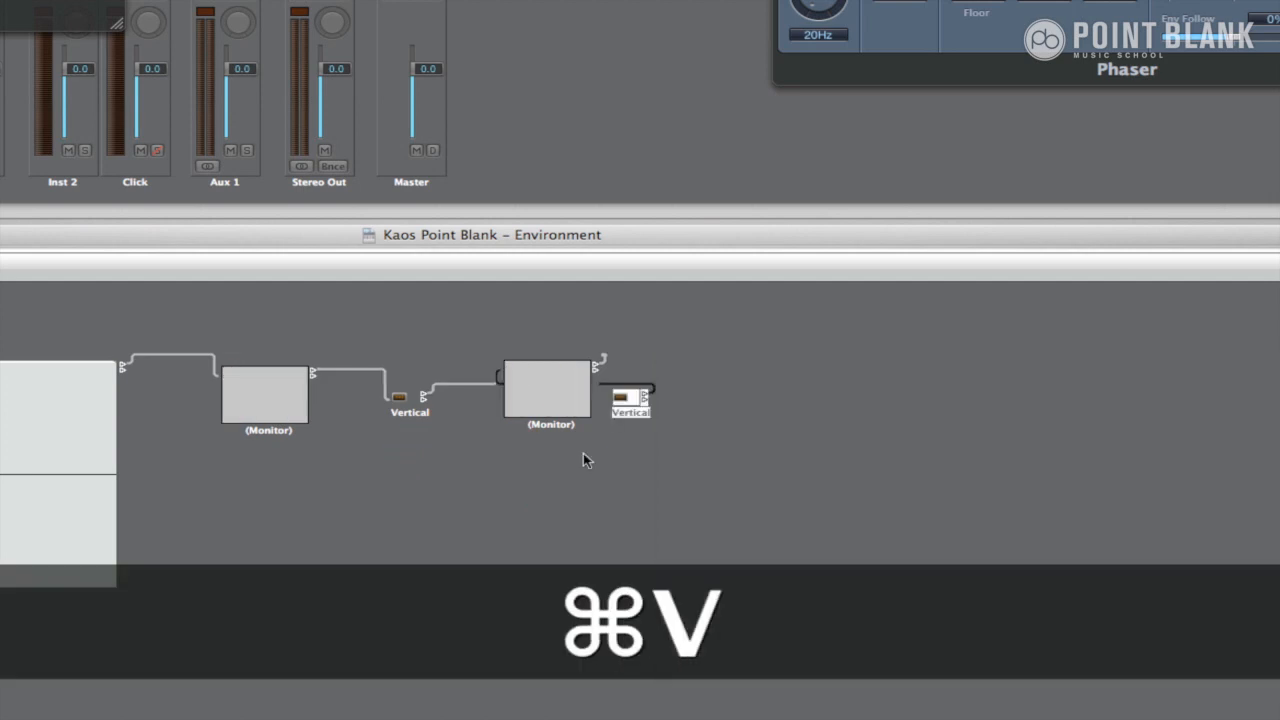
pyautogui.press('cmd+v')
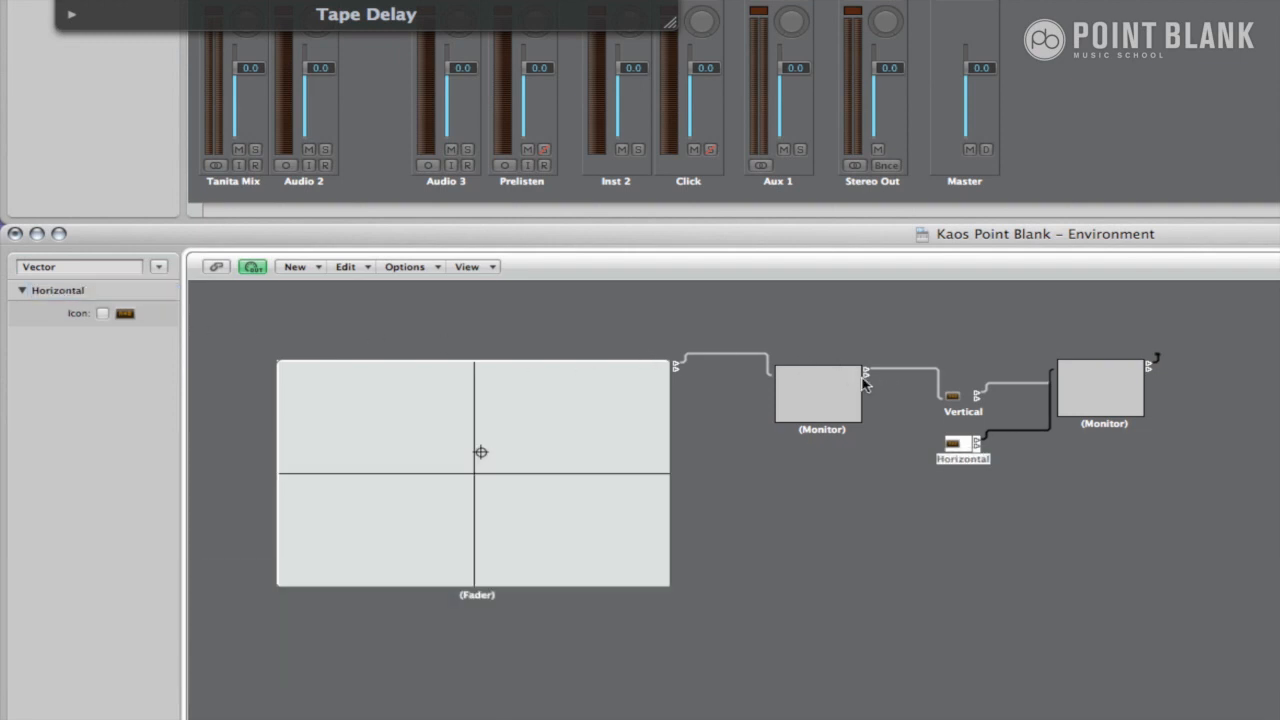
pyautogui.click(952, 448)
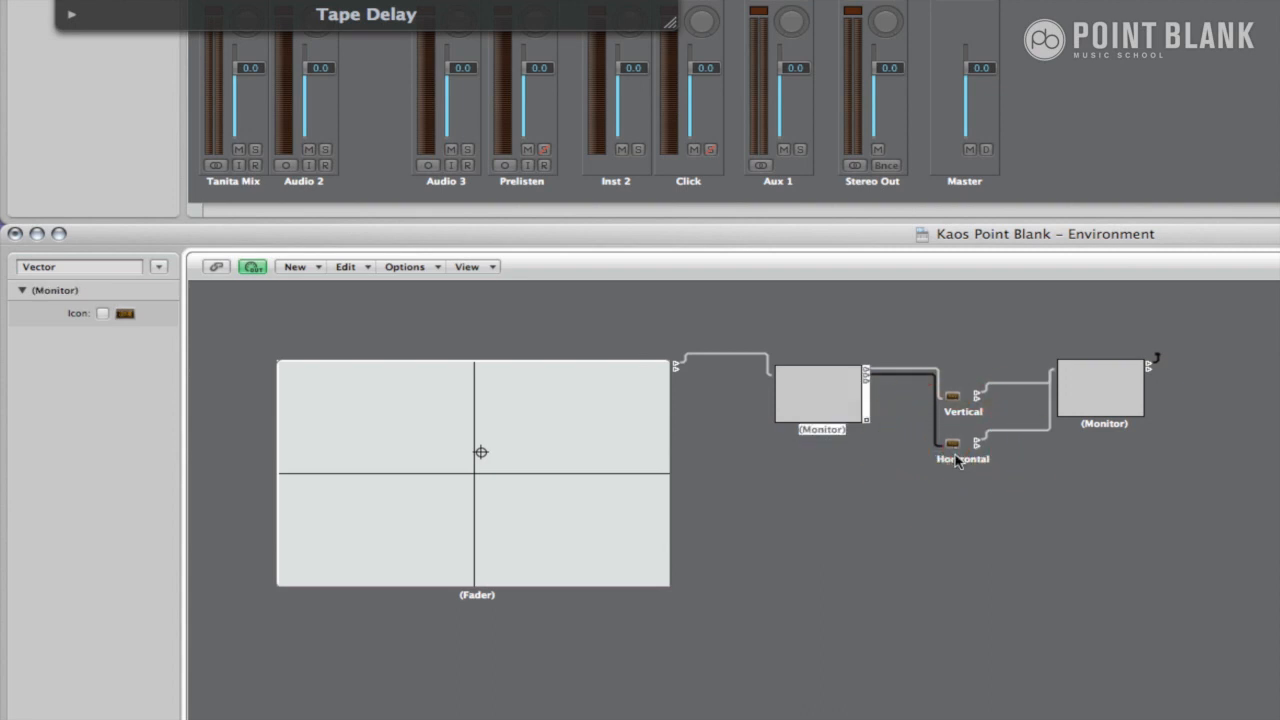
# - Set Horizontal to match Control 1/21 and output Fix Fader on channel 2, number 9
pyautogui.doubleClick(962, 445)
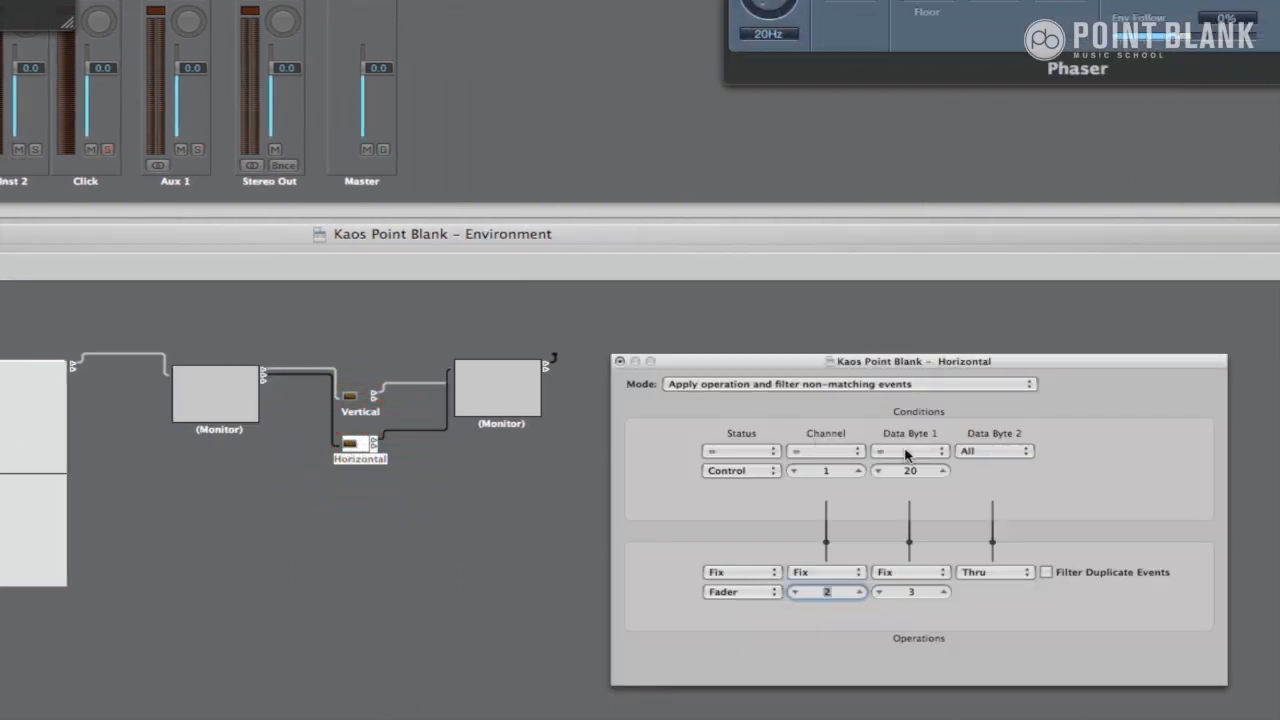
pyautogui.click(940, 467)
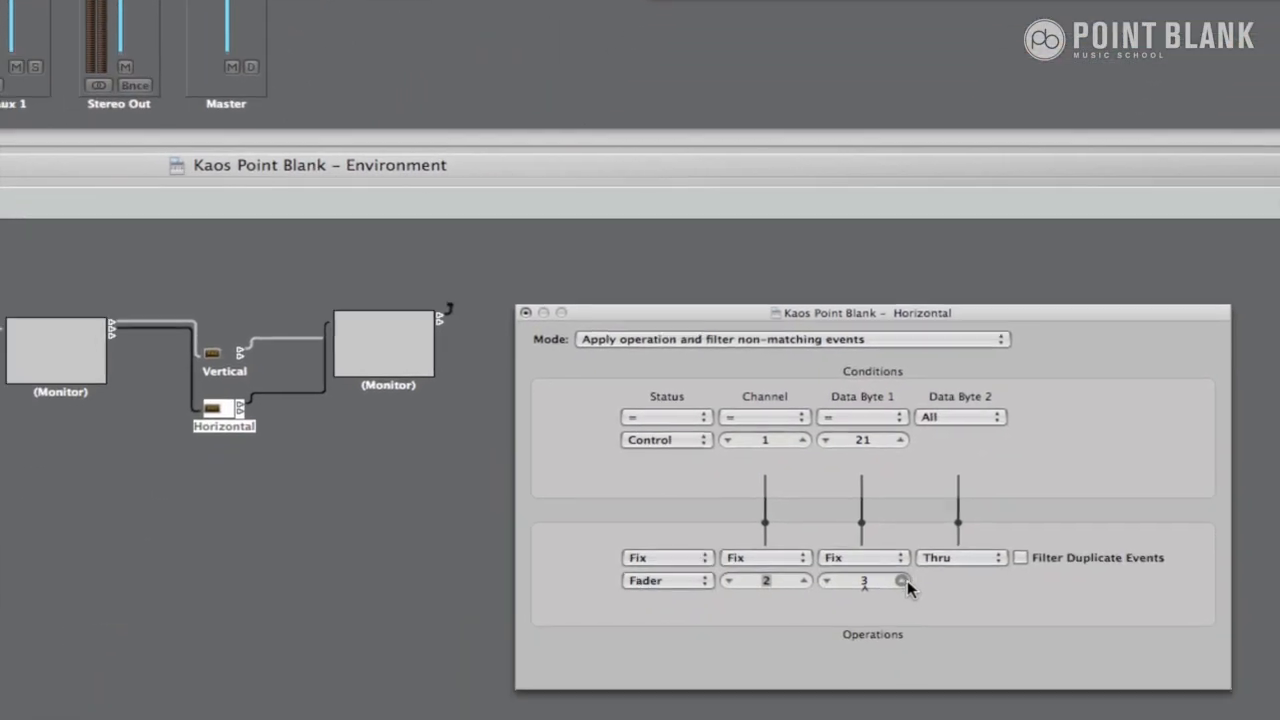
pyautogui.click(901, 575)
pyautogui.write('9')
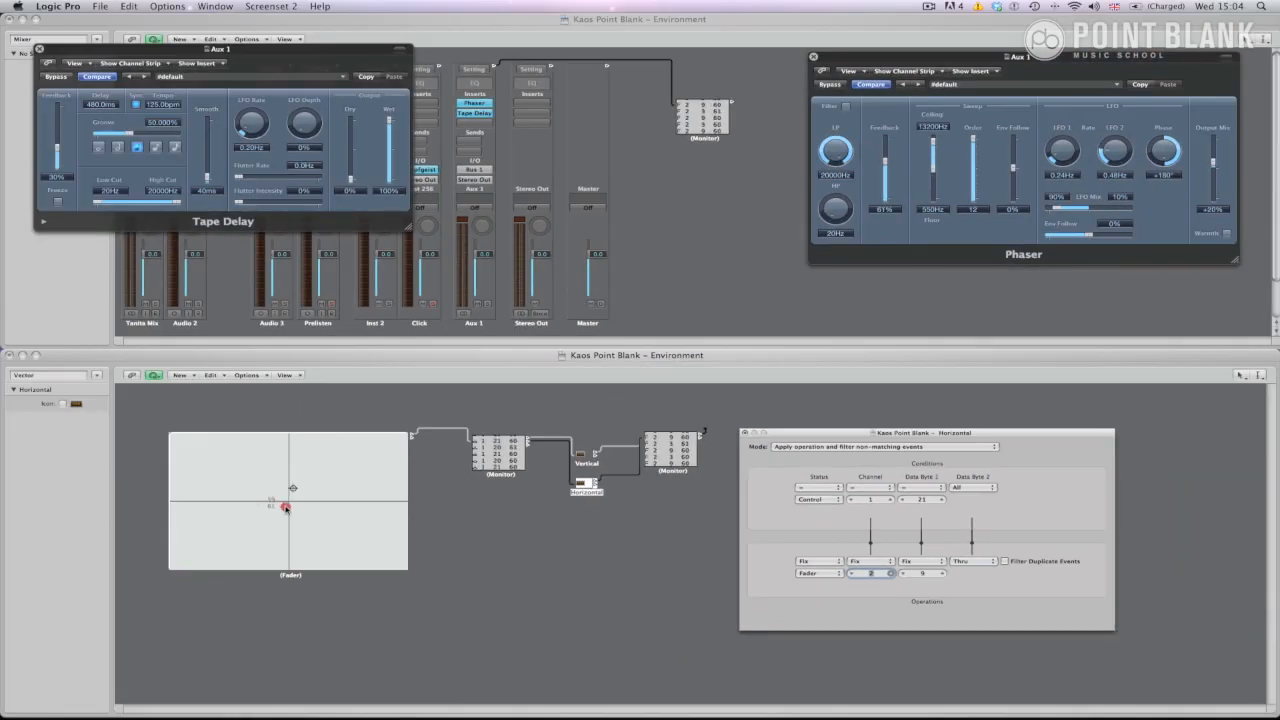
pyautogui.moveTo(285, 507); pyautogui.dragTo(267, 465)
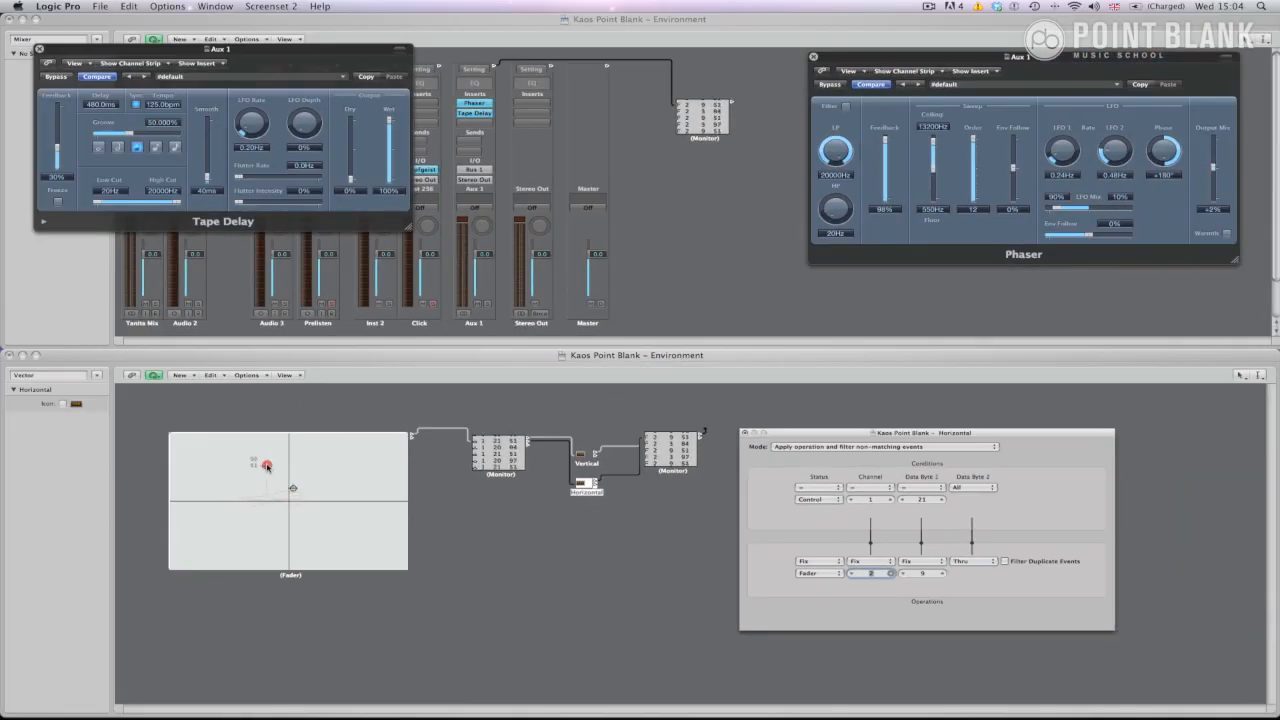
pyautogui.moveTo(267, 467); pyautogui.dragTo(287, 485)
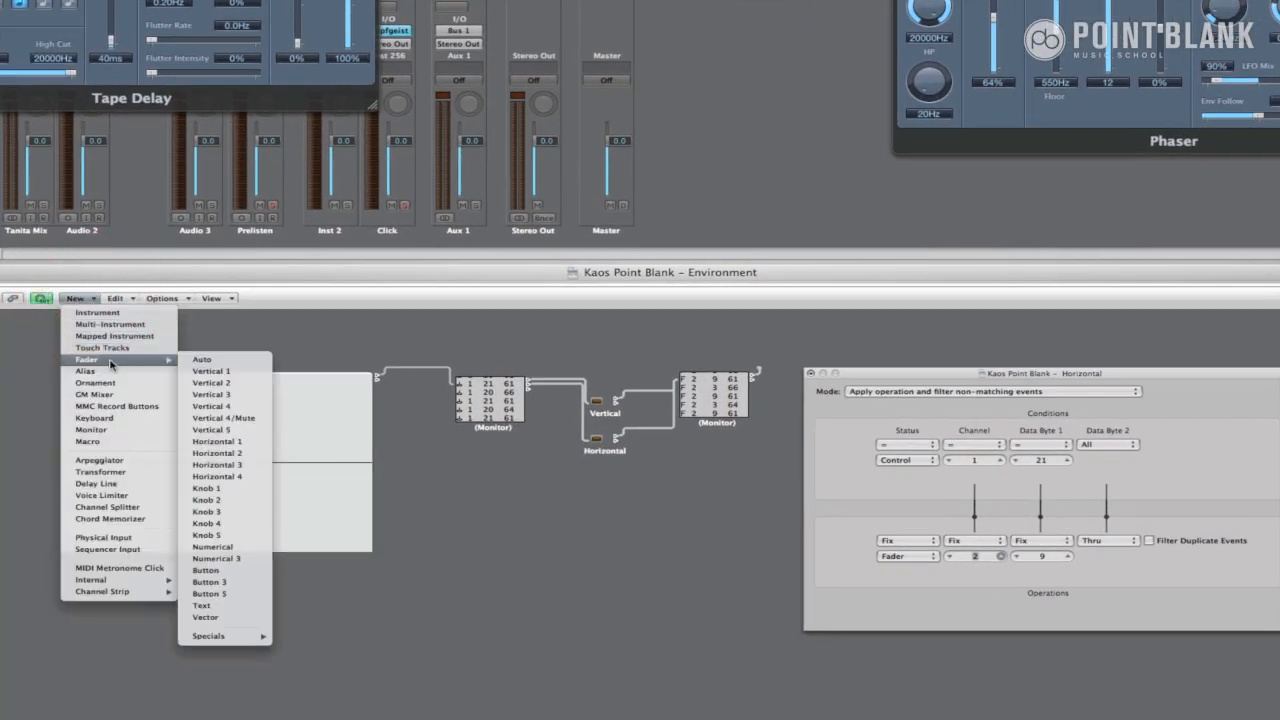
# - Create a Button fader, paste a Horizontal transformer copy, and rename the copy Button
pyautogui.click(210, 371)
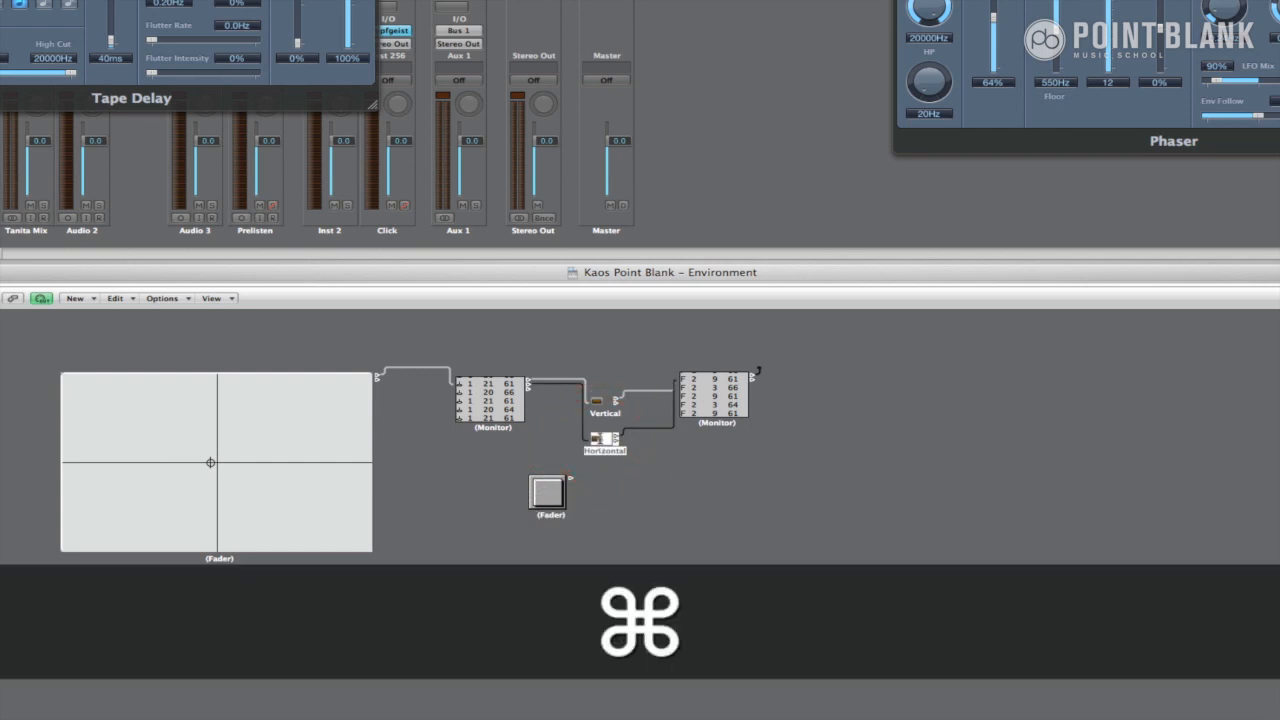
pyautogui.press('cmd+c')
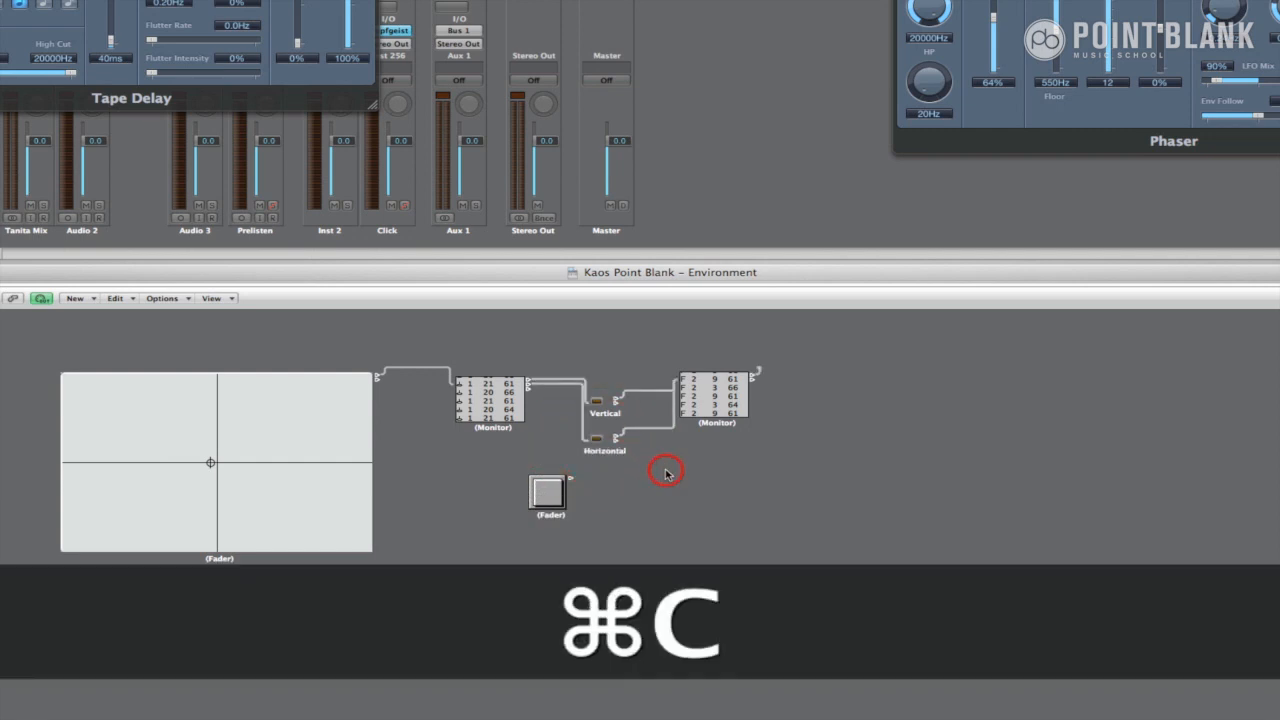
pyautogui.press('cmd+v')
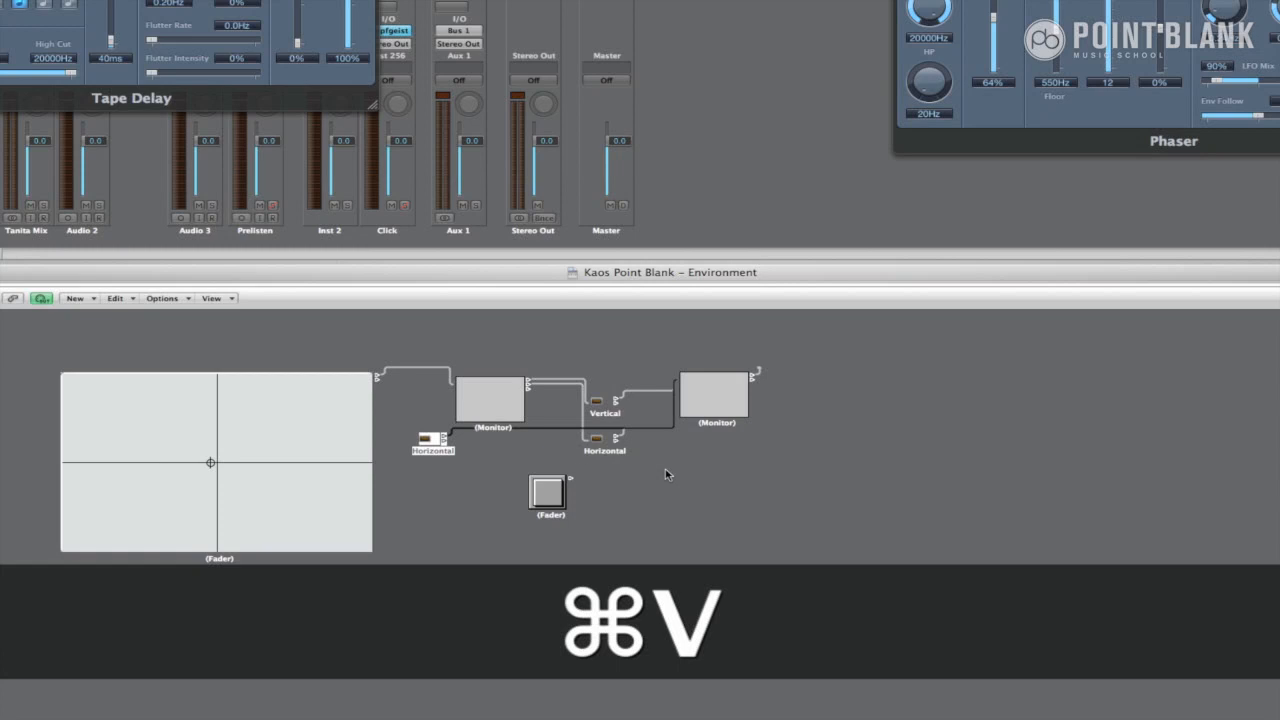
pyautogui.press('cmd+v')
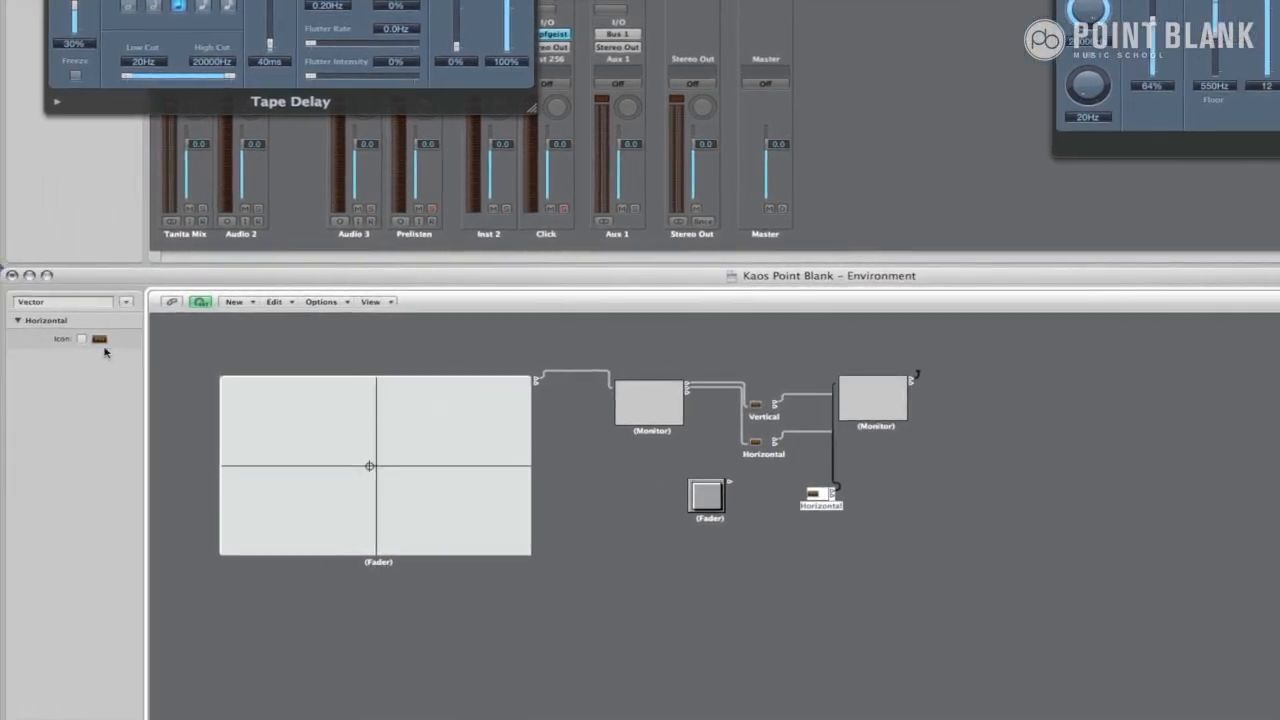
pyautogui.doubleClick(45, 320)
pyautogui.write('Button')
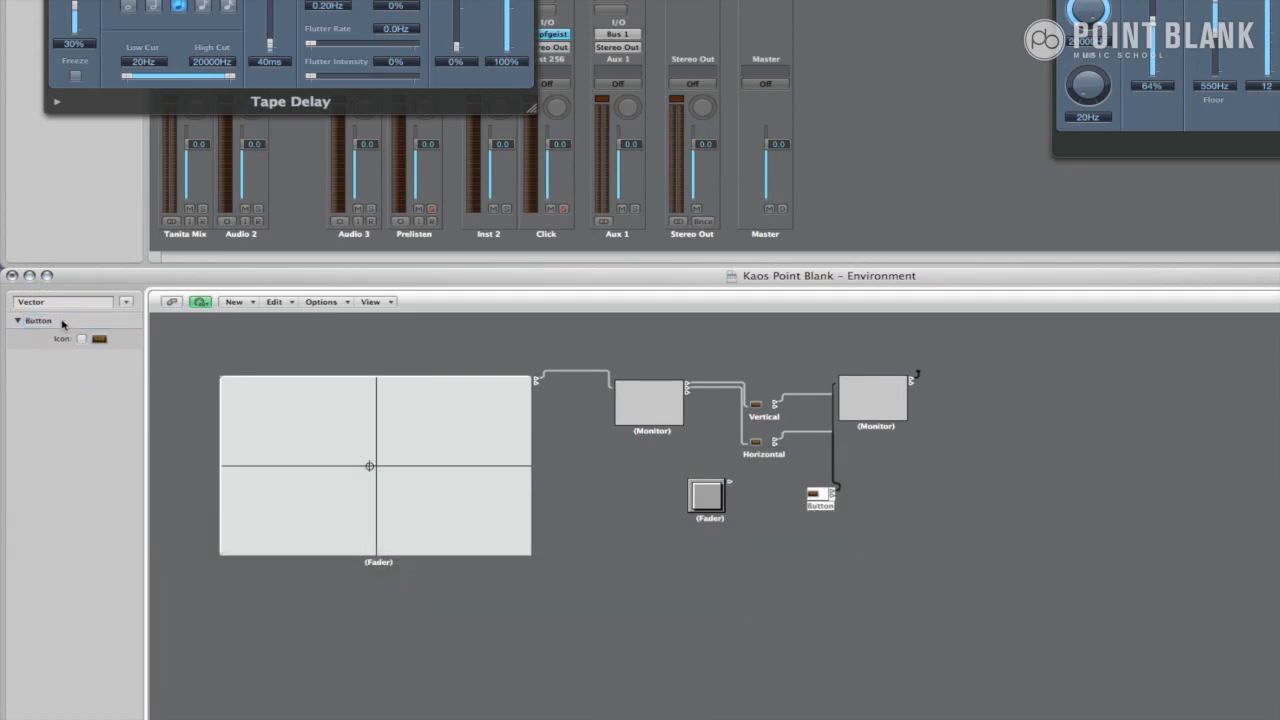
pyautogui.moveTo(130, 328)
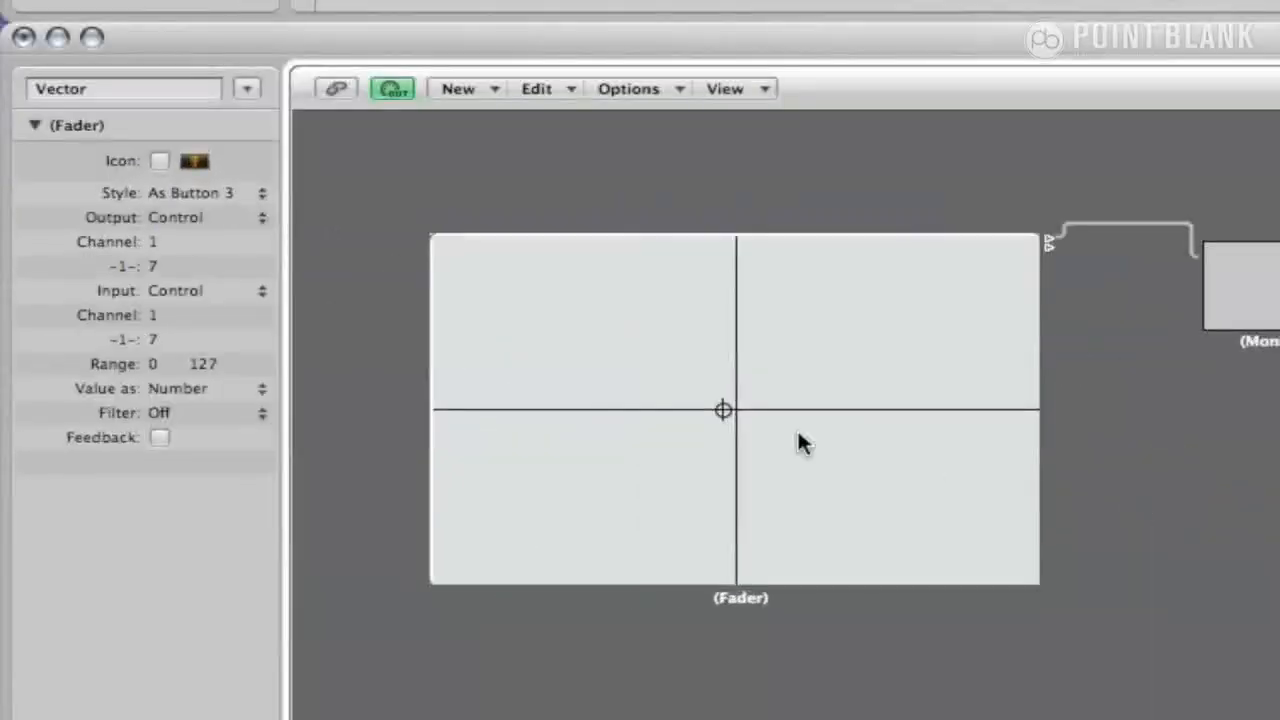
# - Name the button On/Off and set it to send controller 22
pyautogui.doubleClick(78, 125)
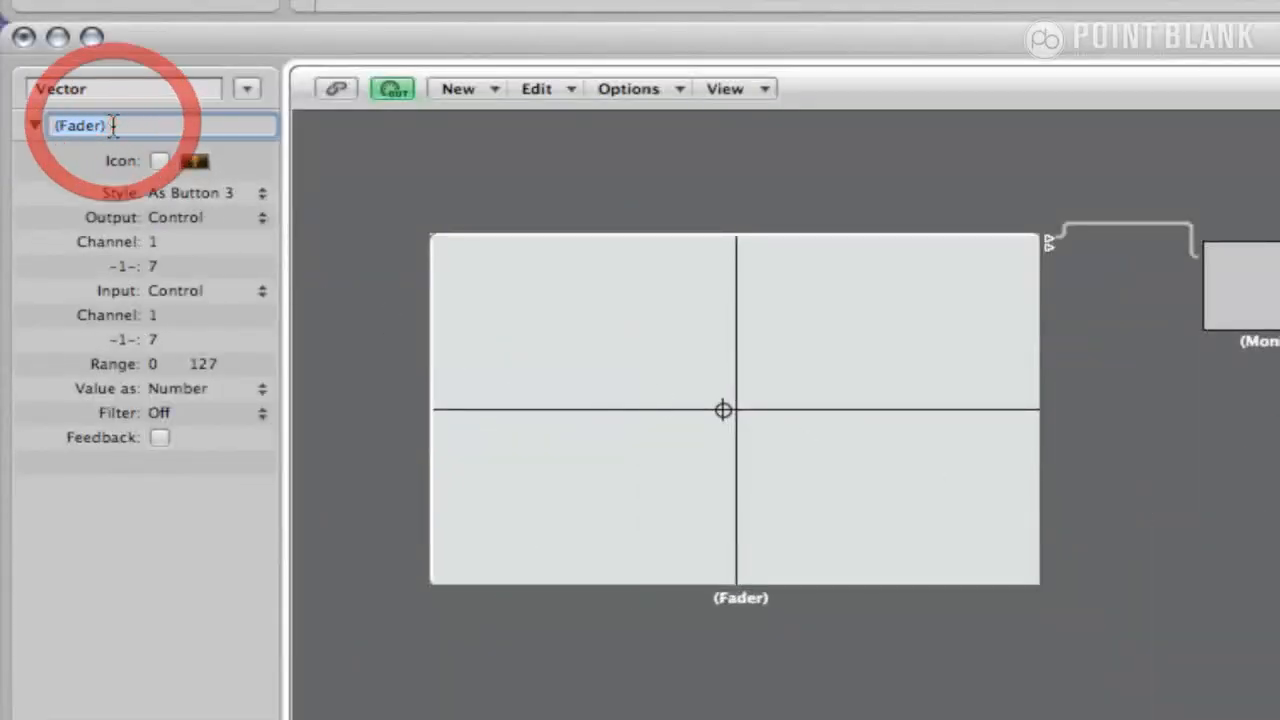
pyautogui.write('On/Off')
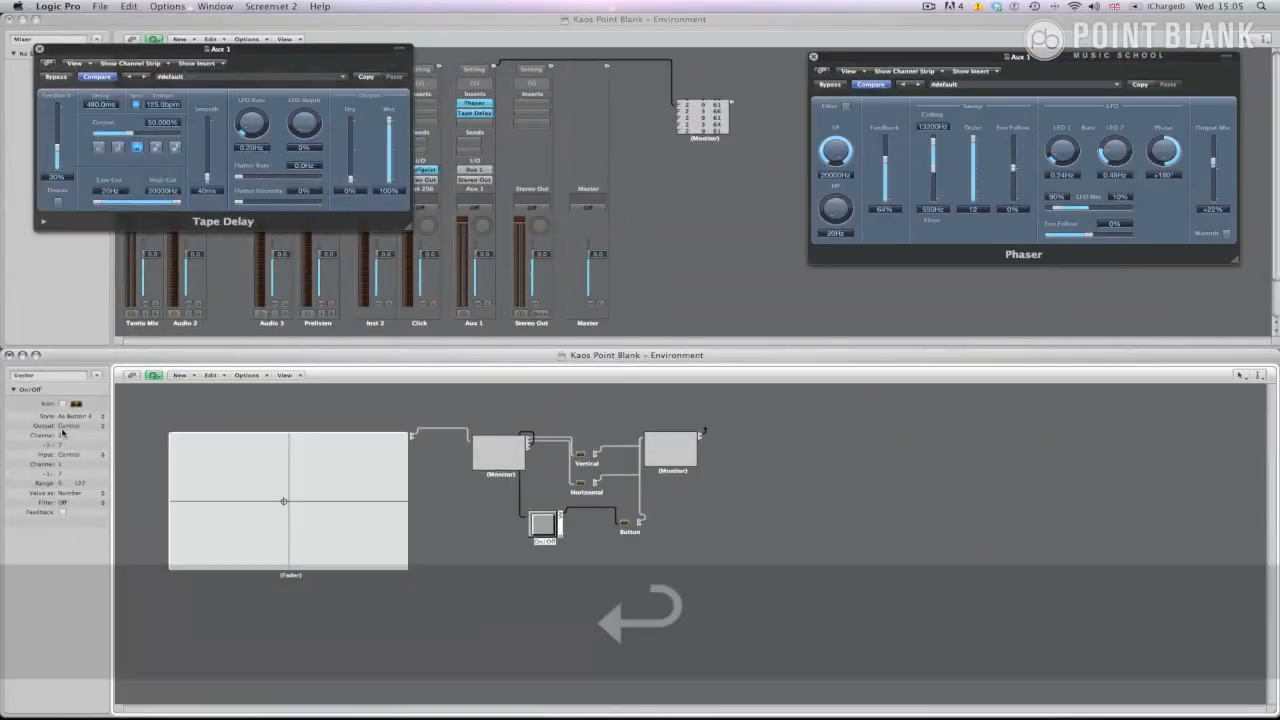
pyautogui.click(78, 454)
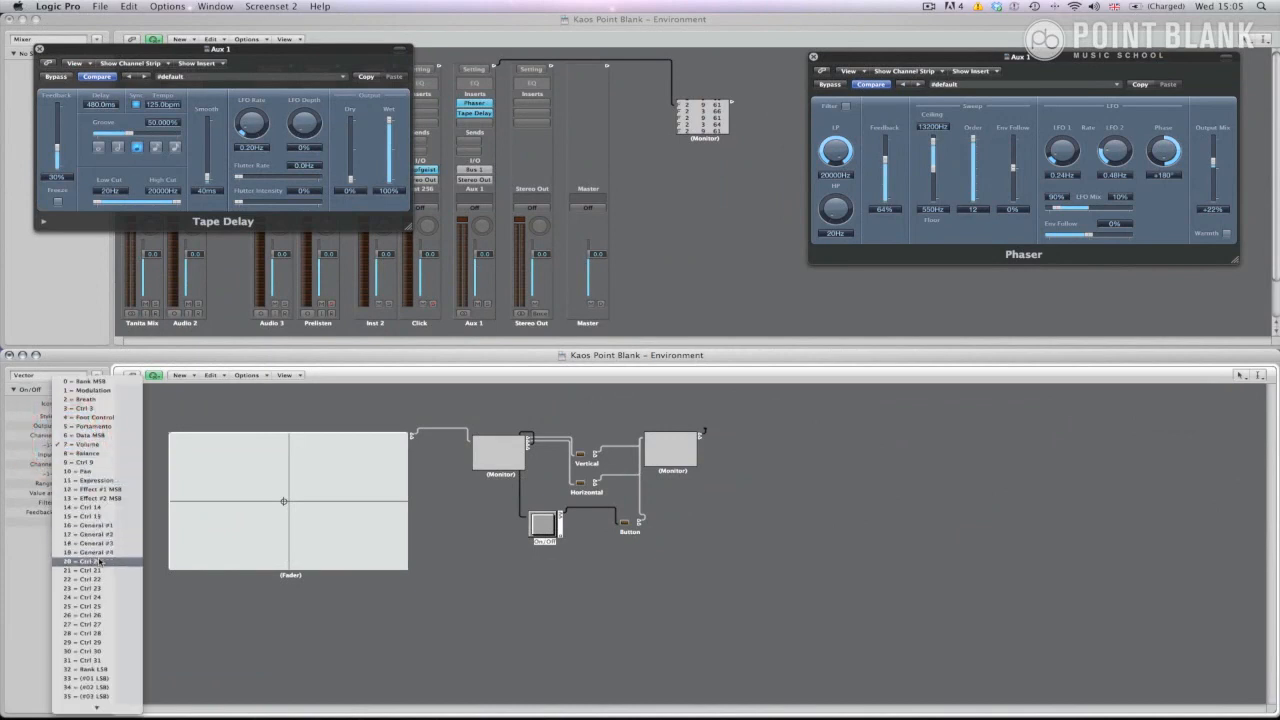
pyautogui.click(82, 562)
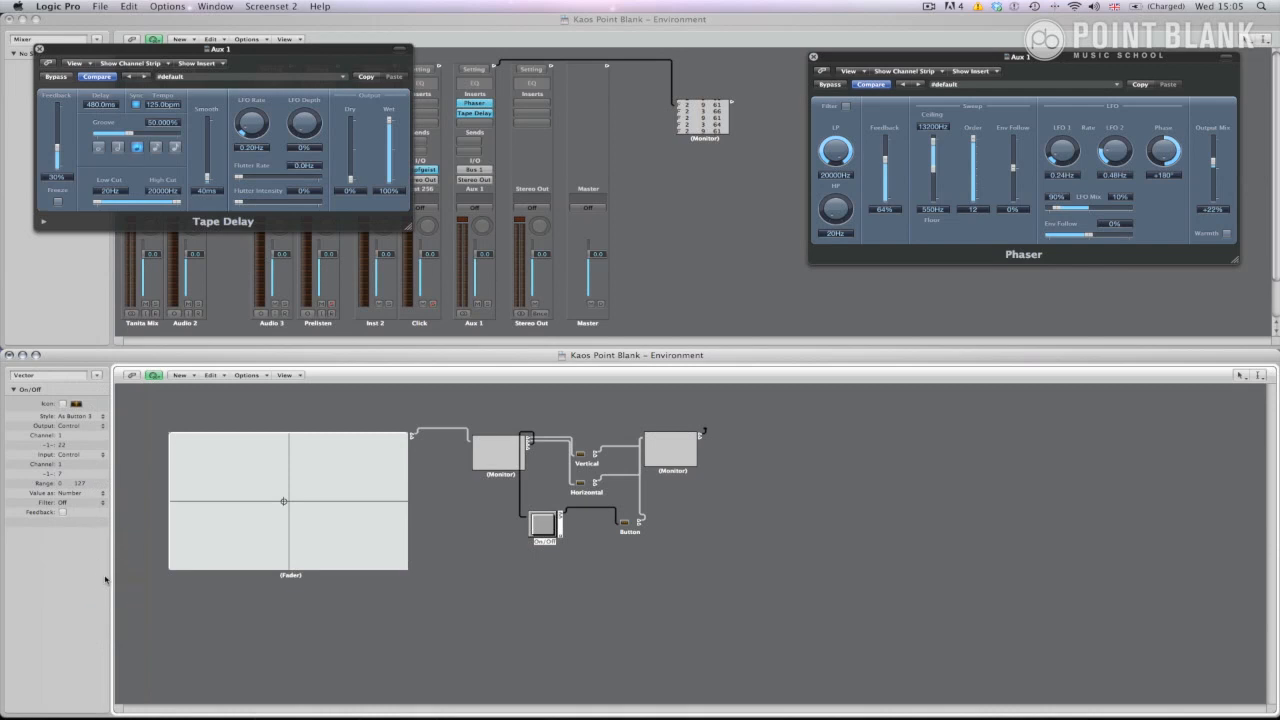
pyautogui.moveTo(683, 321)
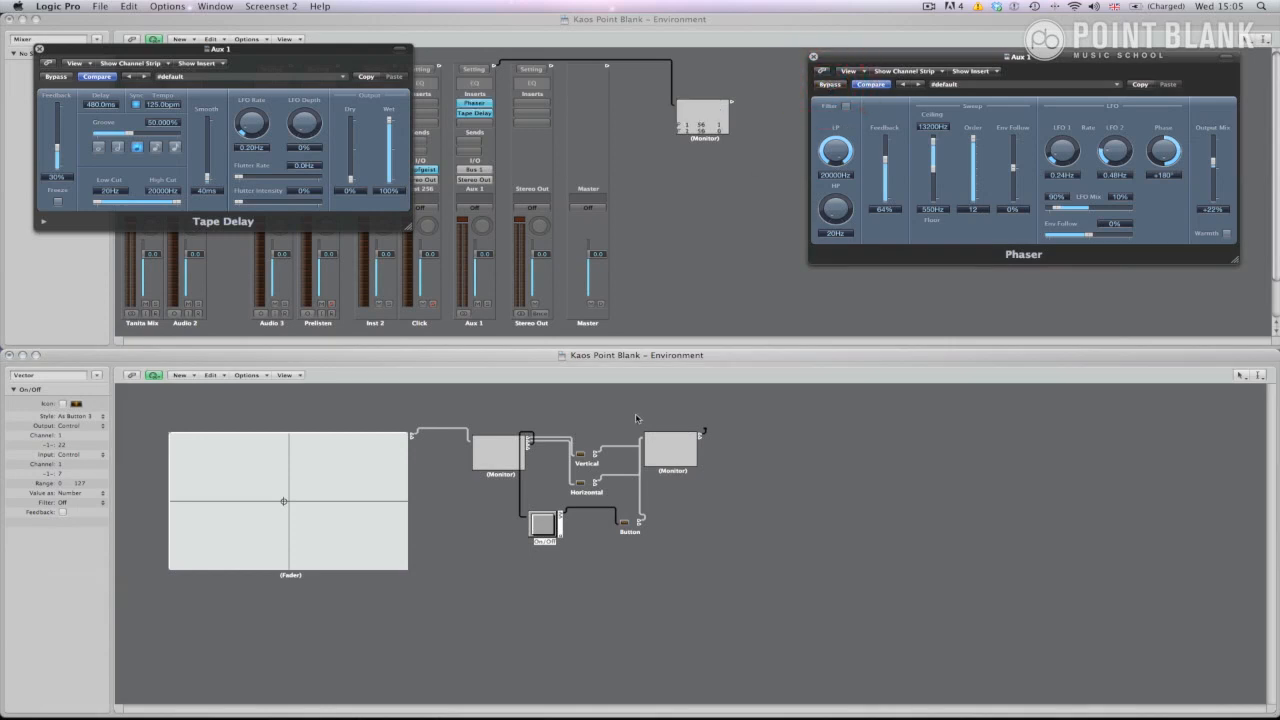
# - Set the Button transformer to output fader 56, then test the On/Off button
pyautogui.doubleClick(629, 525)
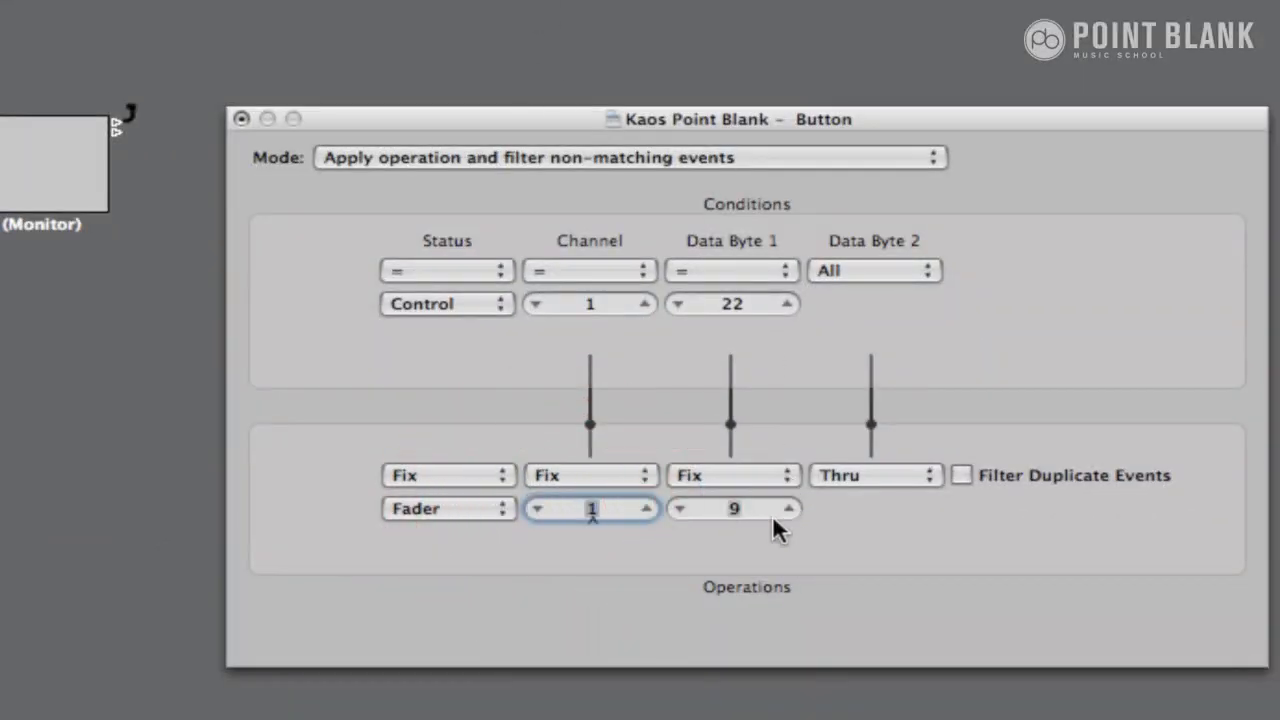
pyautogui.click(733, 508)
pyautogui.write('56')
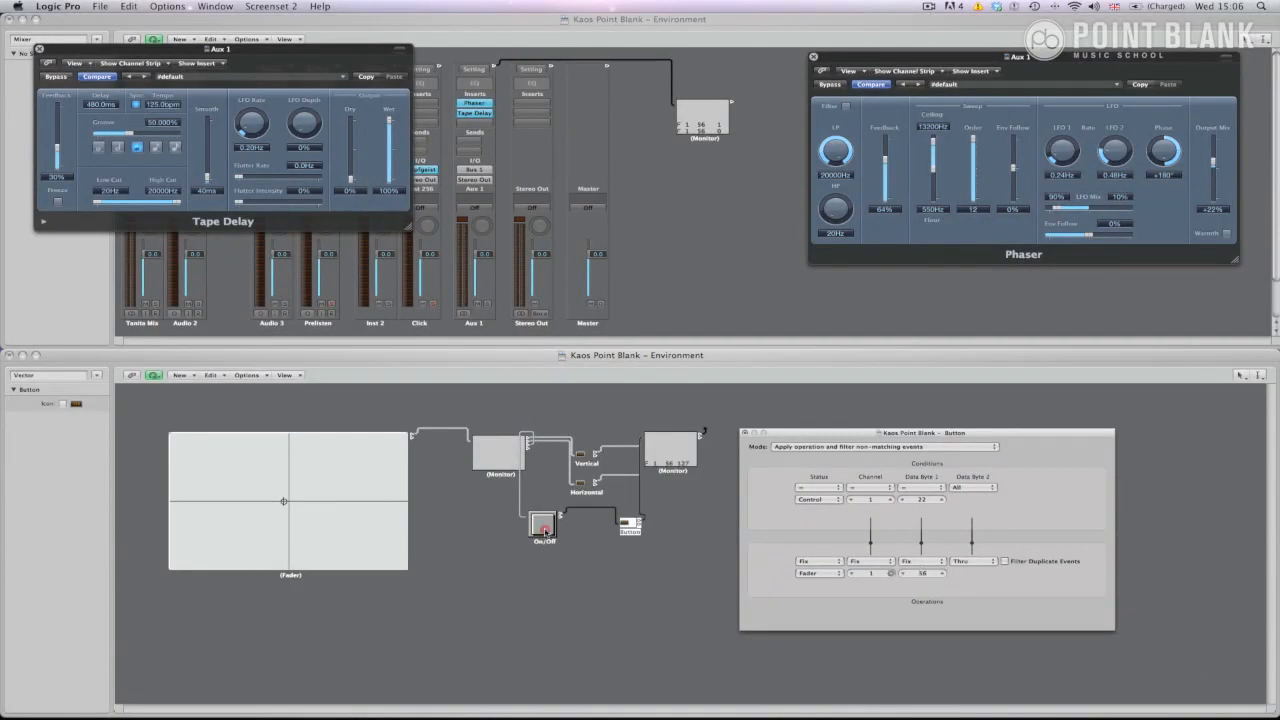
pyautogui.click(544, 527)
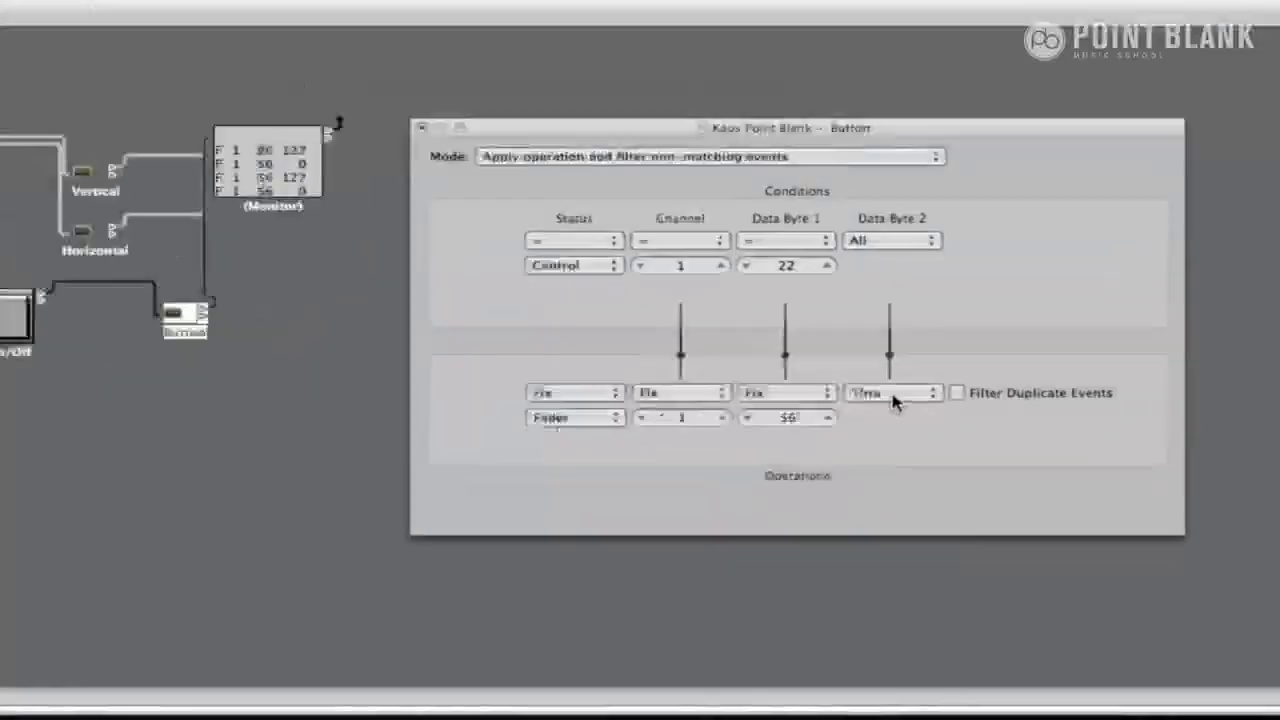
# - Set Data Byte 2 to a reversed Use Map, toggle On/Off to test, and close
pyautogui.click(890, 392)
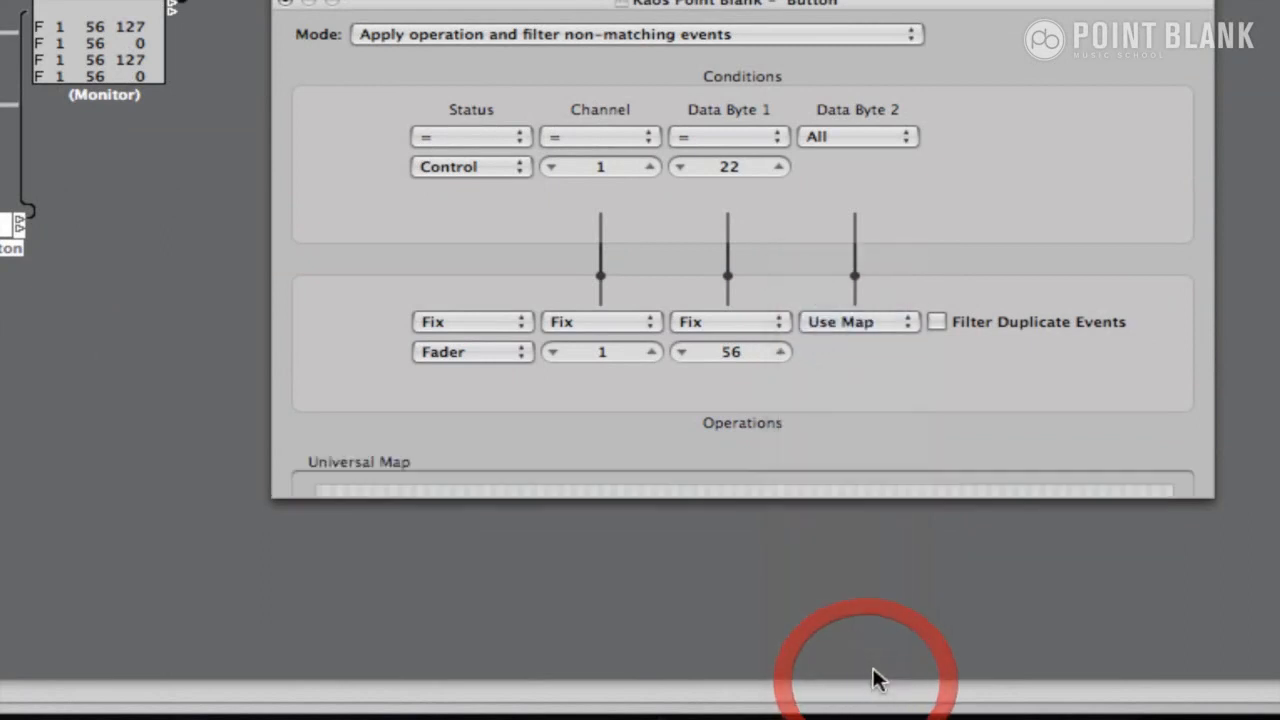
pyautogui.click(793, 701)
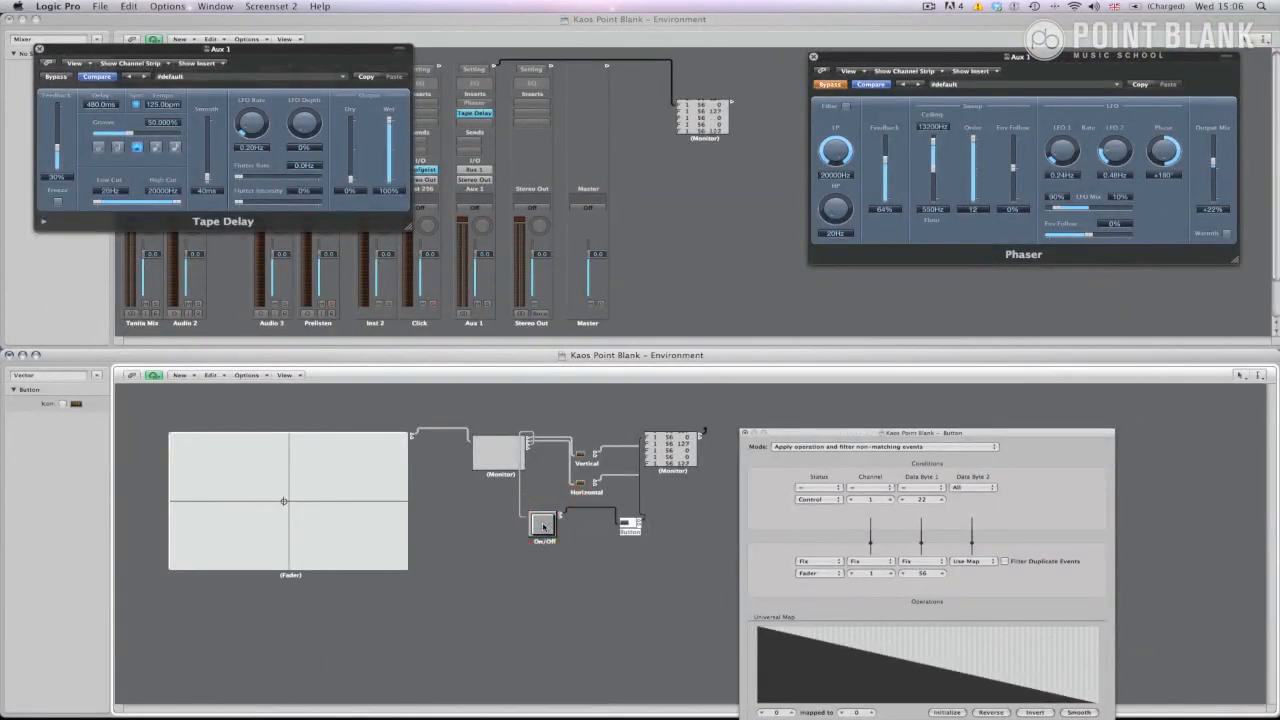
pyautogui.click(543, 525)
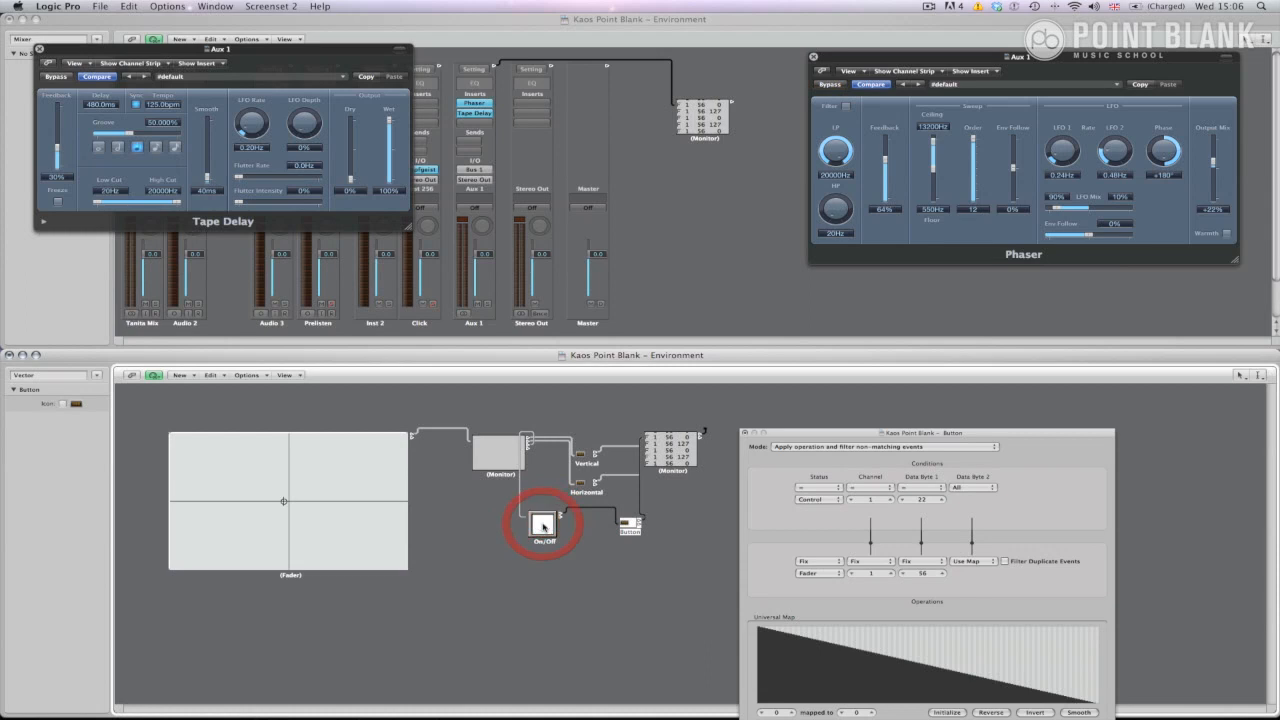
pyautogui.click(543, 523)
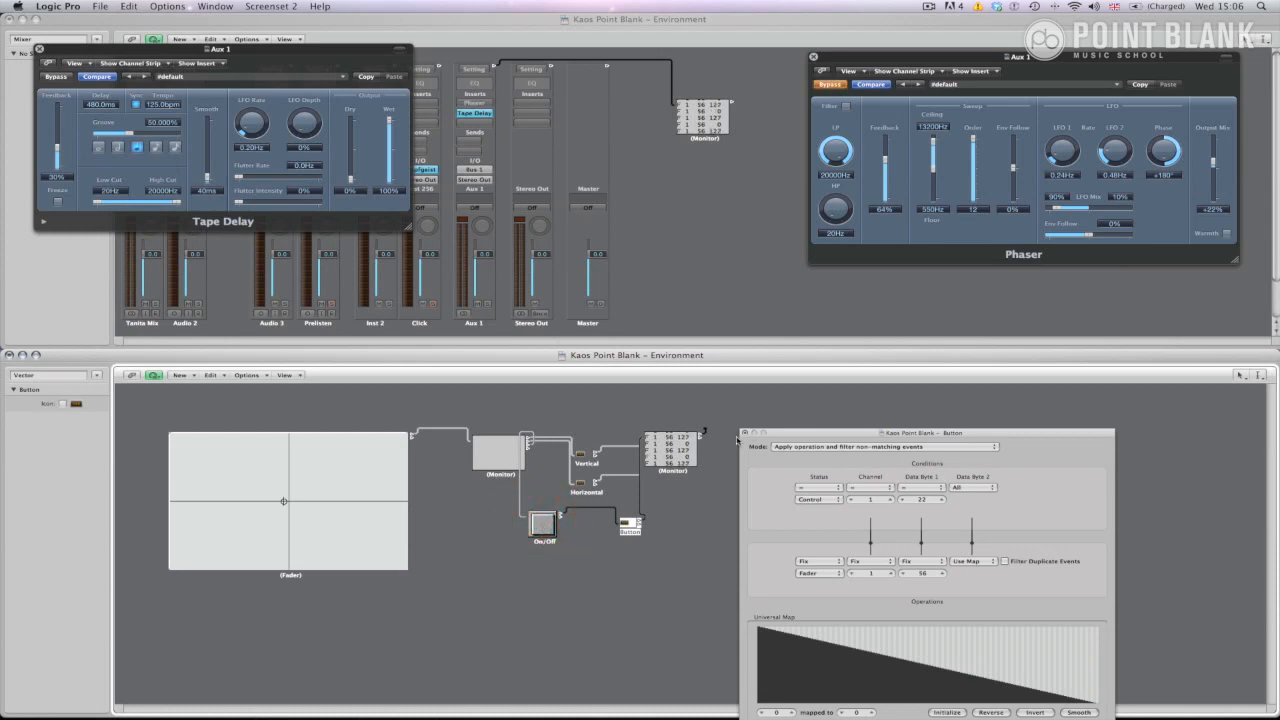
pyautogui.click(745, 433)
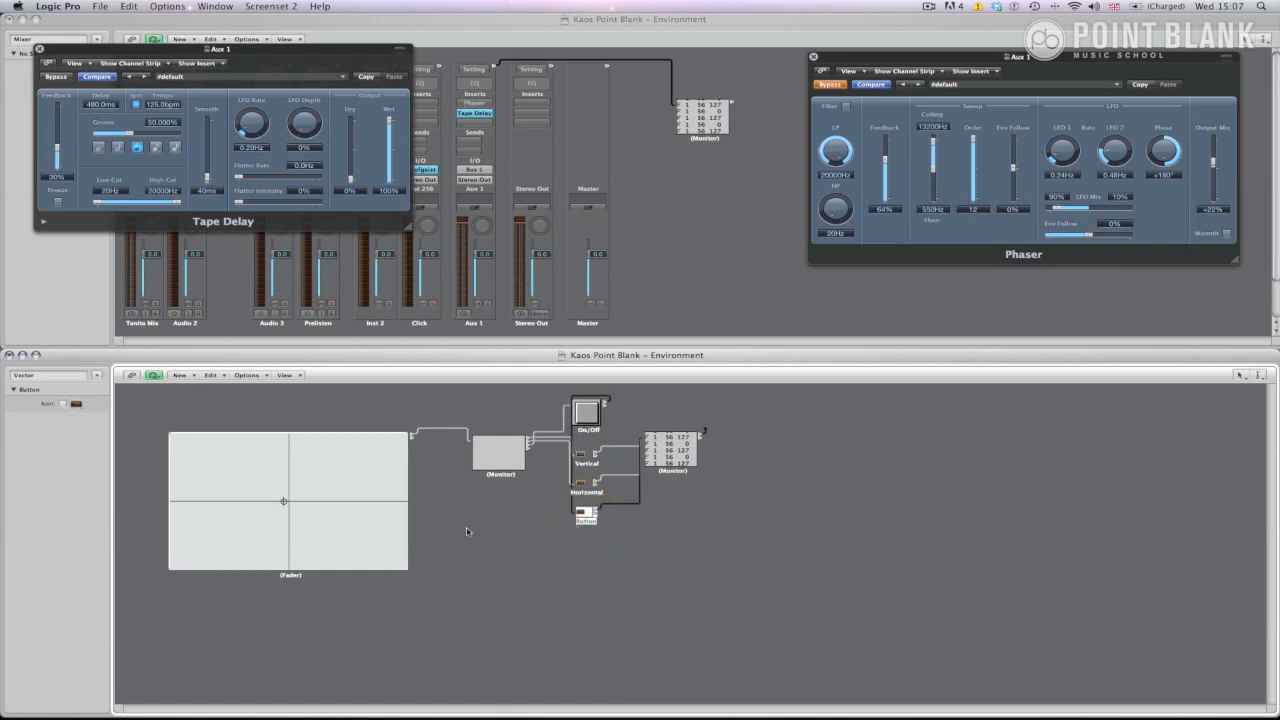
pyautogui.moveTo(510, 537)
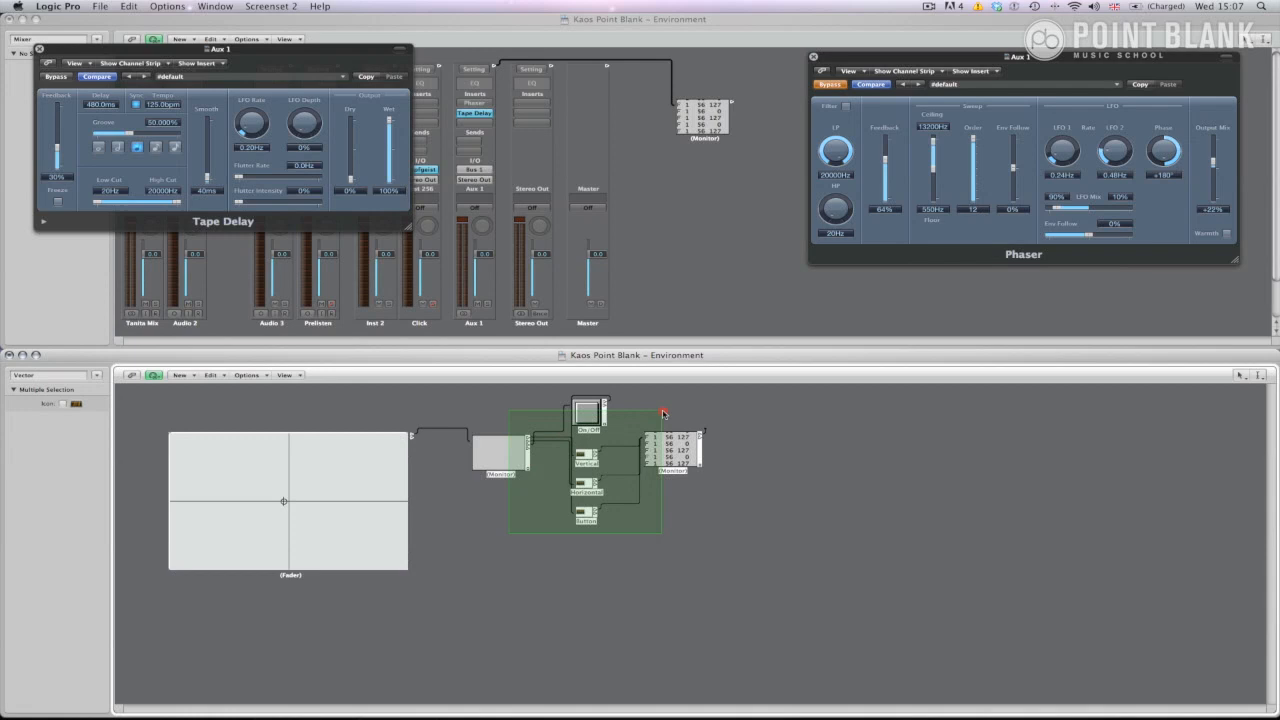
# - Copy and paste the button, transformers and monitor group for the Tape Delay
pyautogui.press('cmd+c')
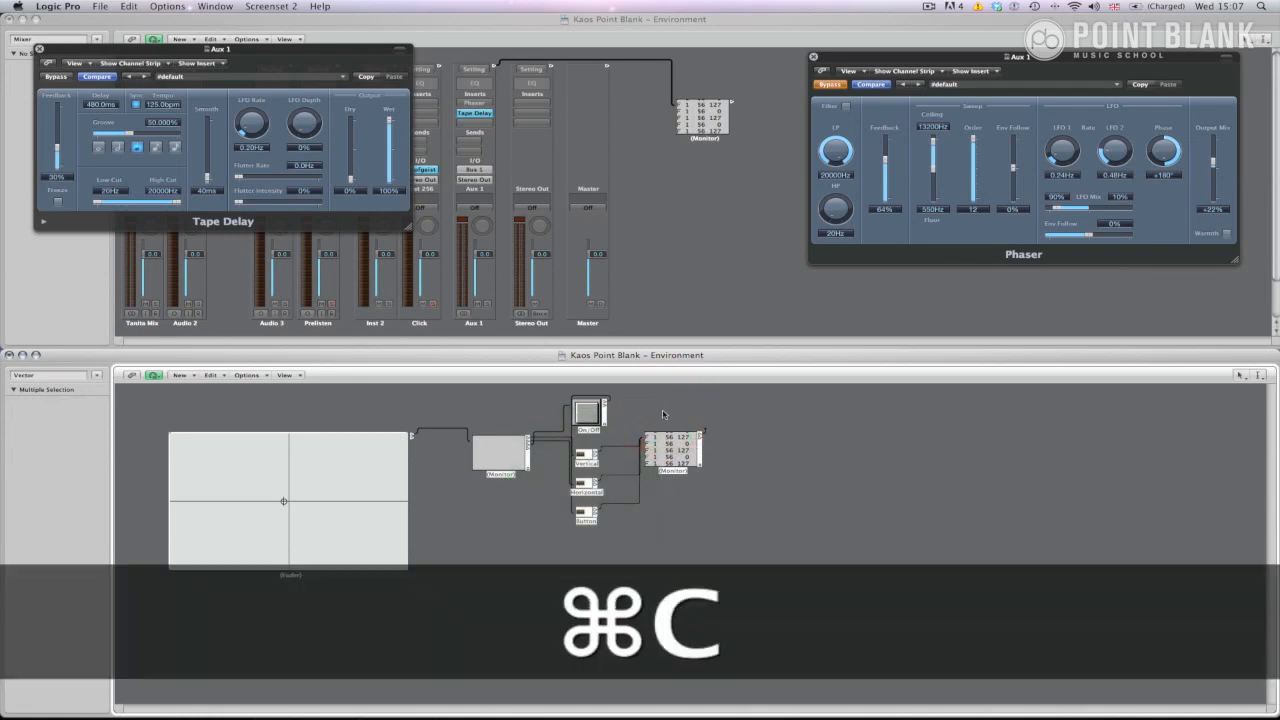
pyautogui.press('cmd+v')
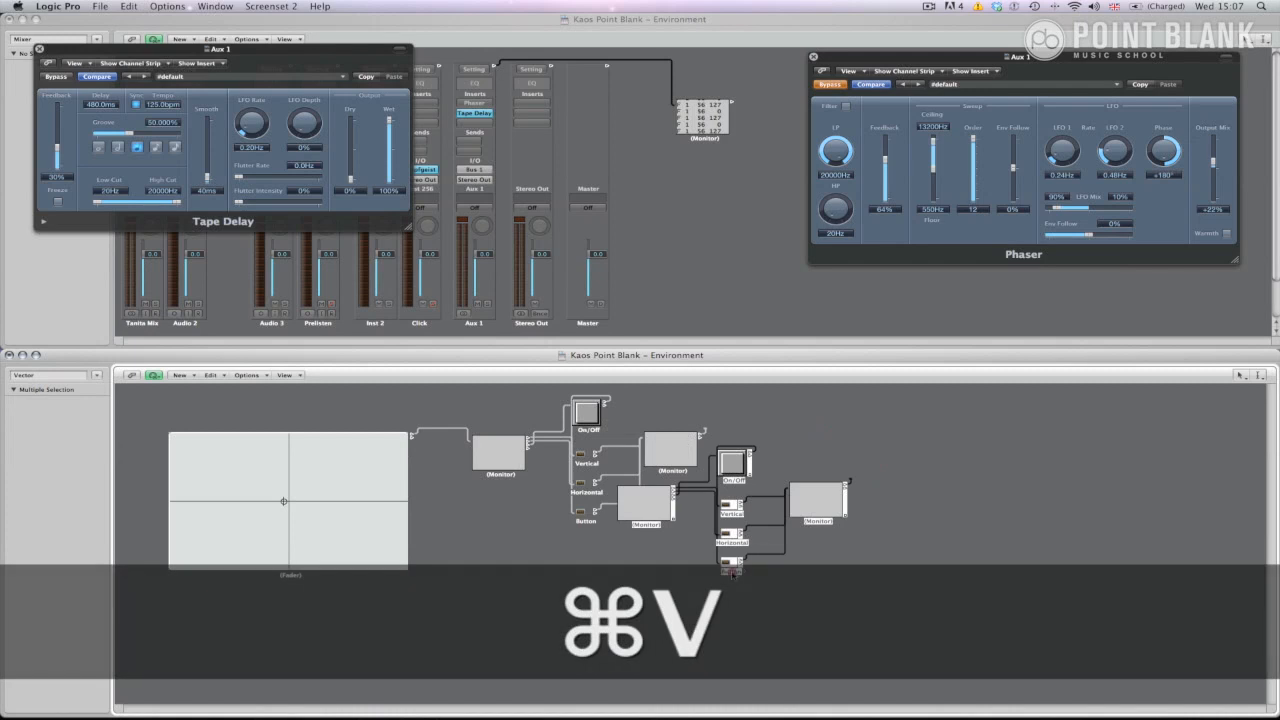
pyautogui.press('cmd+v')
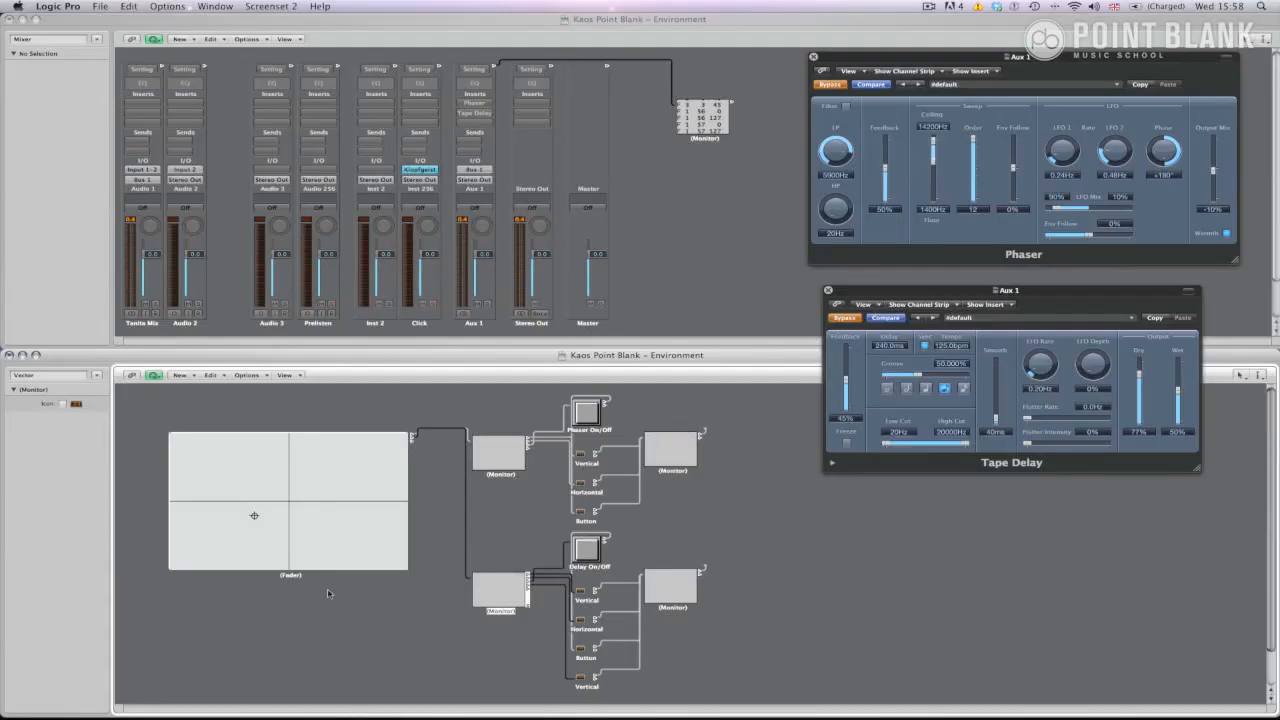
pyautogui.moveTo(408, 573)
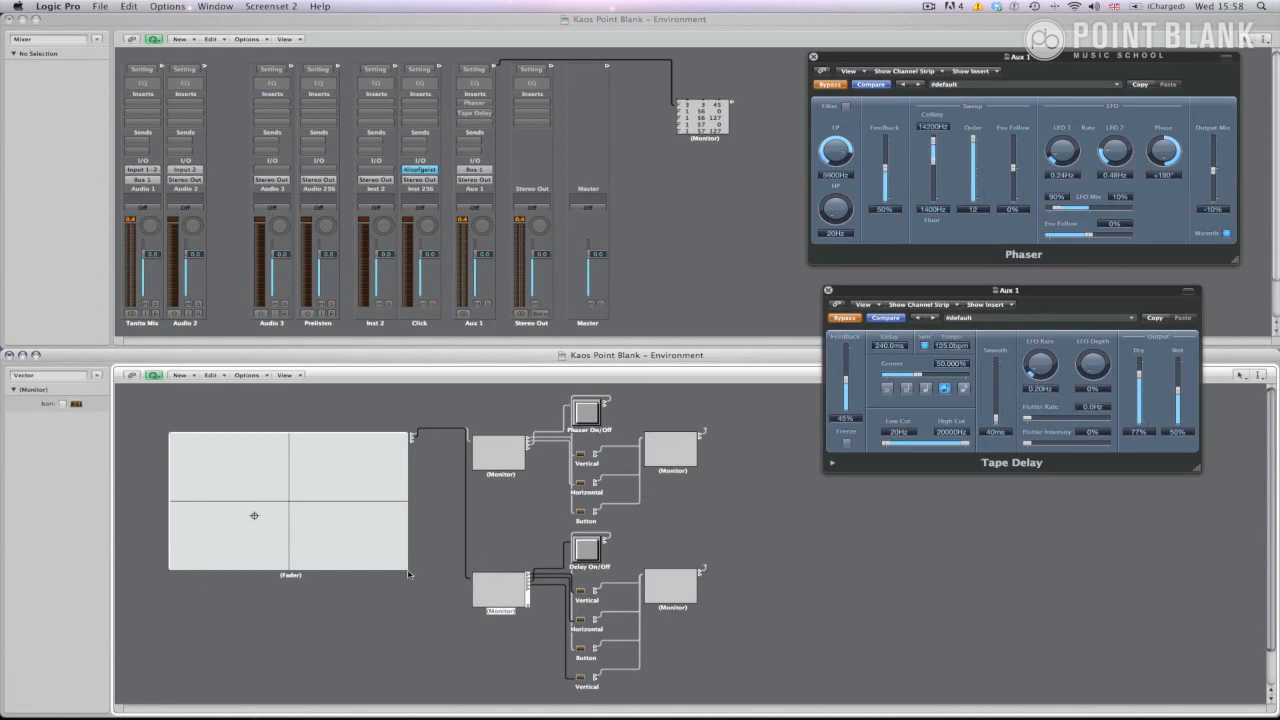
pyautogui.moveTo(380, 487)
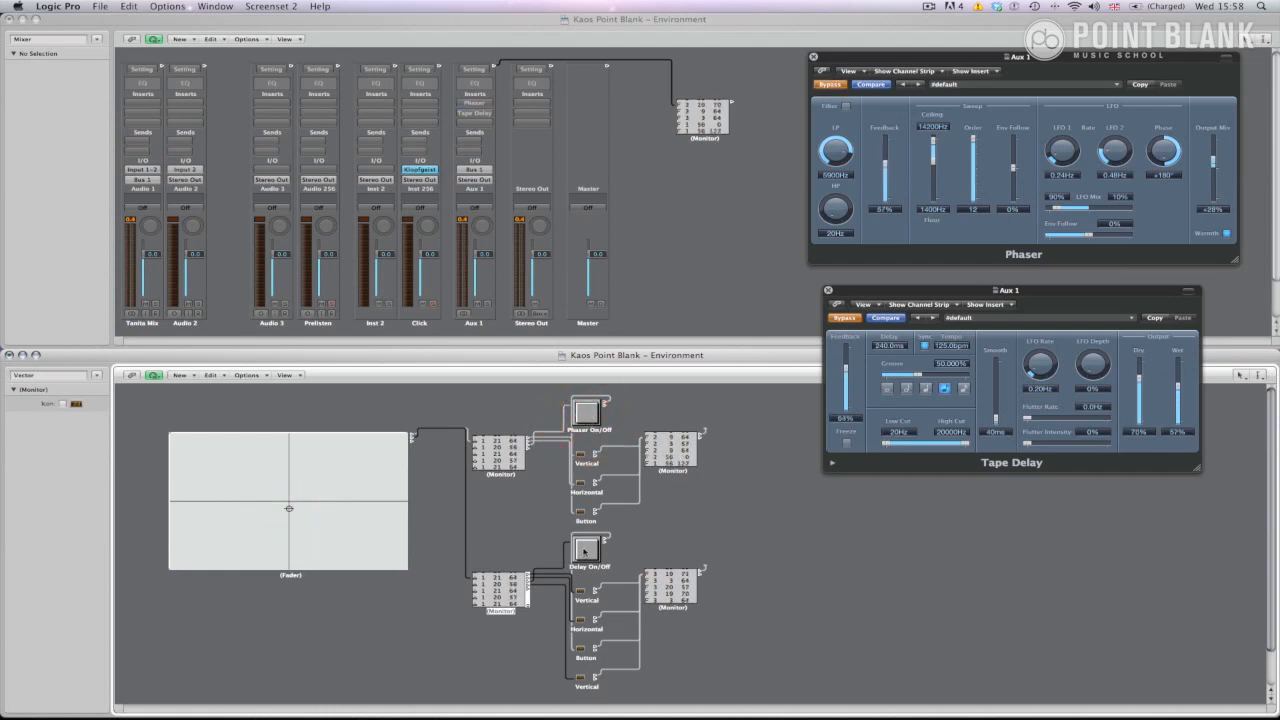
# - Switch the Delay On/Off button on to enable the Tape Delay
pyautogui.click(587, 413)
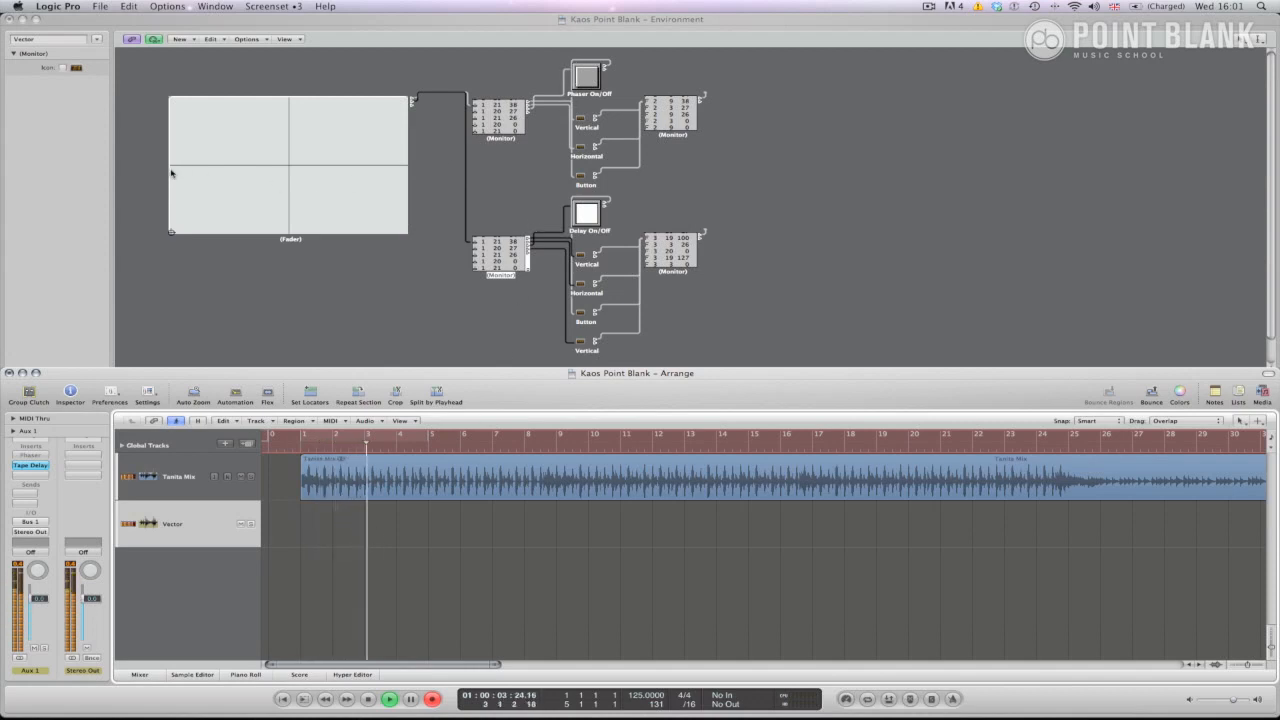
pyautogui.click(172, 172)
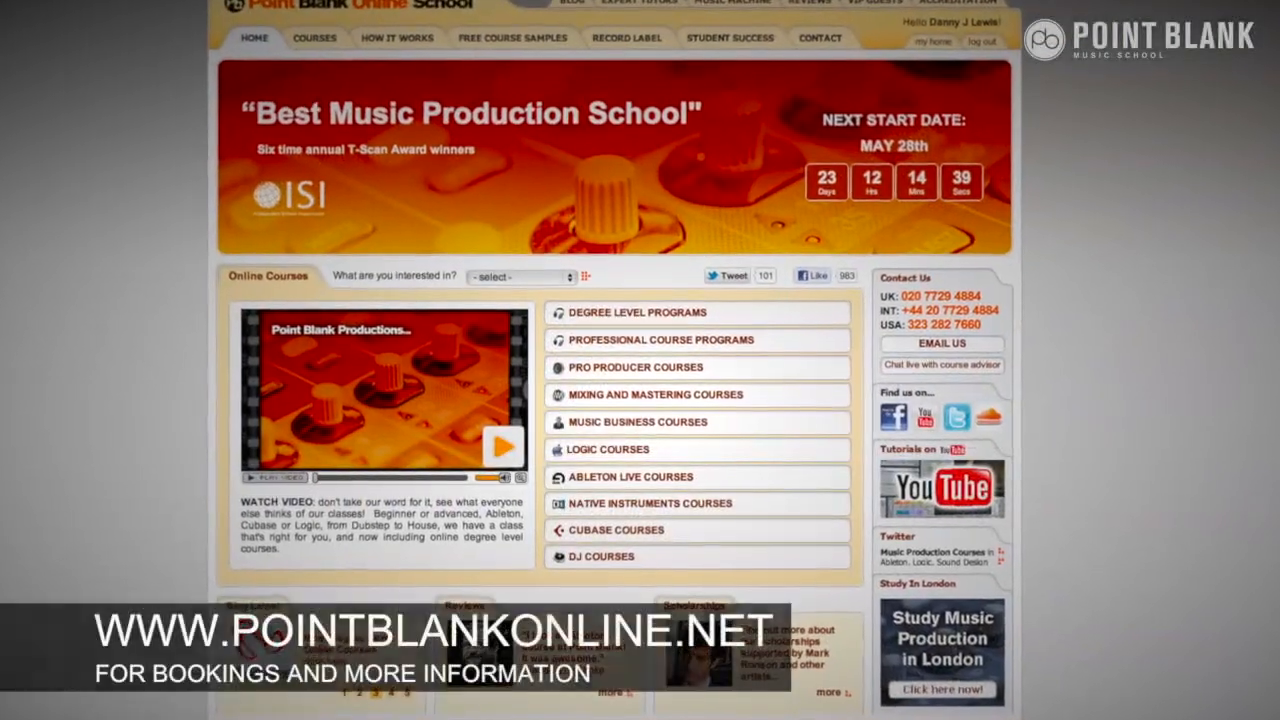
# - Scroll down the Point Blank Online School homepage to view its course list
pyautogui.scroll(-3)
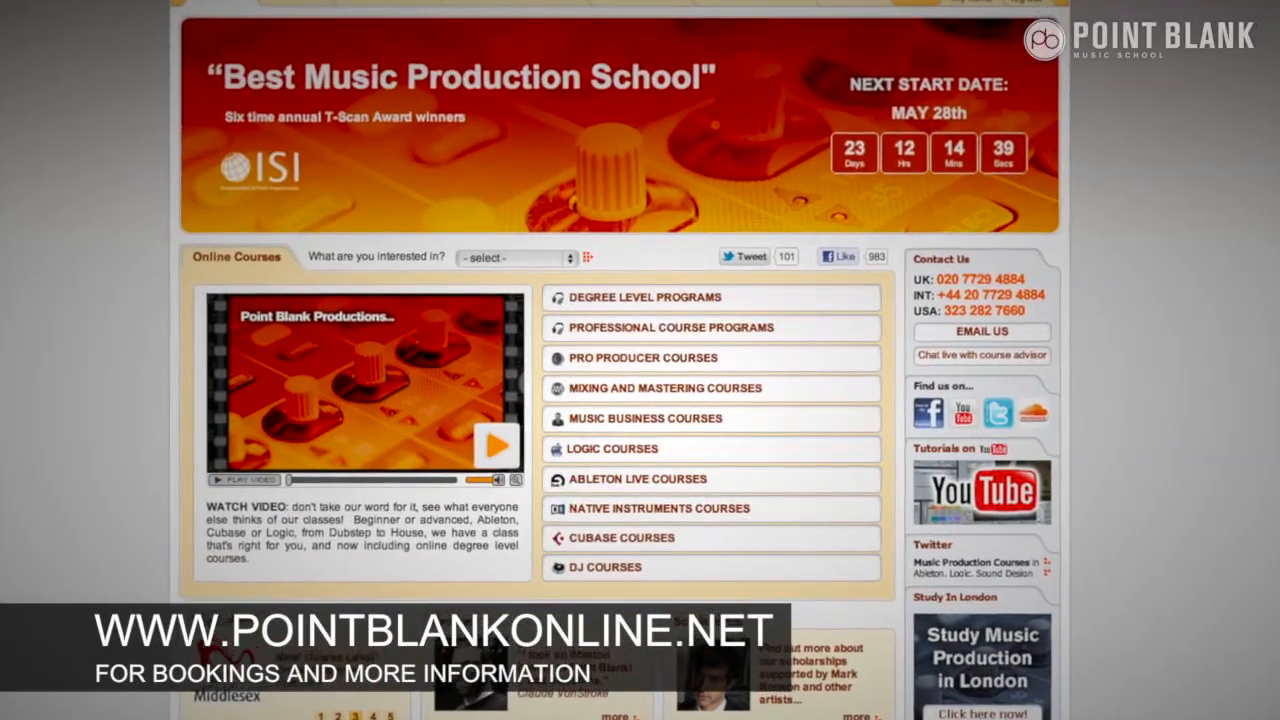